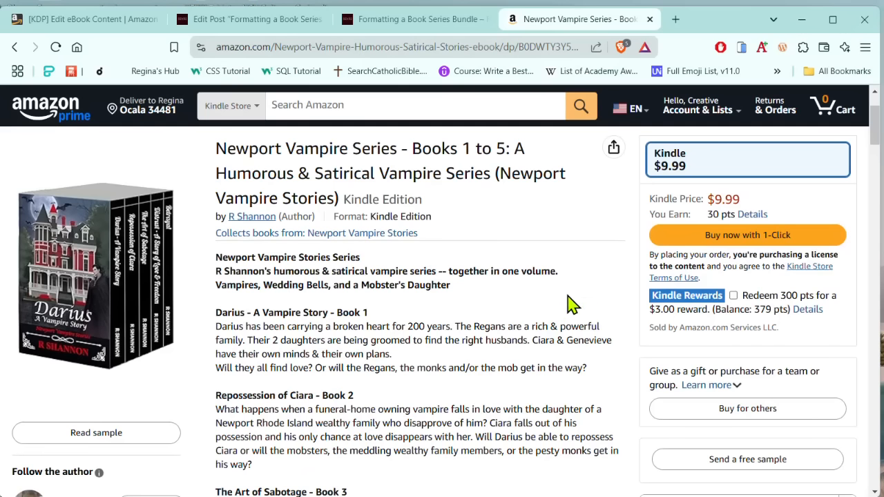
mouse_move(579, 307)
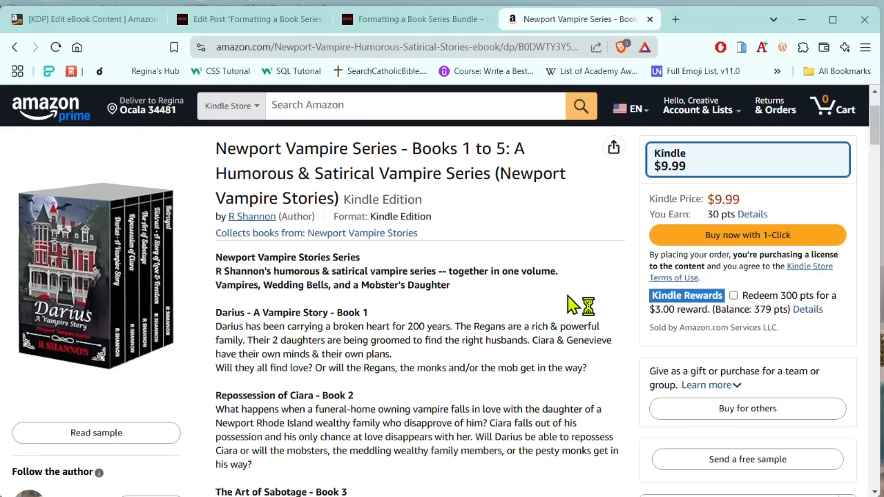
mouse_move(338, 304)
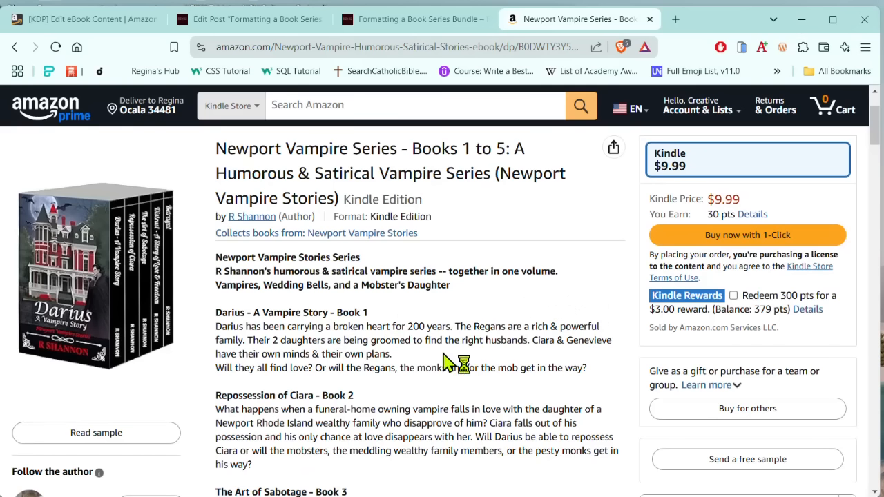
mouse_move(437, 343)
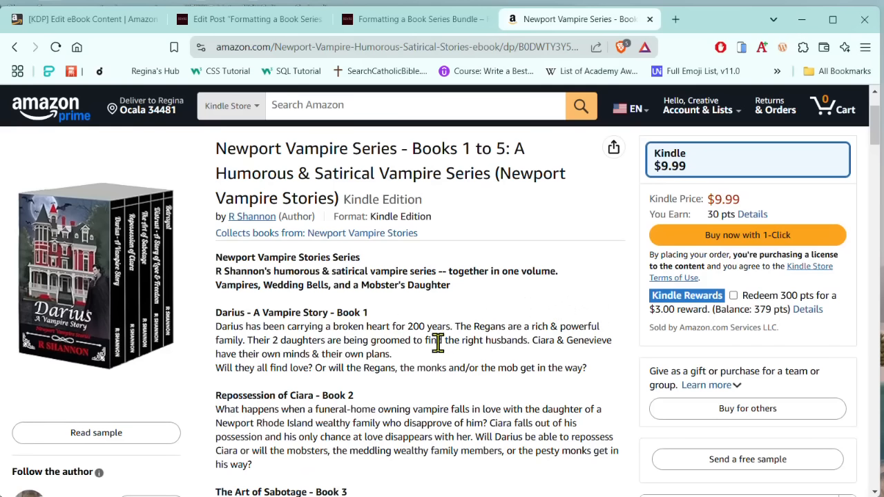
mouse_move(434, 340)
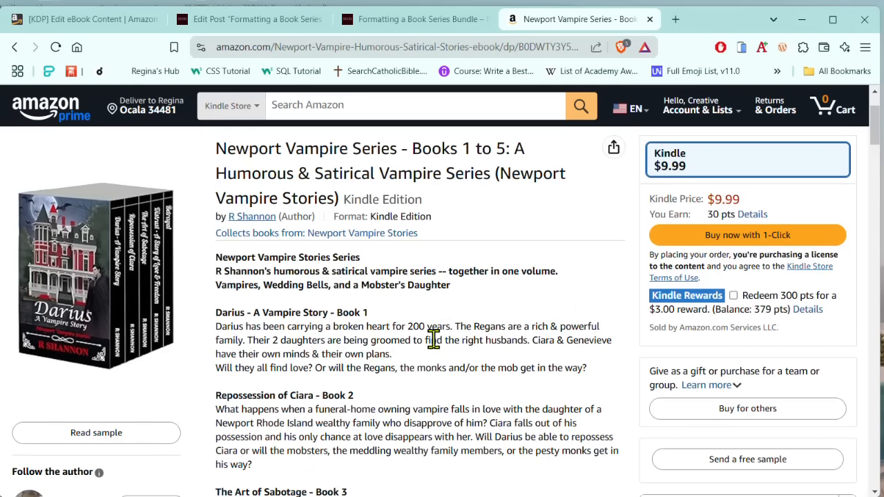
mouse_move(421, 355)
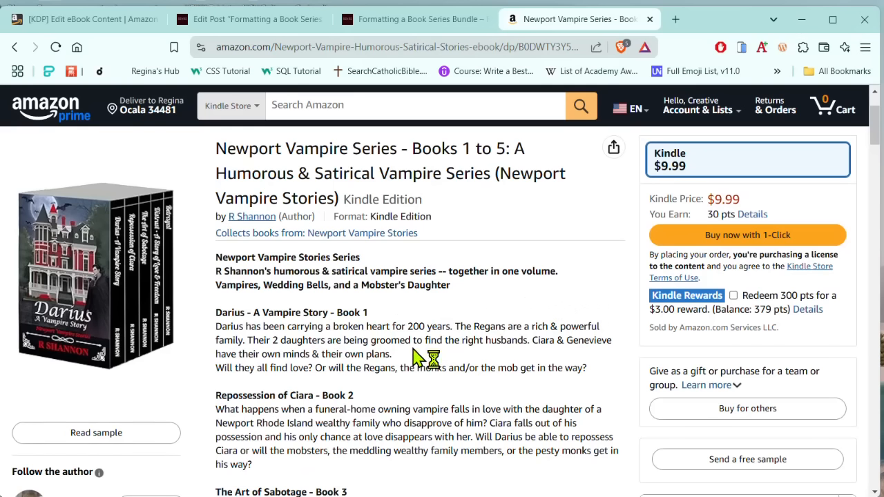
mouse_move(411, 347)
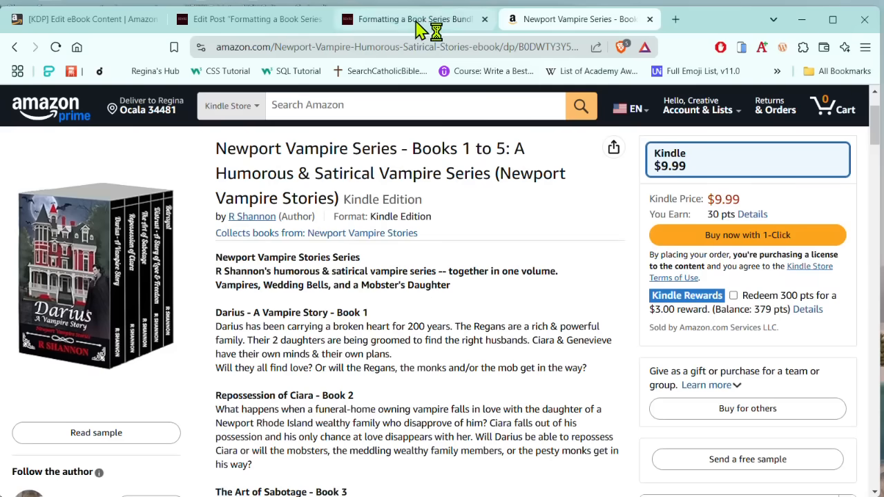
Step: Switch to the 'Formatting a Book Series Bundle' post and scroll to 'How to Set Up Each of the Books'
left_click(411, 19)
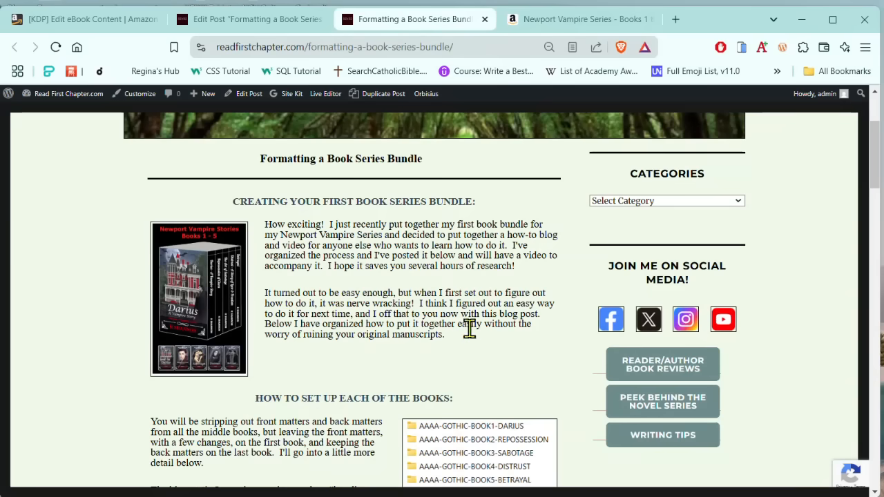
scroll("up", 3)
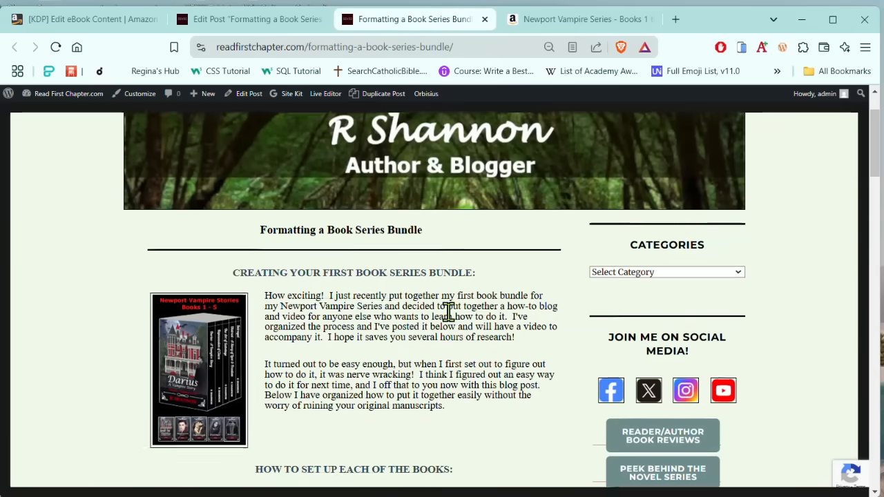
scroll("down", 3)
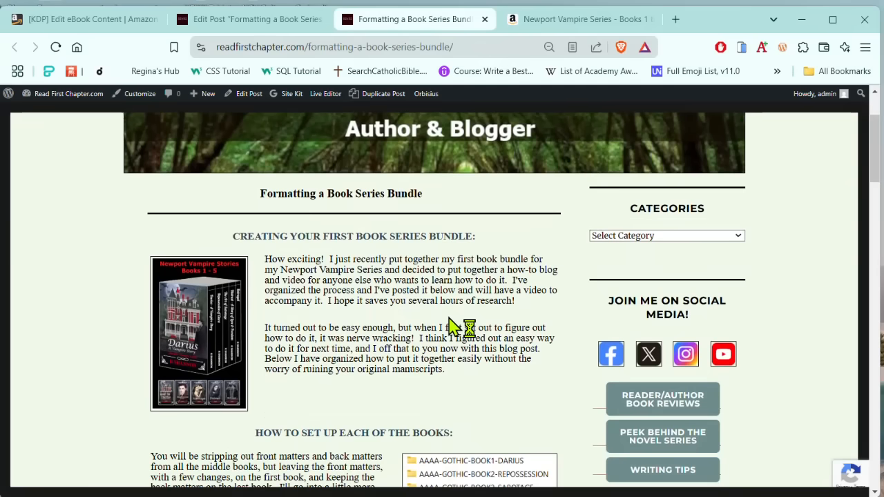
scroll("down", 3)
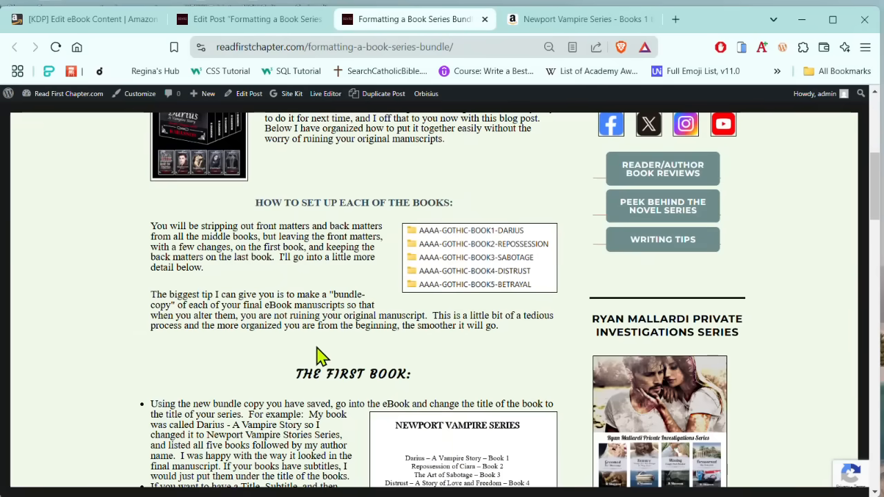
mouse_move(321, 354)
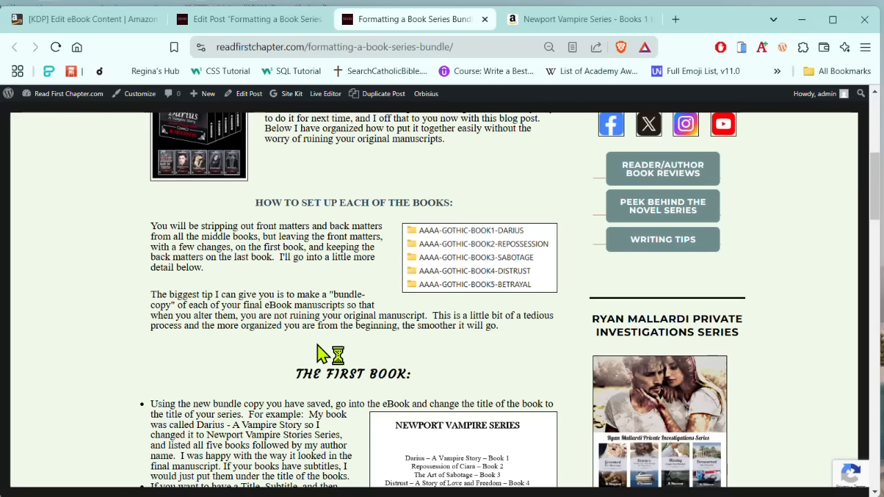
mouse_move(321, 352)
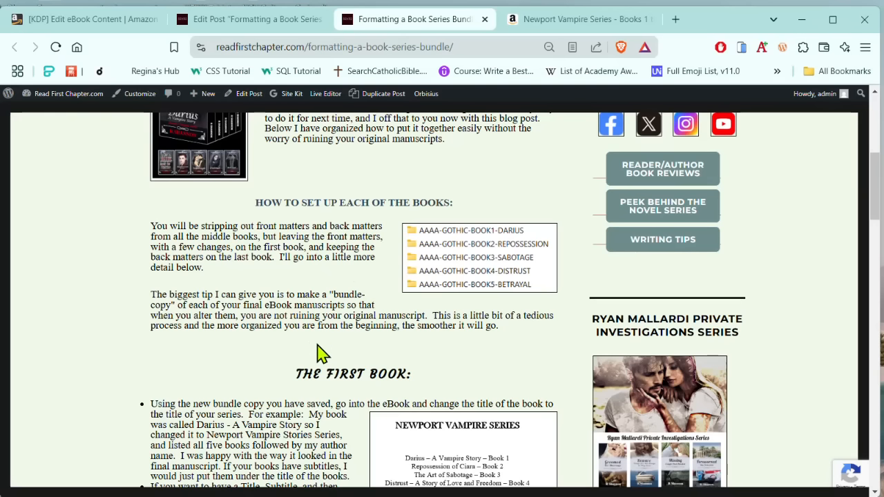
mouse_move(321, 352)
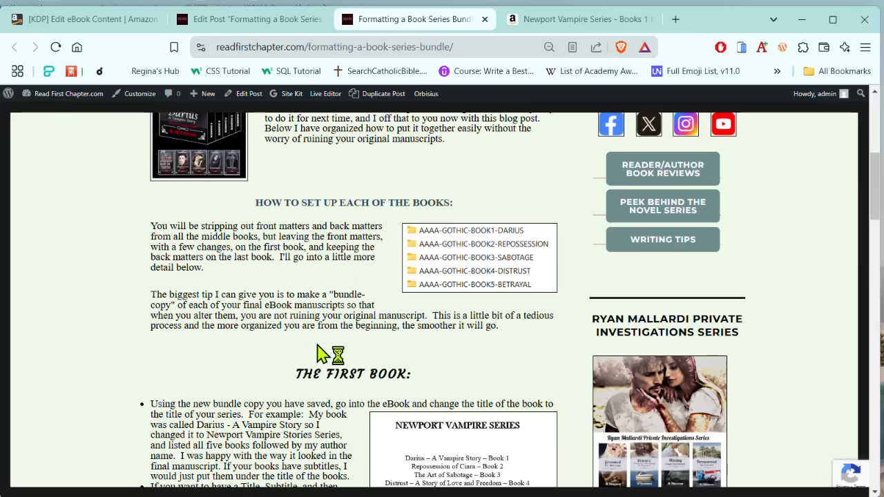
mouse_move(321, 353)
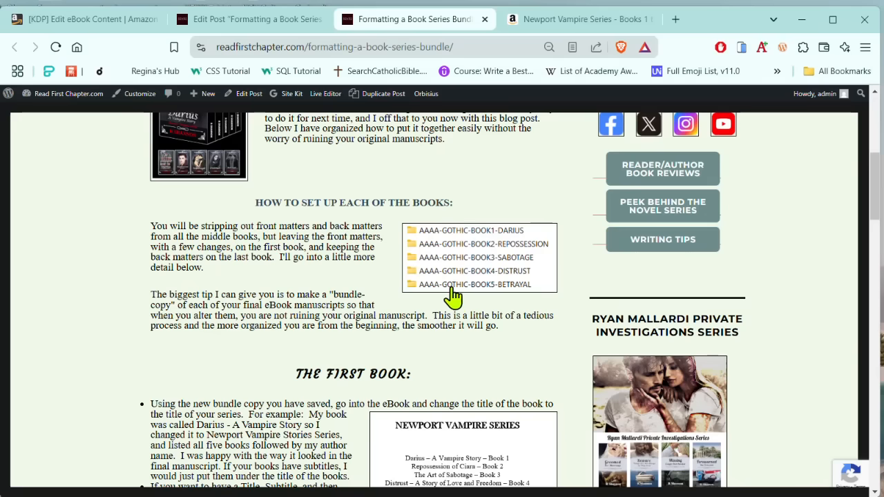
mouse_move(497, 299)
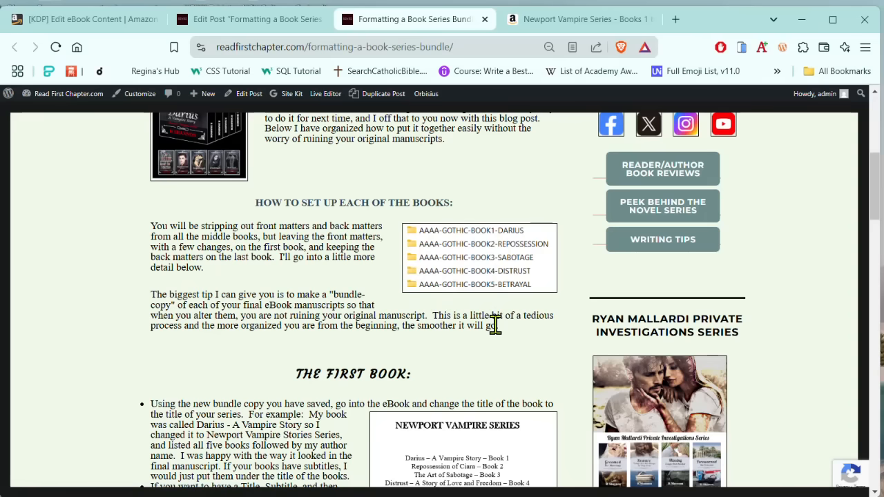
mouse_move(468, 273)
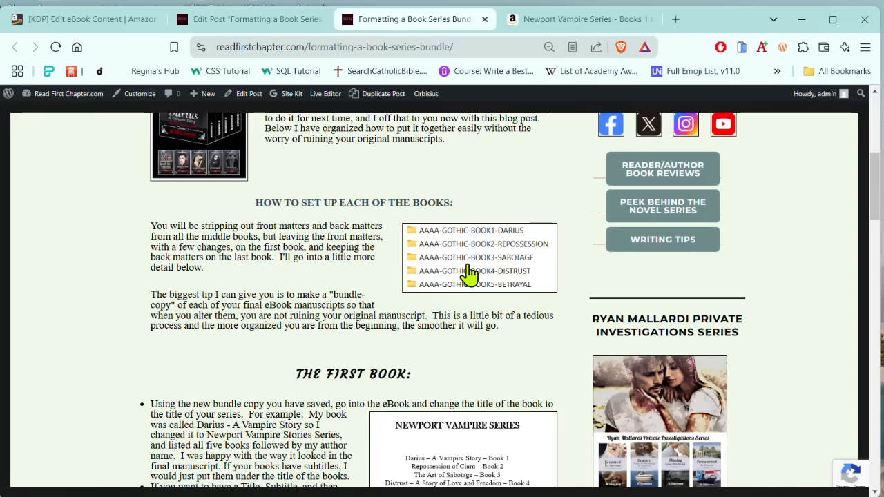
mouse_move(483, 310)
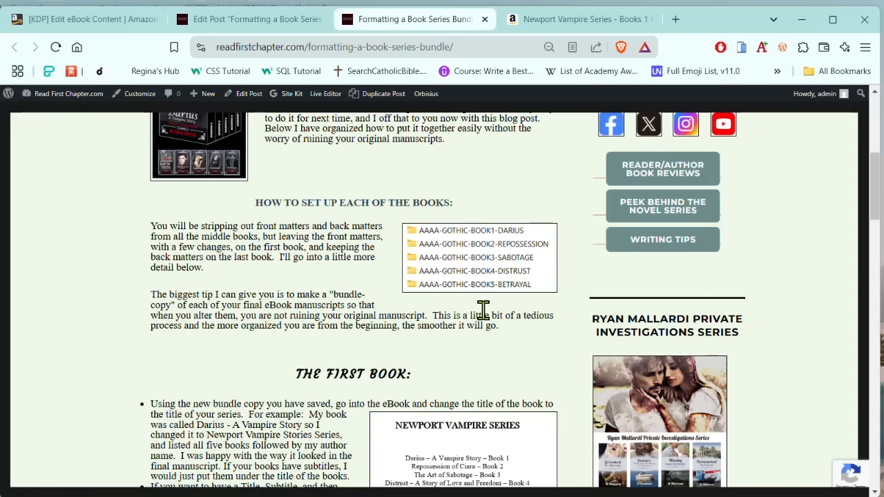
mouse_move(462, 325)
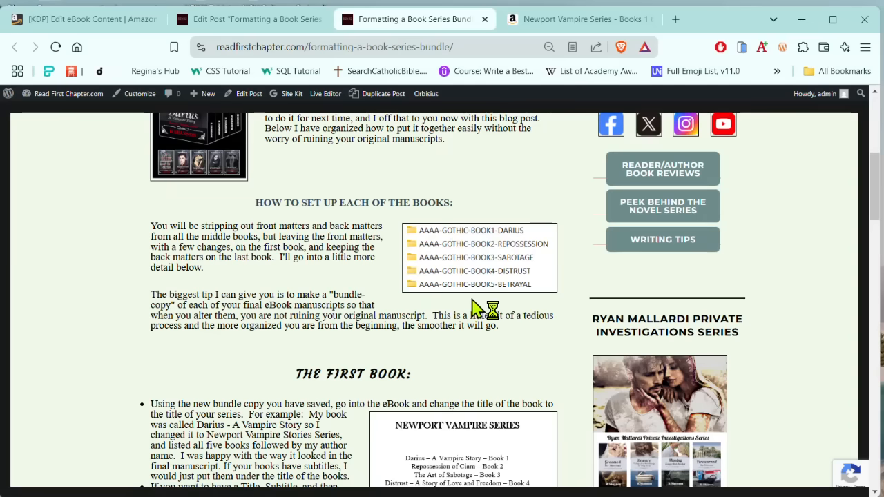
scroll("down", 3)
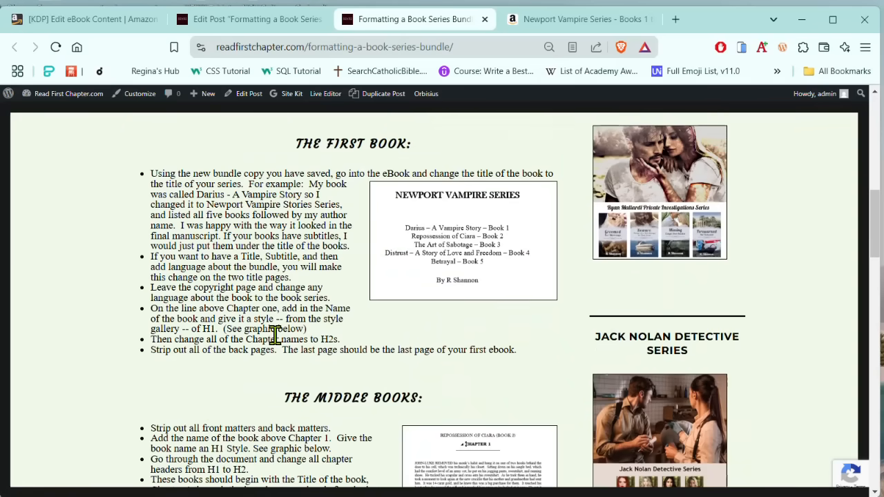
scroll("down", 3)
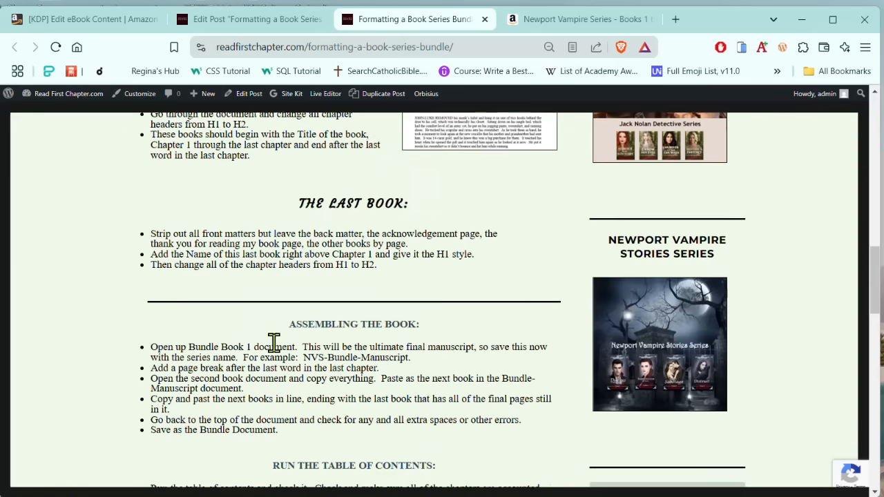
scroll("down", 3)
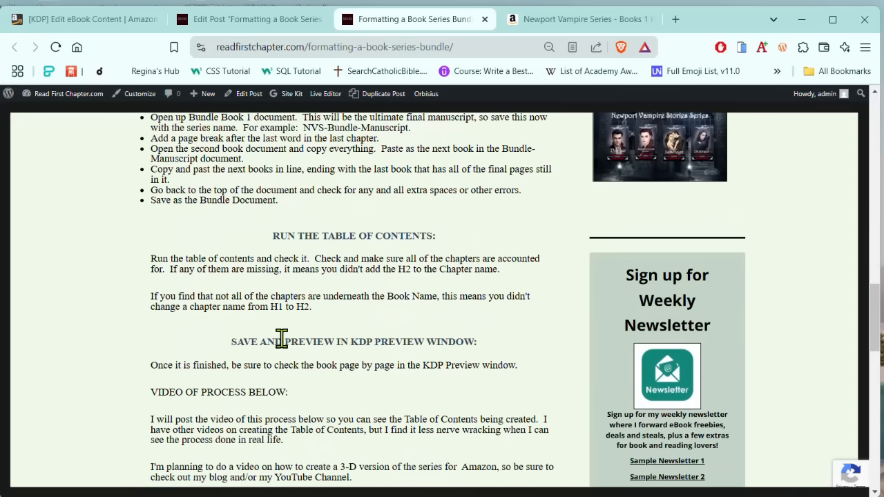
scroll("up", 3)
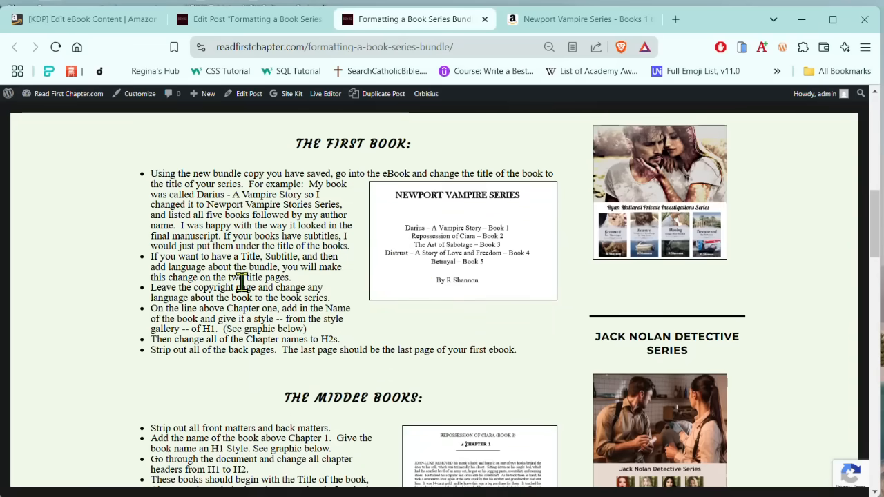
mouse_move(221, 308)
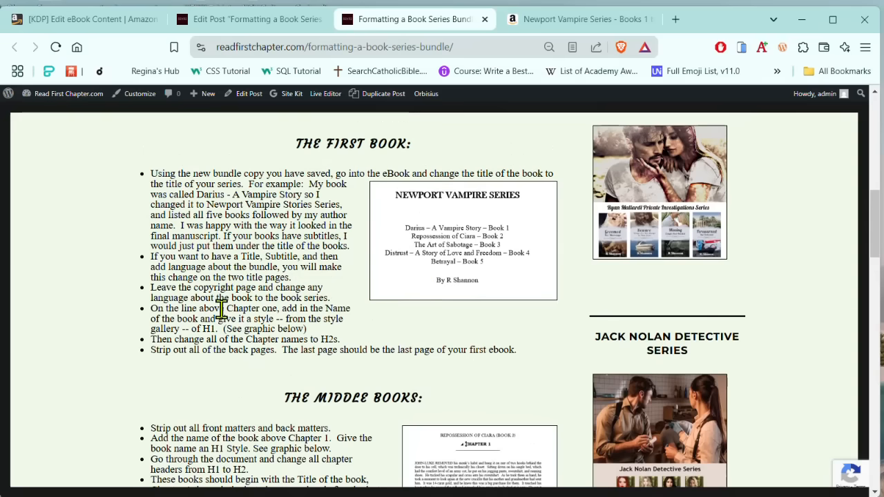
mouse_move(411, 330)
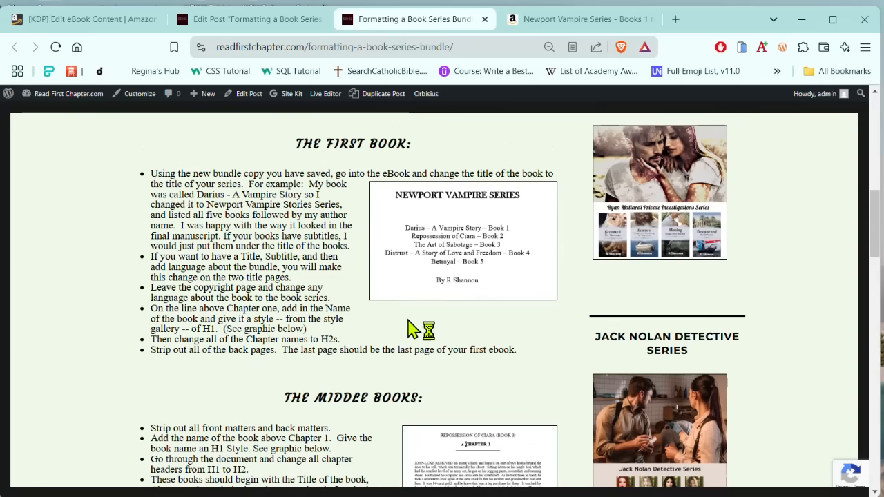
mouse_move(427, 339)
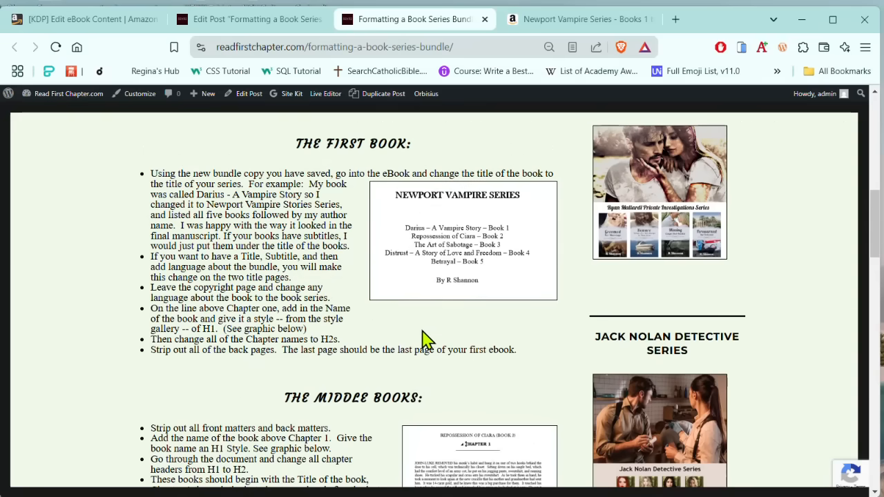
mouse_move(428, 339)
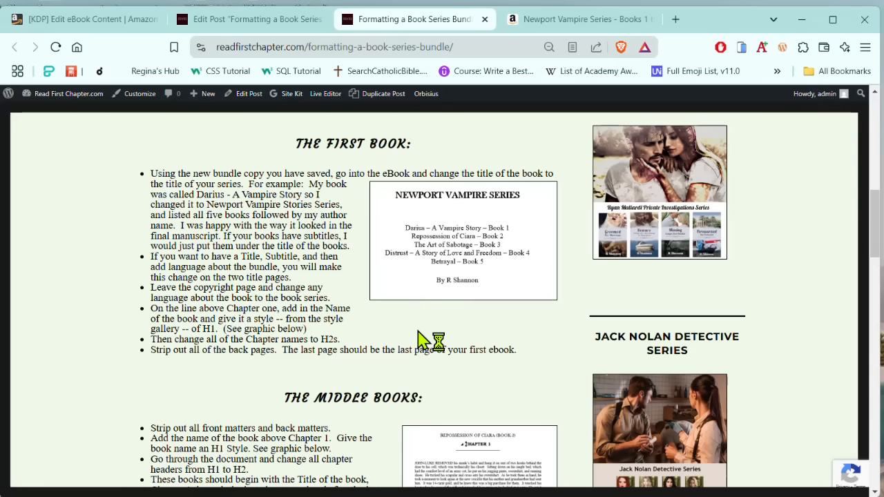
mouse_move(421, 217)
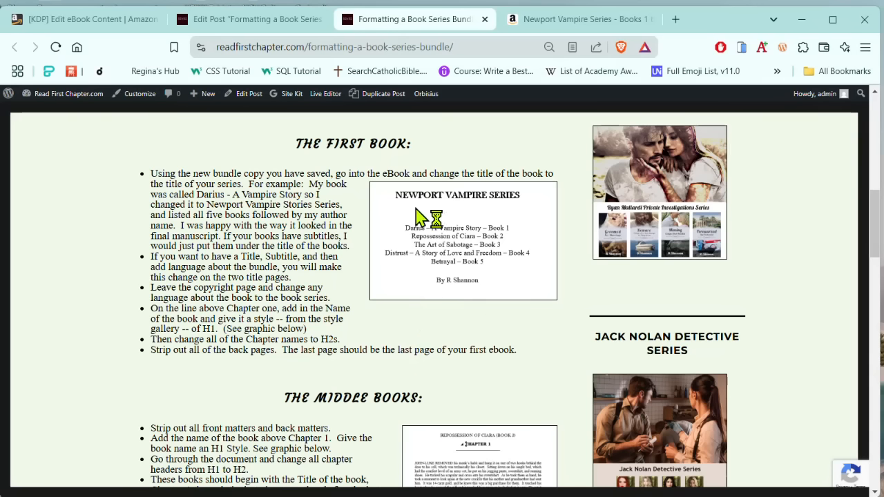
mouse_move(464, 345)
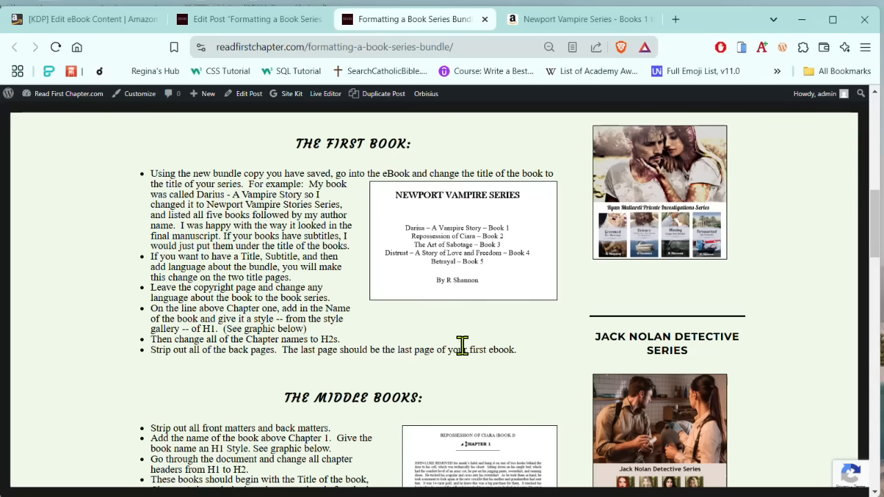
mouse_move(508, 339)
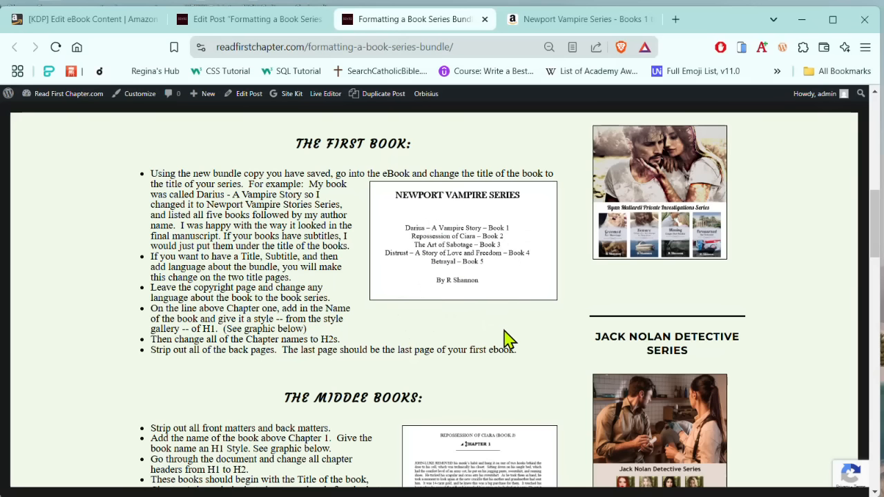
mouse_move(475, 329)
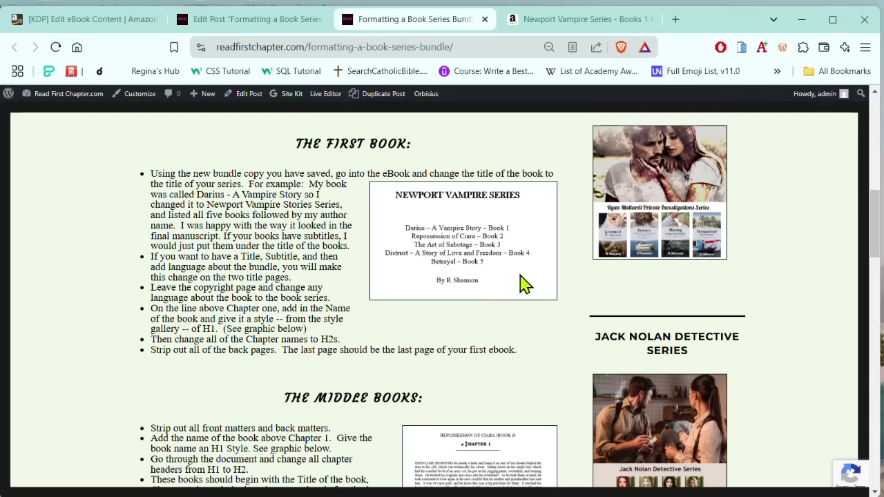
mouse_move(532, 298)
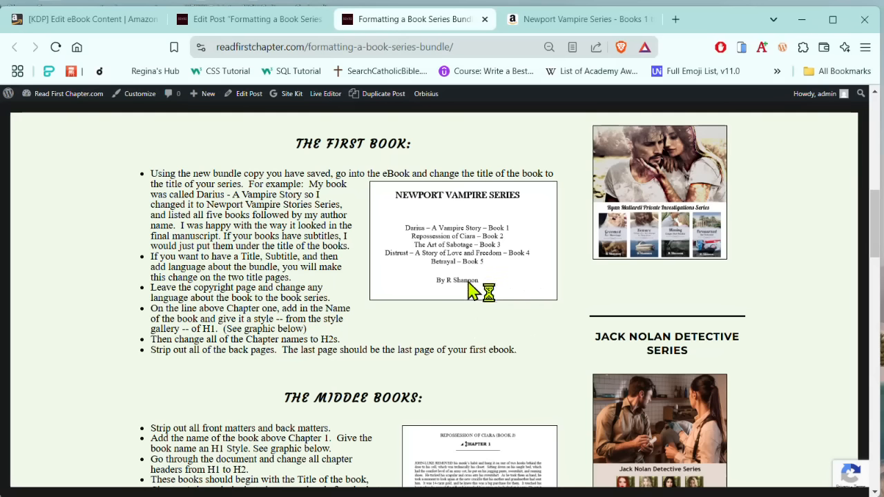
mouse_move(508, 328)
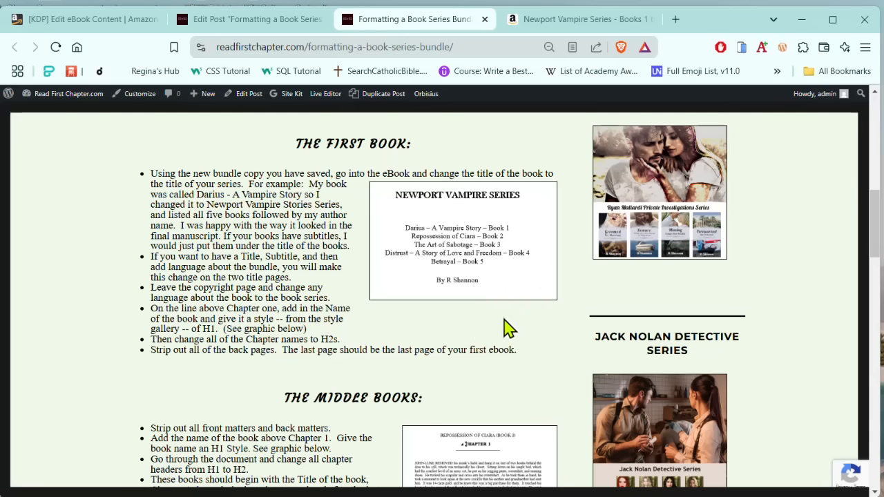
mouse_move(473, 300)
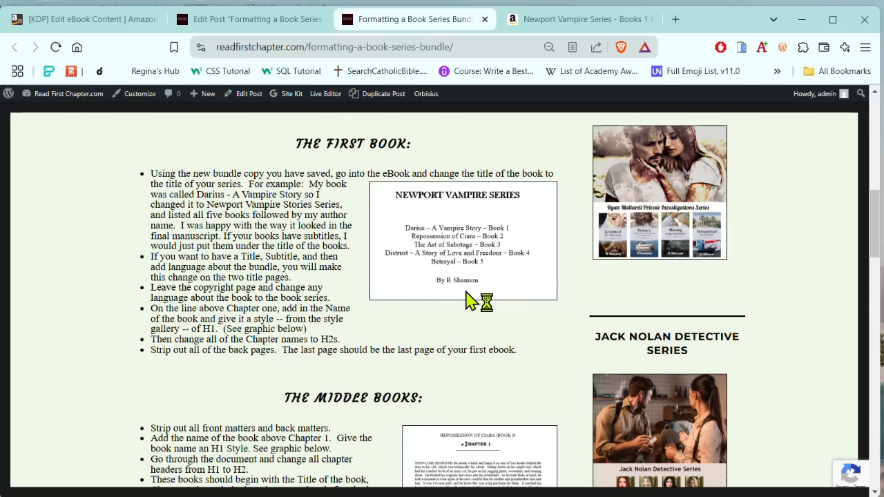
mouse_move(490, 342)
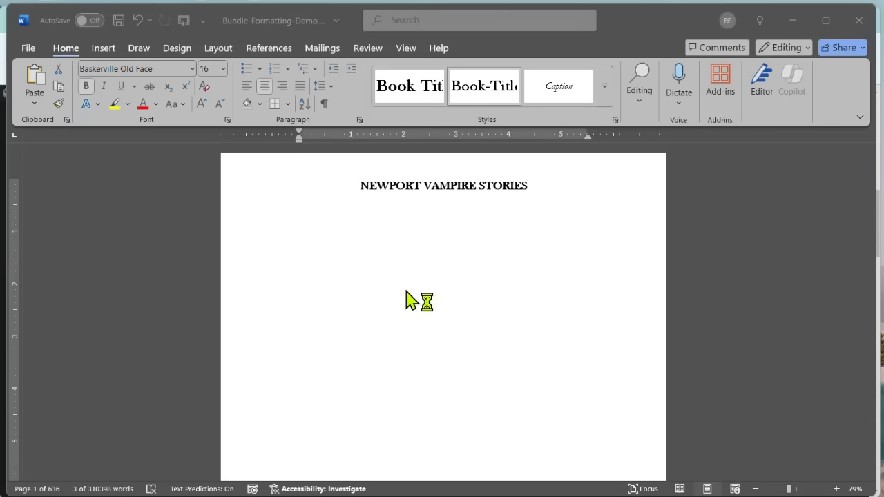
mouse_move(530, 305)
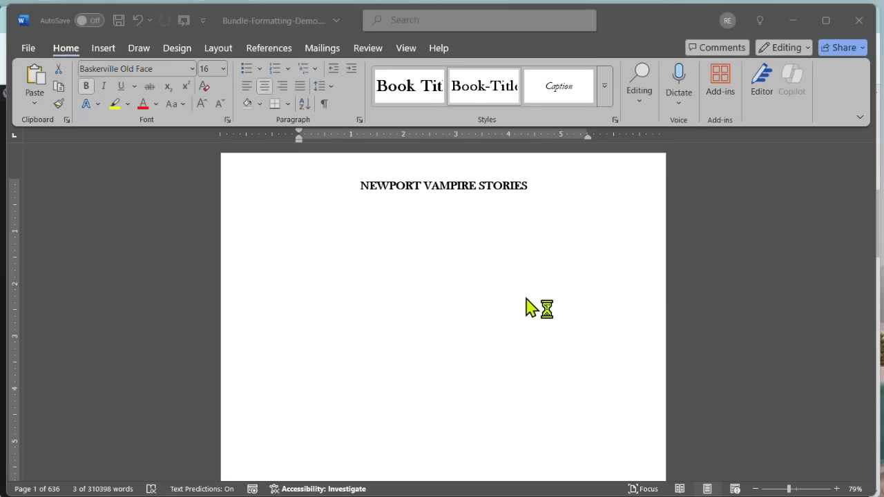
scroll("down", 3)
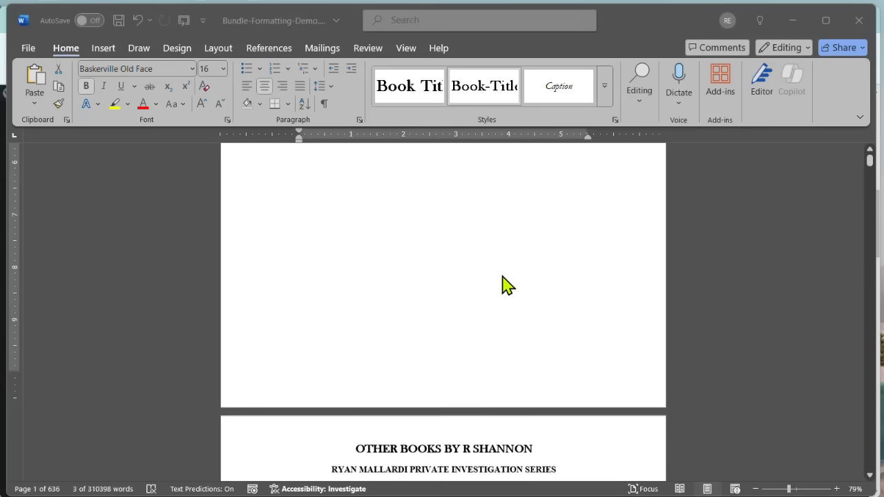
scroll("up", 3)
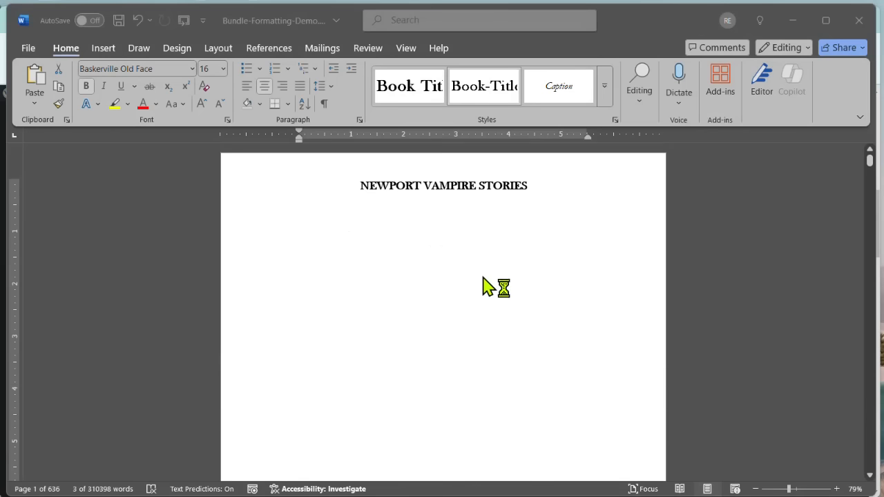
scroll("down", 3)
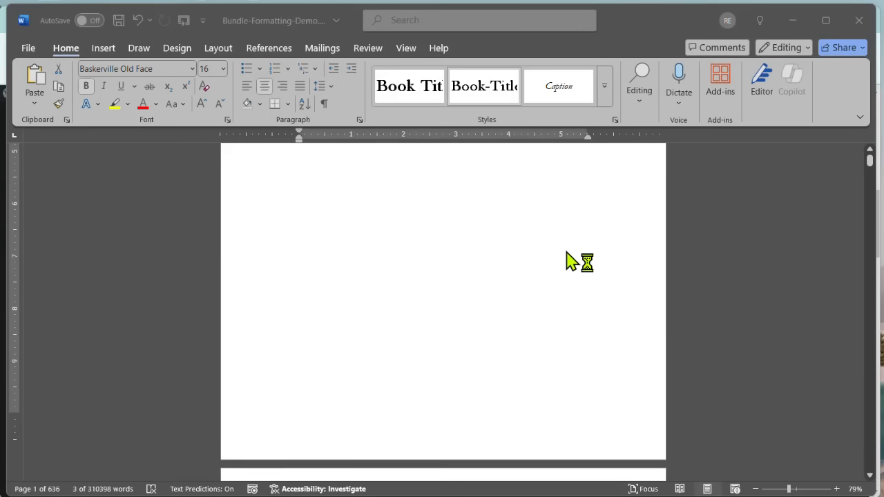
scroll("down", 3)
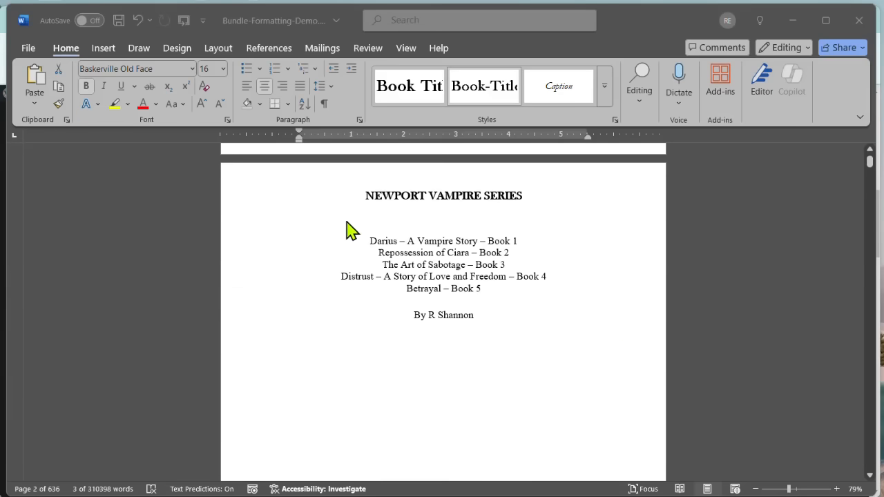
scroll("down", 3)
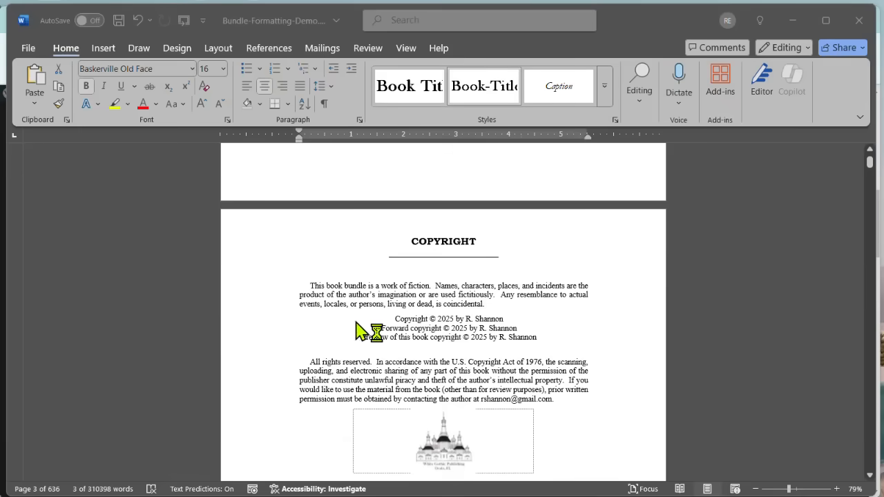
mouse_move(352, 304)
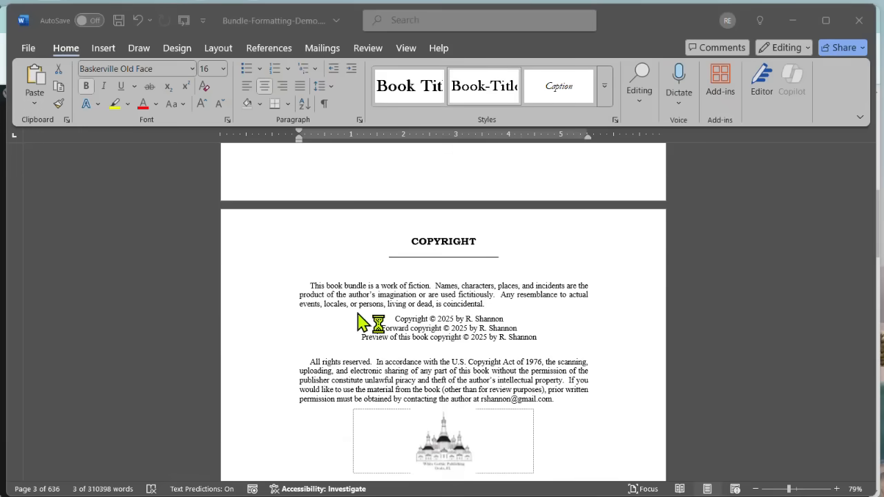
scroll("up", 3)
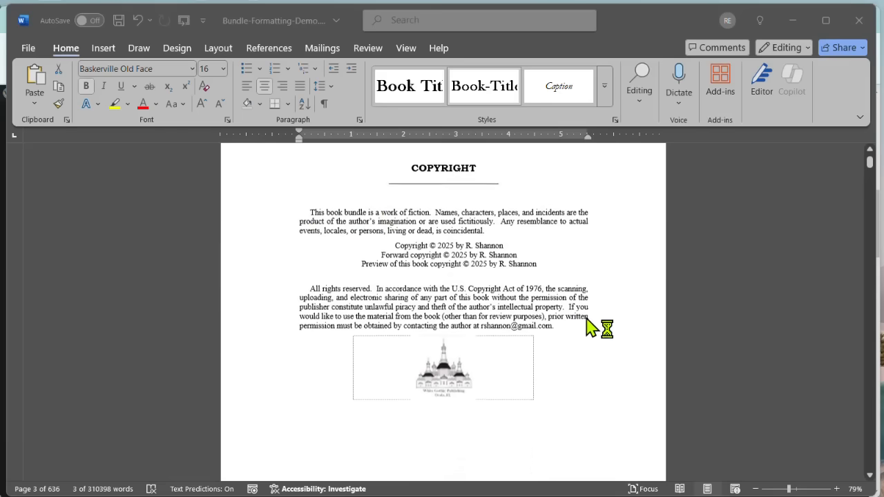
scroll("down", 3)
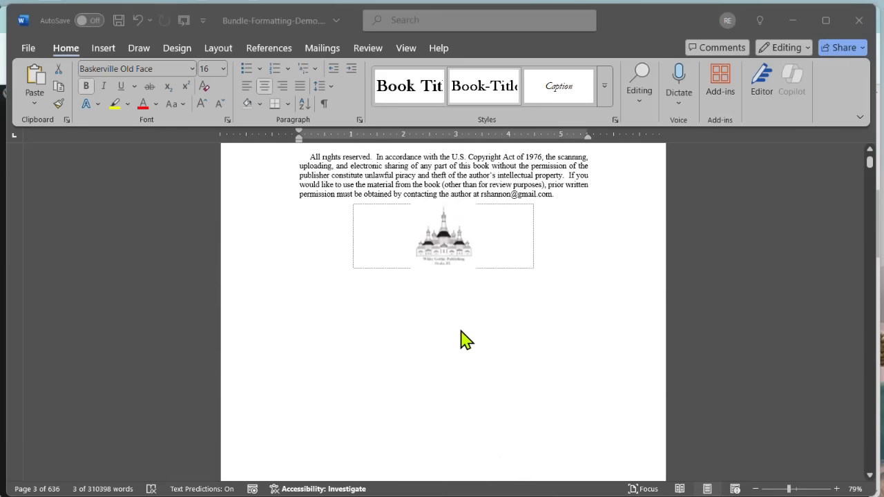
scroll("up", 3)
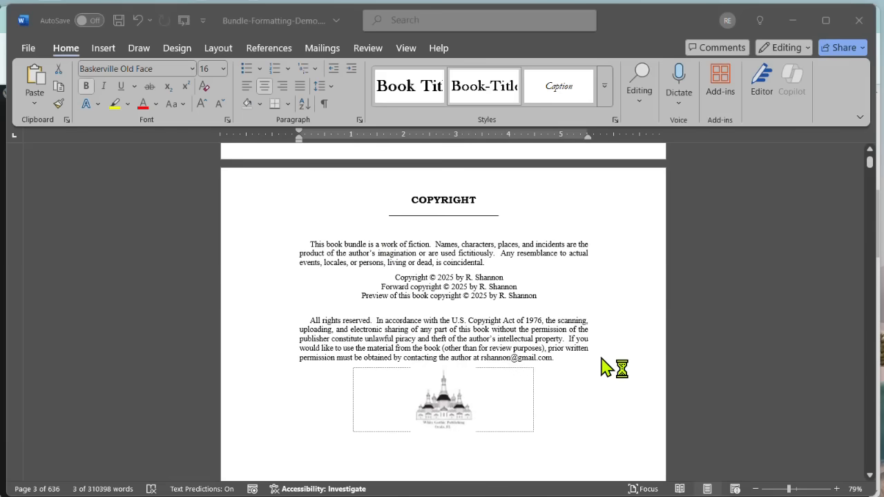
scroll("down", 3)
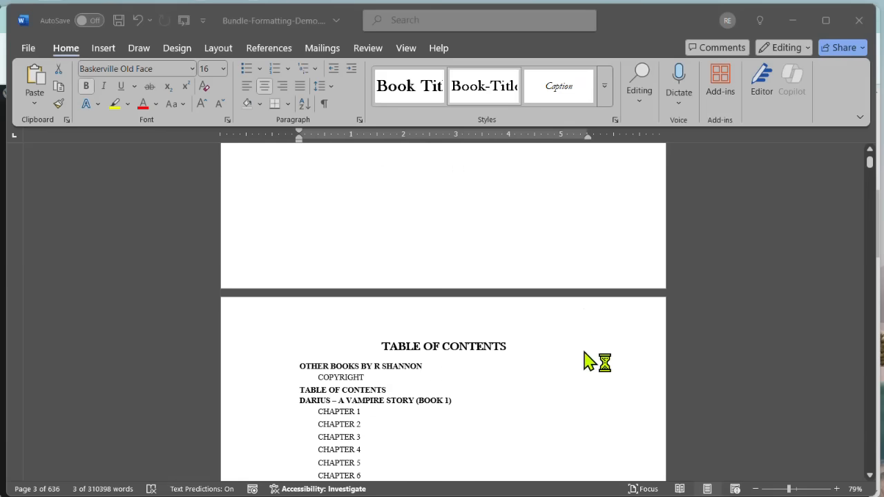
scroll("down", 3)
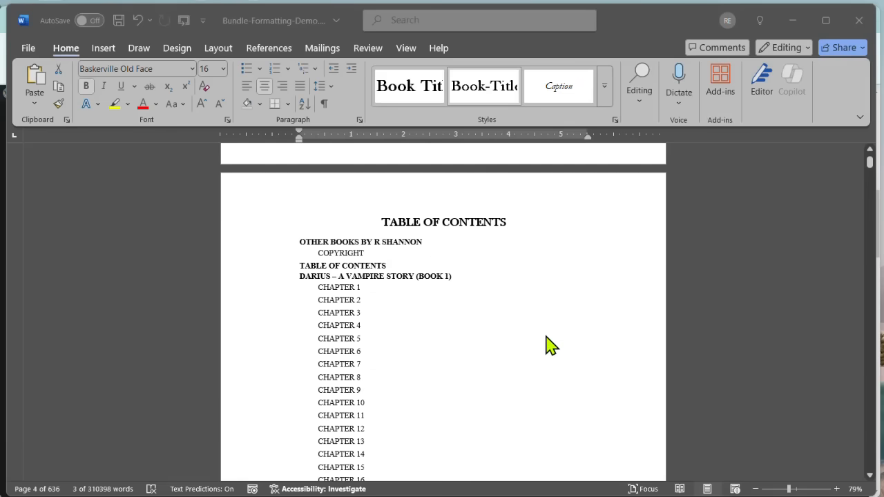
scroll("down", 3)
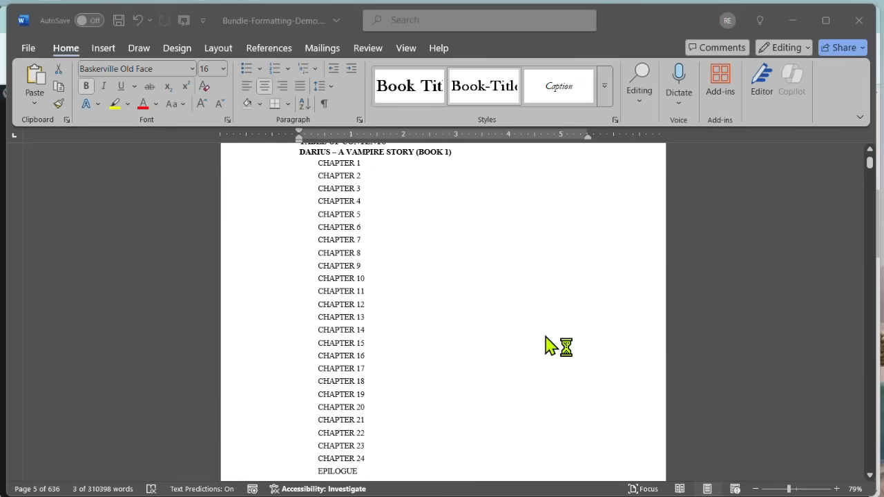
scroll("down", 3)
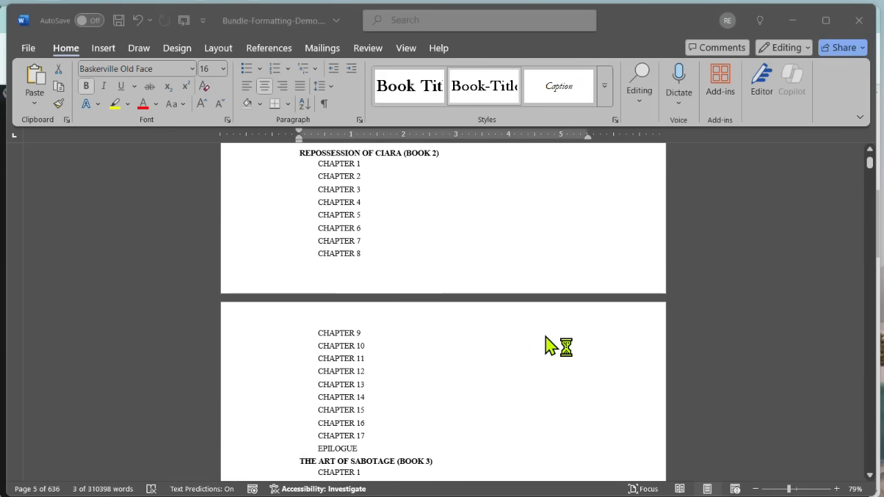
scroll("down", 3)
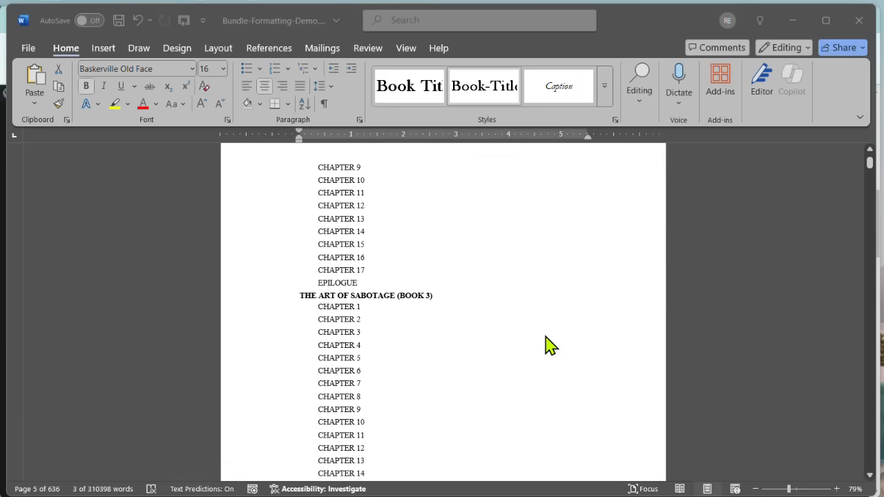
scroll("down", 3)
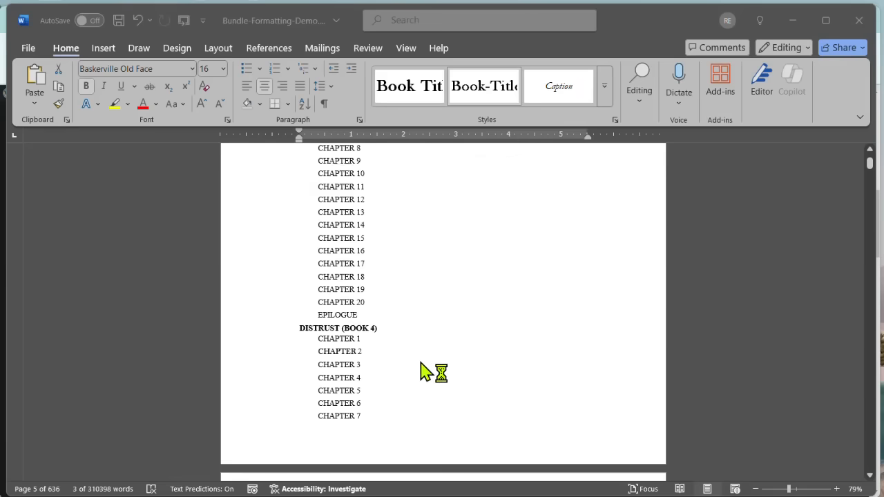
scroll("down", 3)
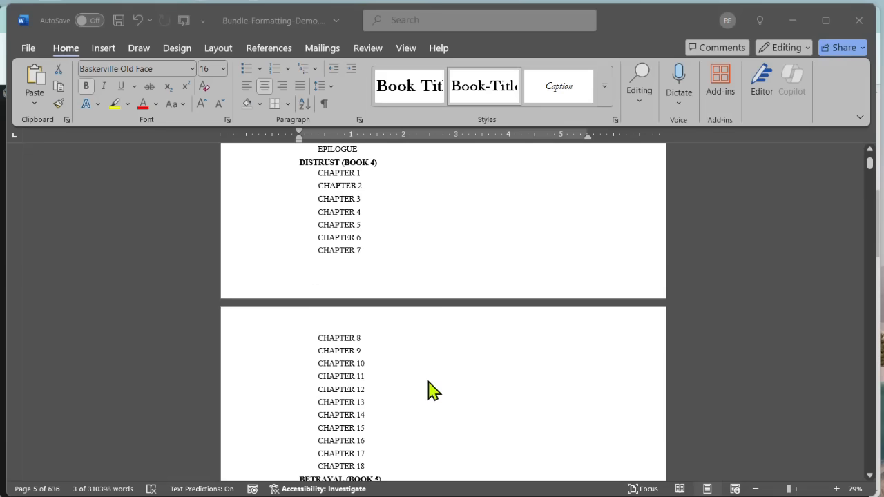
mouse_move(434, 380)
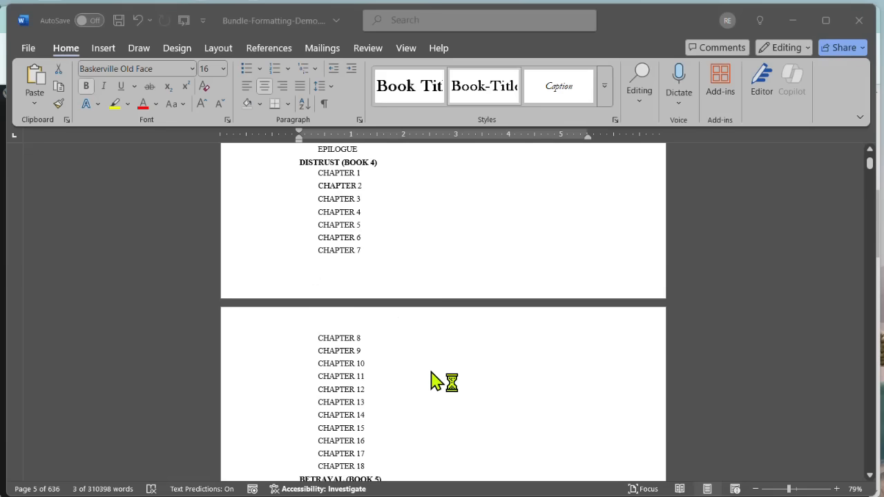
scroll("down", 3)
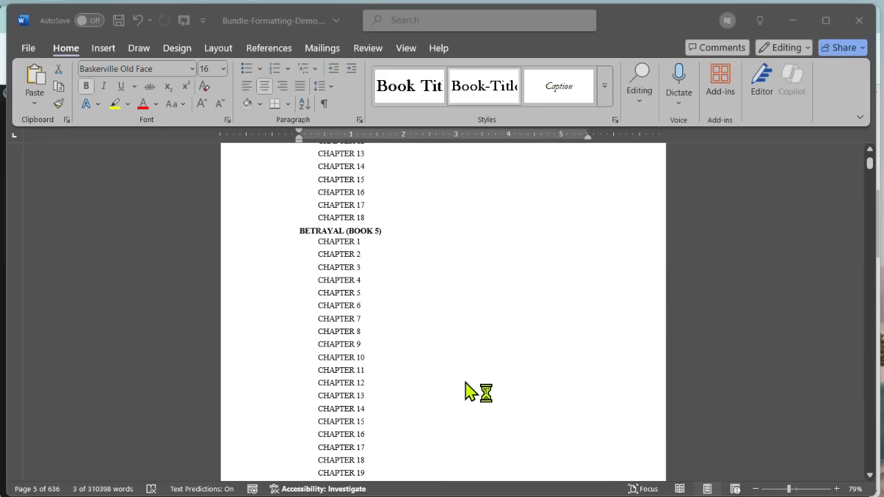
scroll("down", 3)
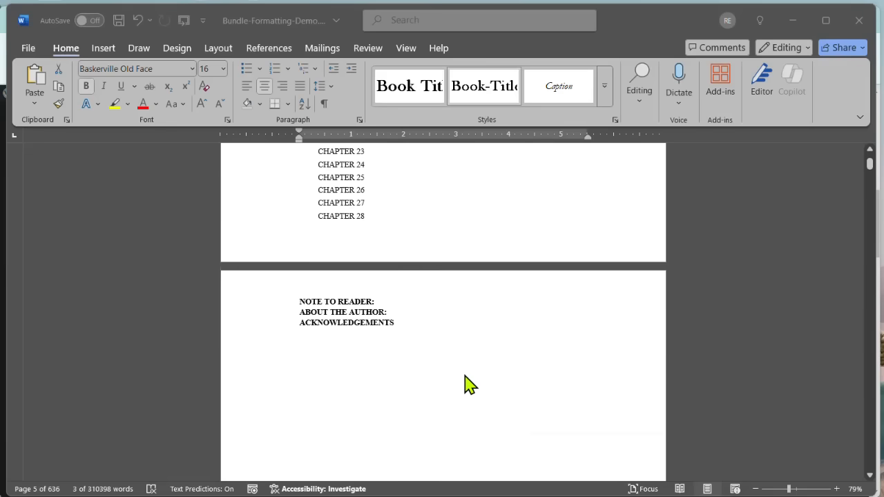
scroll("down", 3)
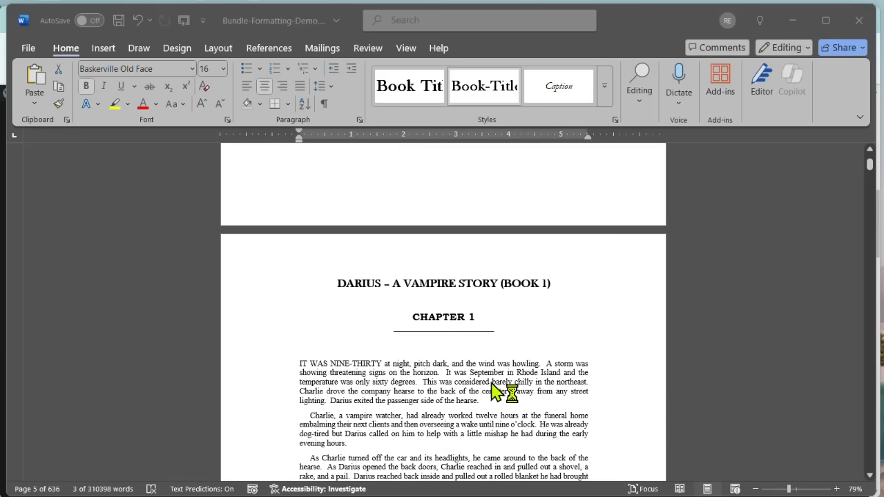
scroll("up", 3)
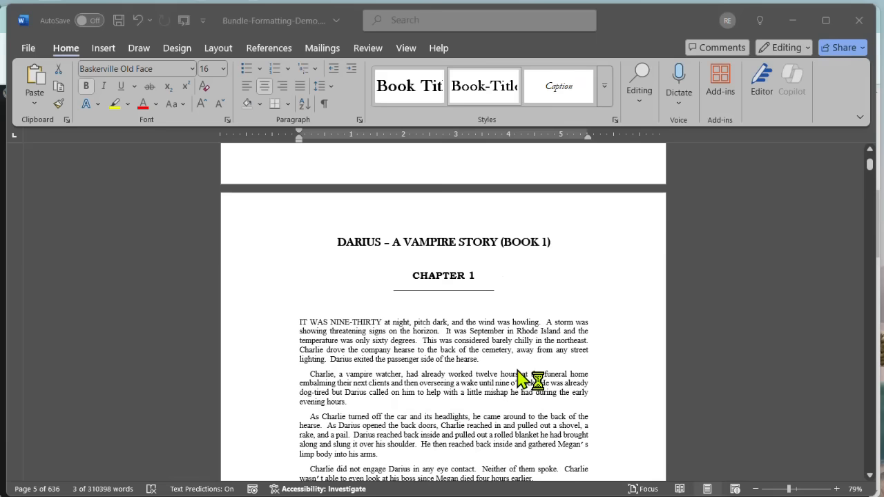
mouse_move(504, 288)
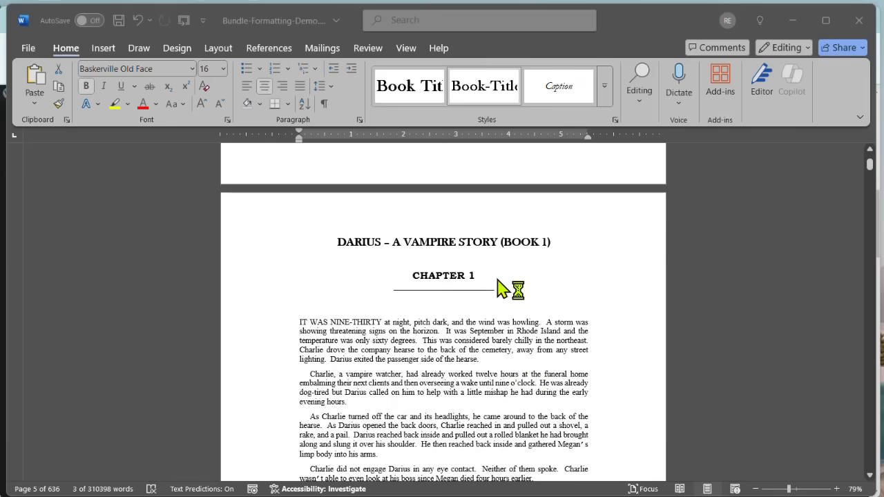
mouse_move(431, 249)
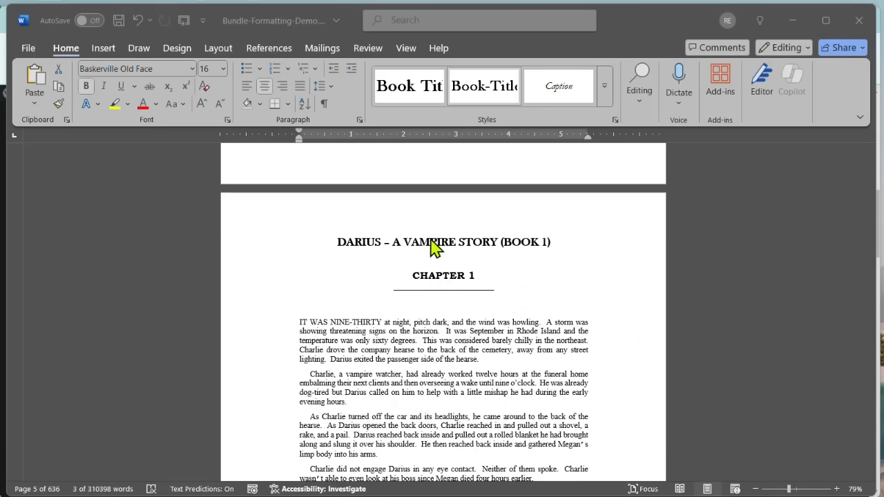
mouse_move(590, 268)
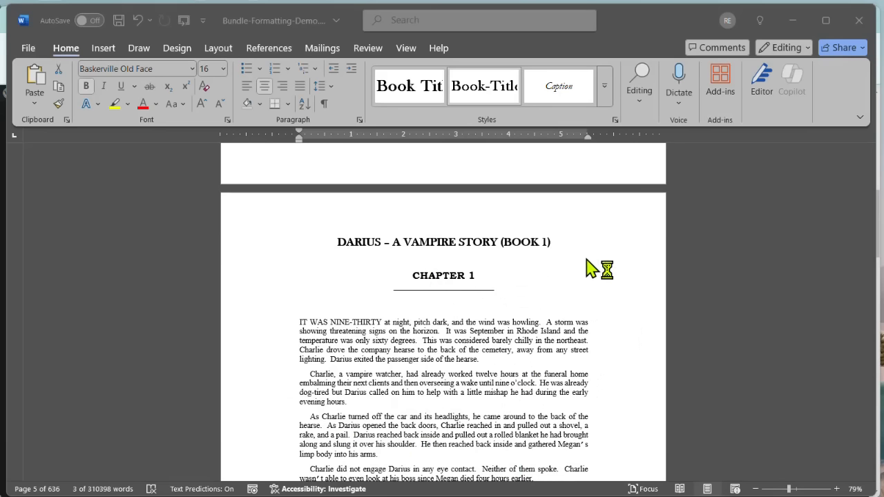
mouse_move(618, 261)
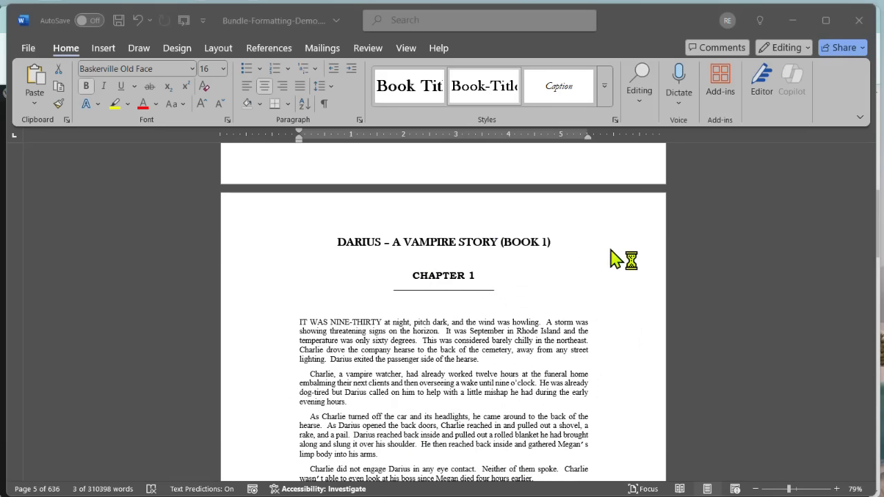
mouse_move(606, 107)
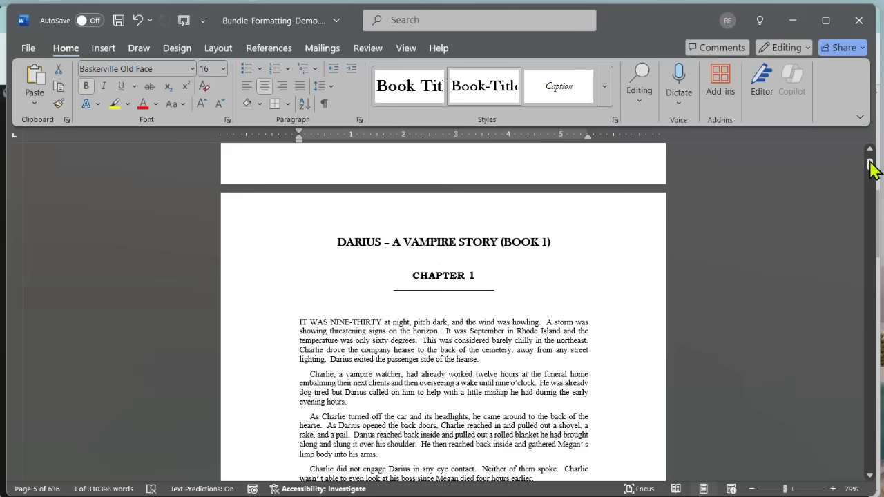
mouse_move(565, 284)
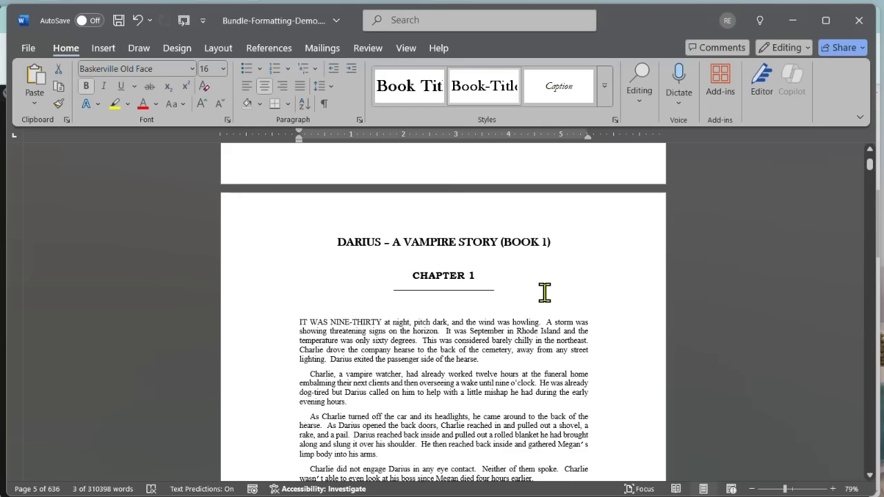
mouse_move(412, 436)
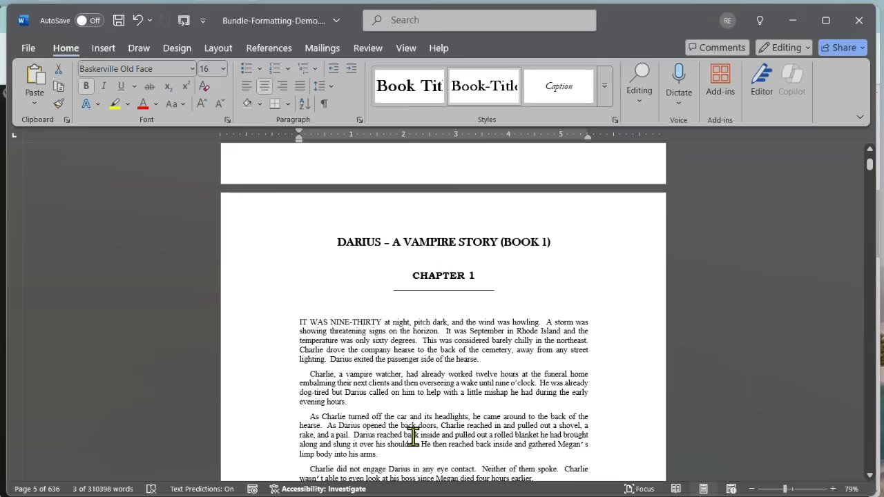
mouse_move(610, 327)
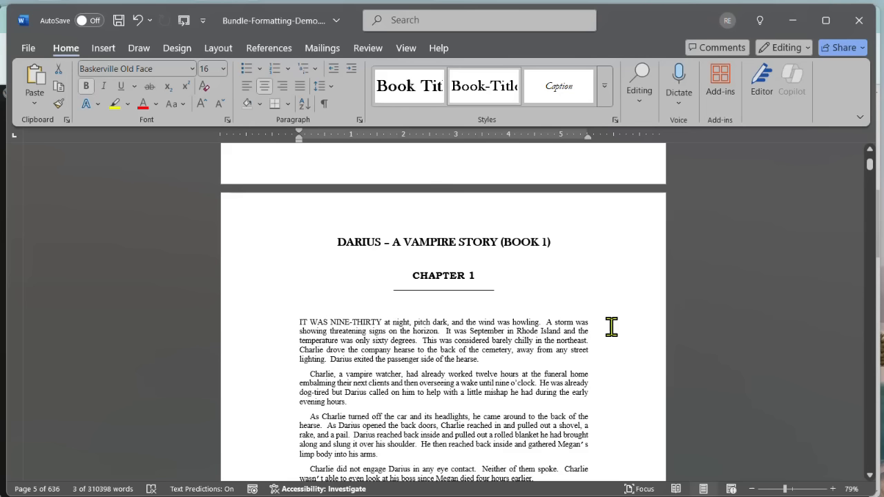
mouse_move(677, 311)
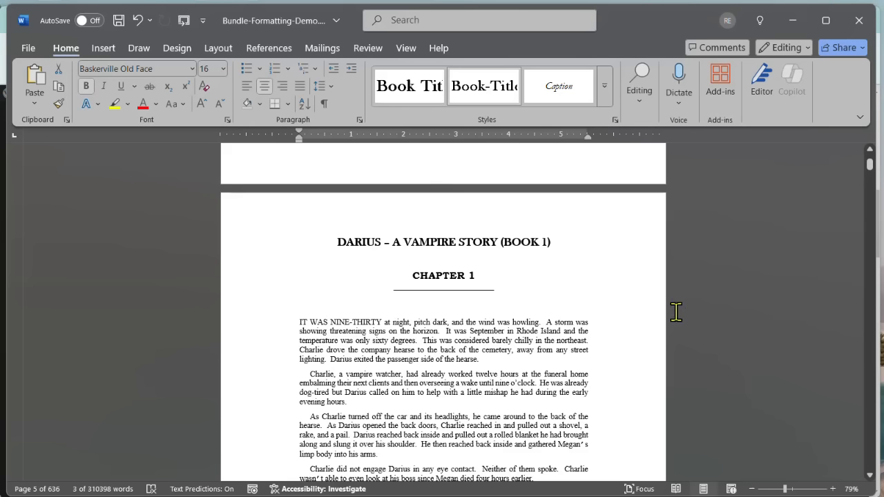
mouse_move(649, 345)
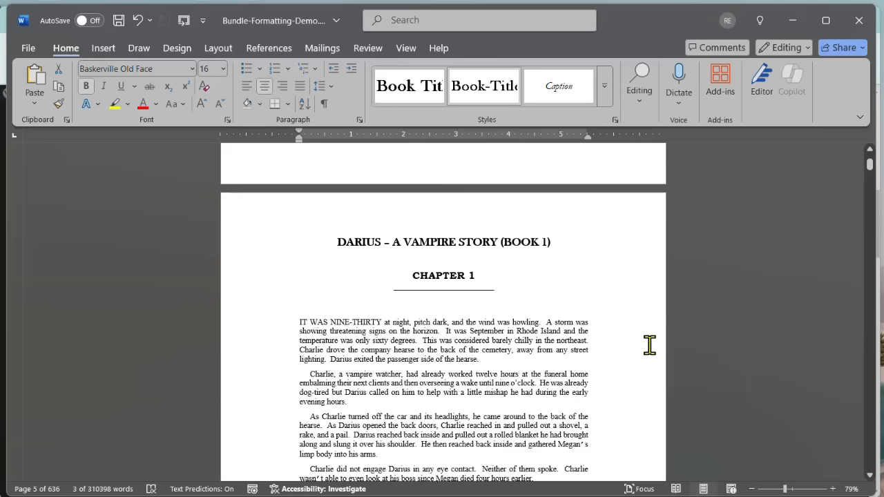
mouse_move(630, 289)
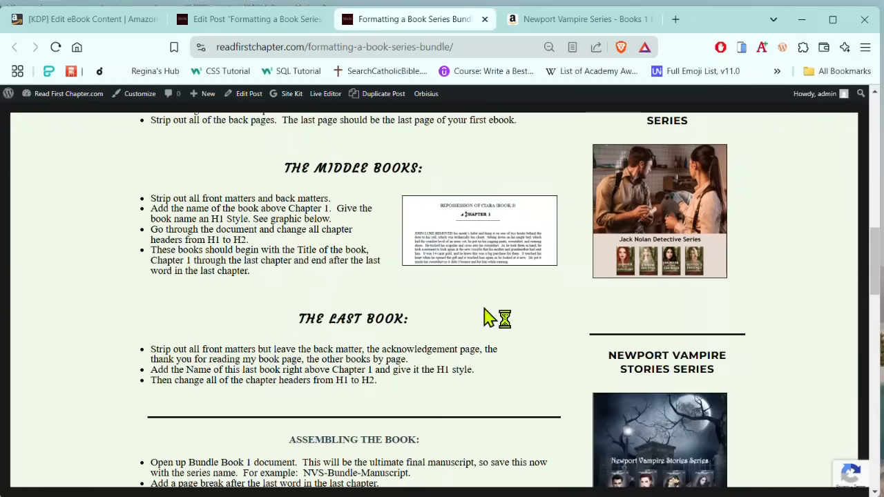
mouse_move(511, 308)
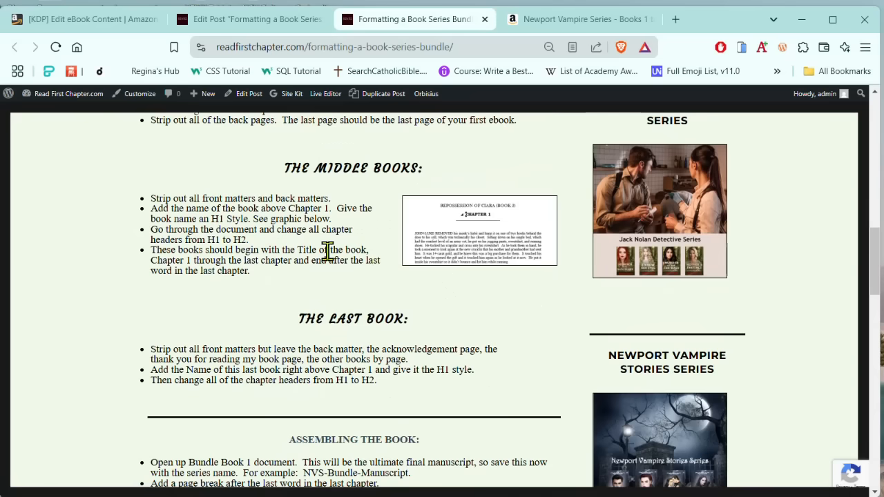
mouse_move(511, 303)
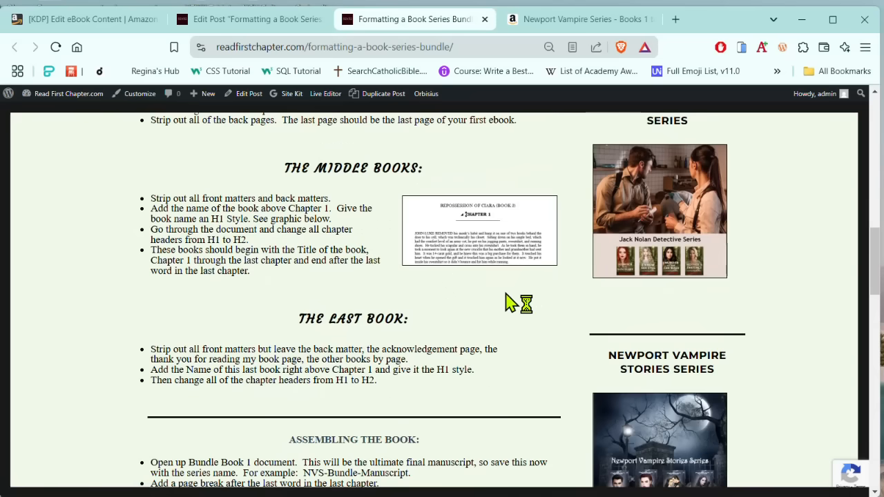
mouse_move(523, 224)
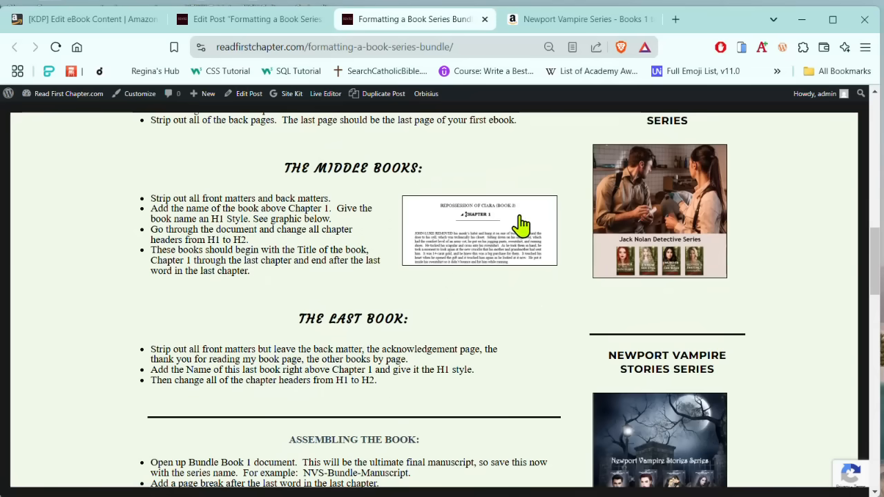
mouse_move(514, 217)
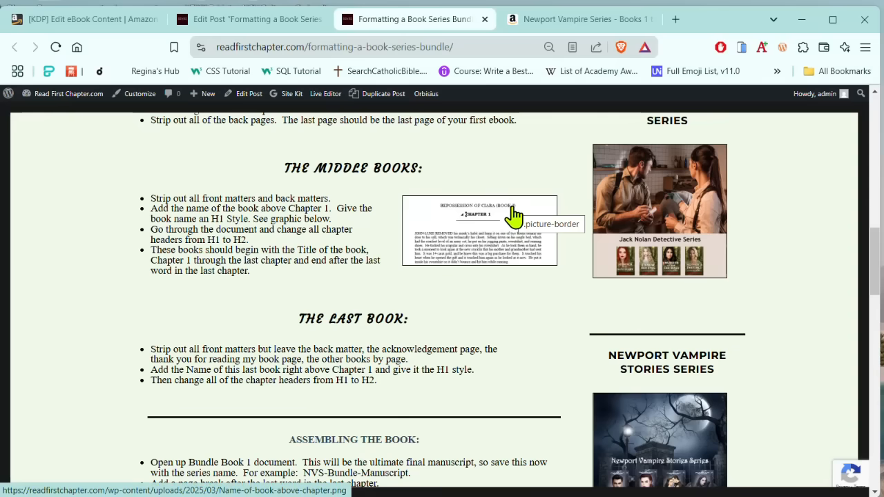
mouse_move(486, 231)
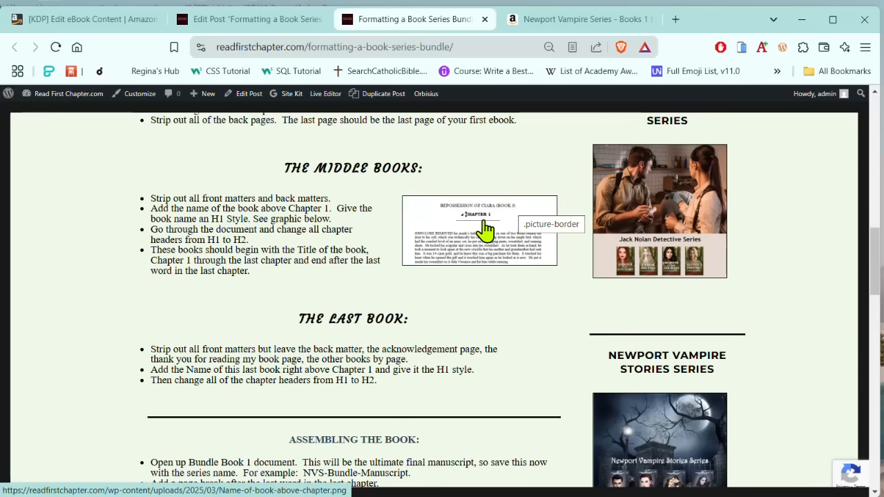
mouse_move(463, 289)
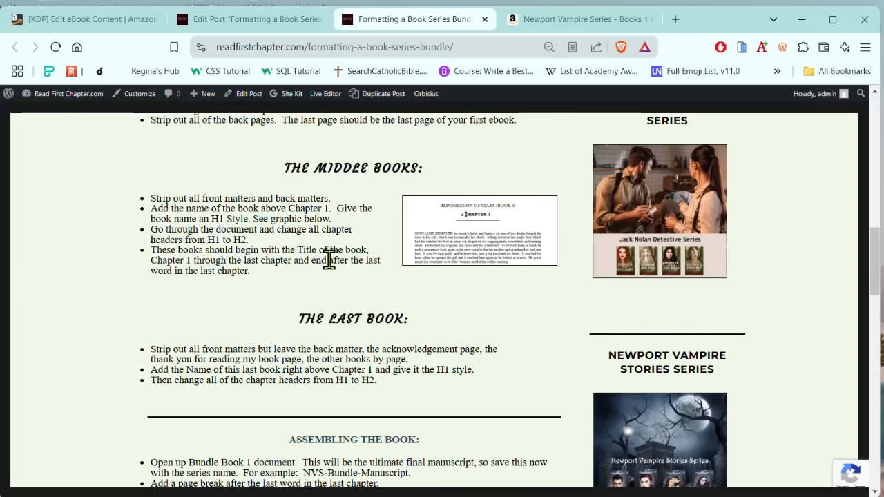
scroll("down", 3)
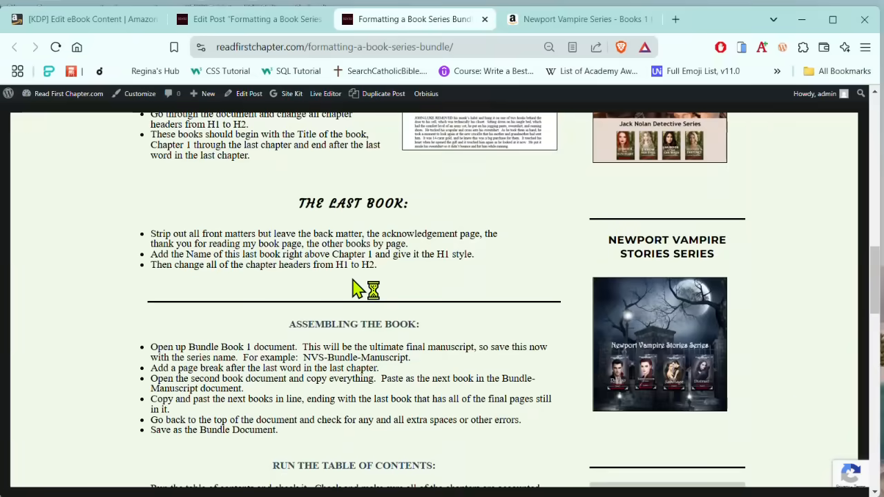
mouse_move(493, 268)
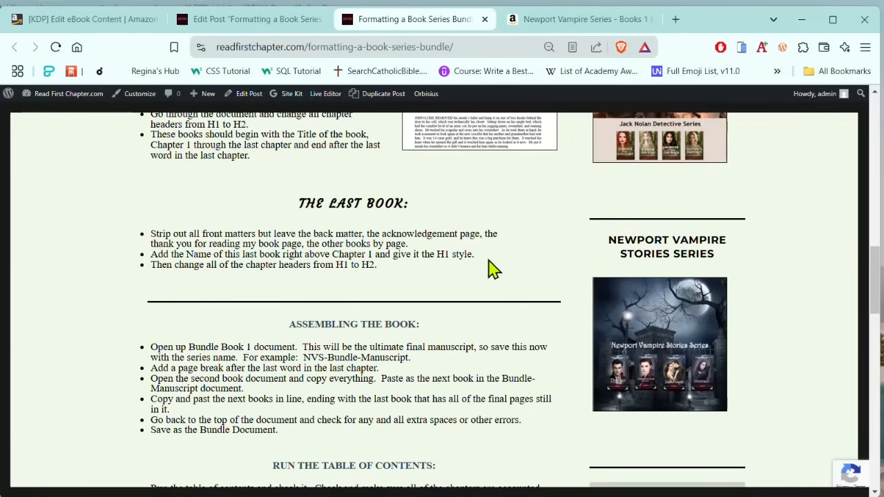
mouse_move(489, 264)
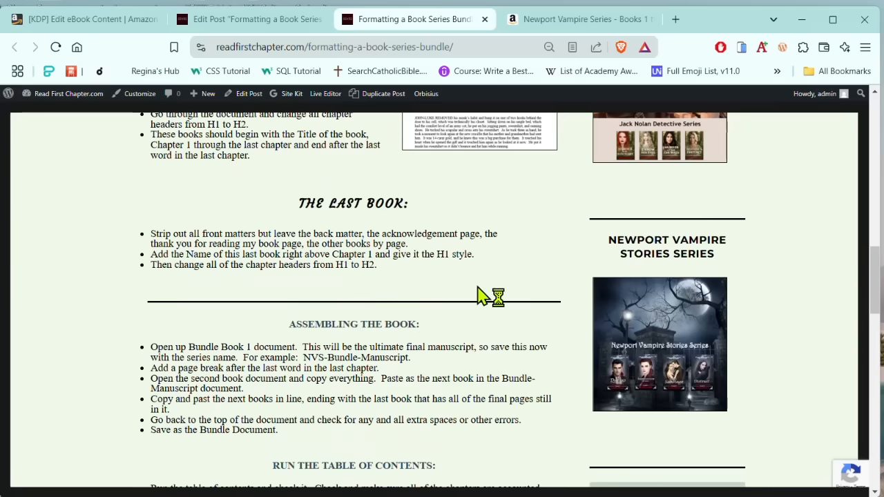
scroll("up", 3)
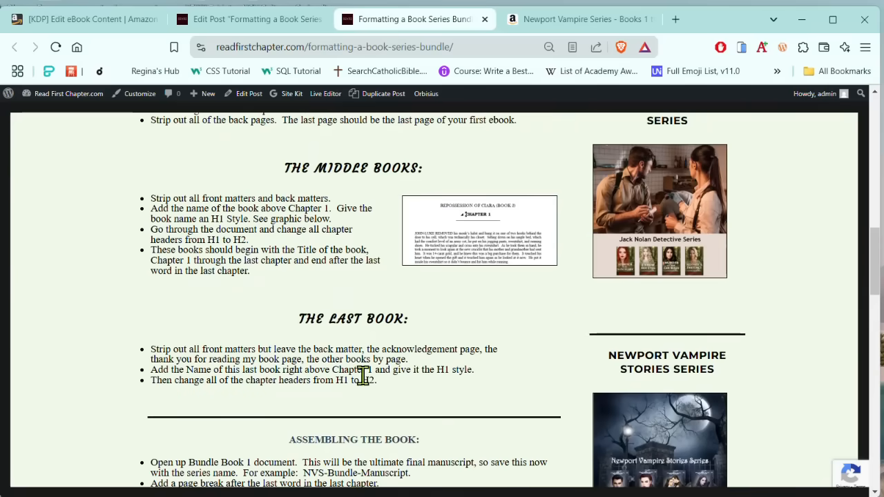
mouse_move(343, 362)
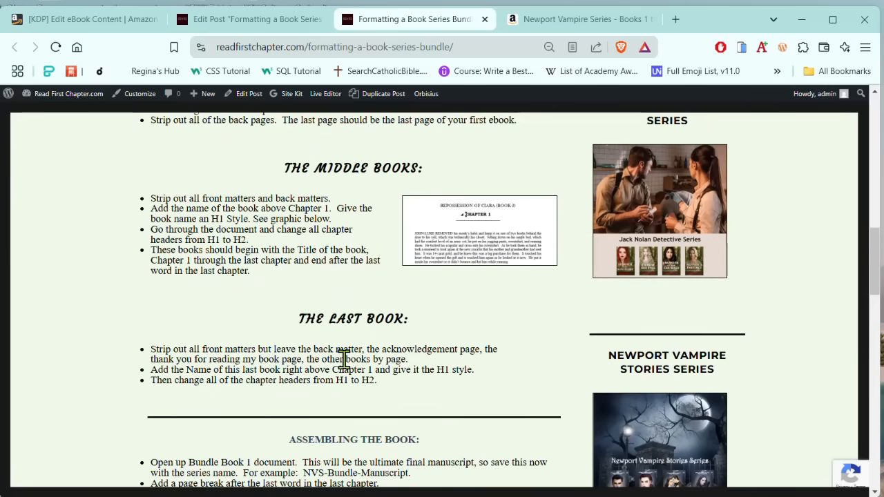
mouse_move(470, 262)
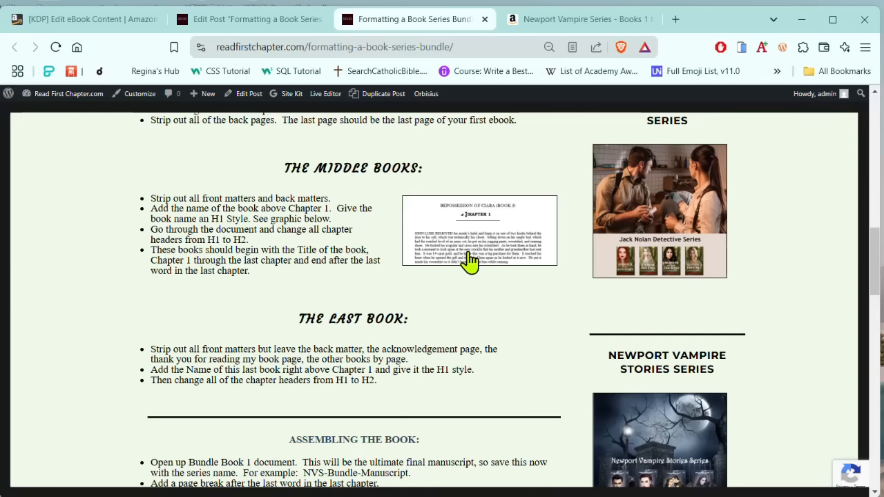
mouse_move(489, 346)
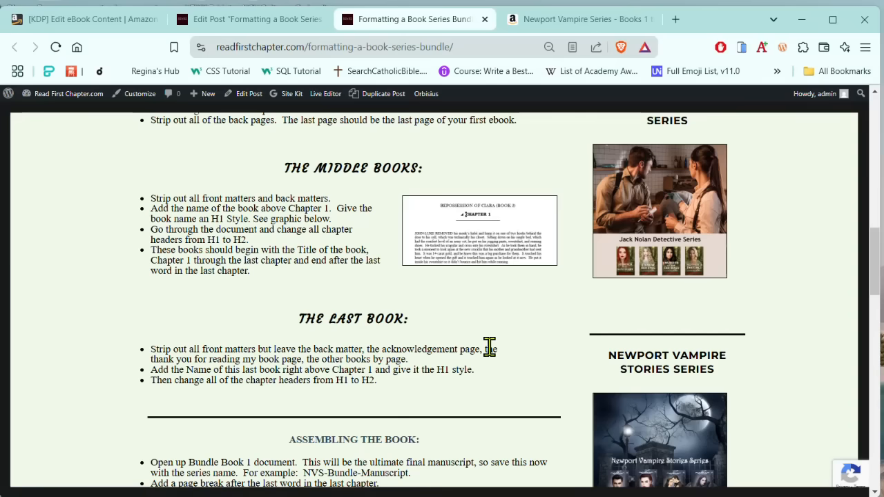
mouse_move(488, 345)
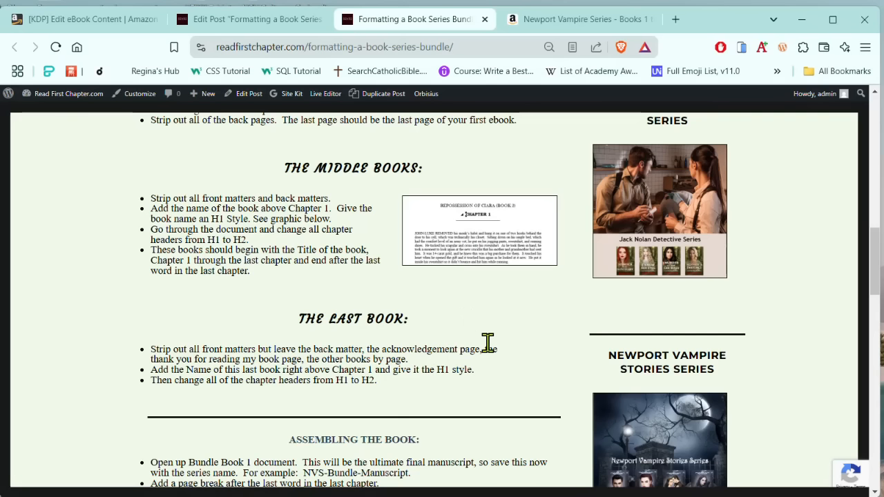
mouse_move(490, 352)
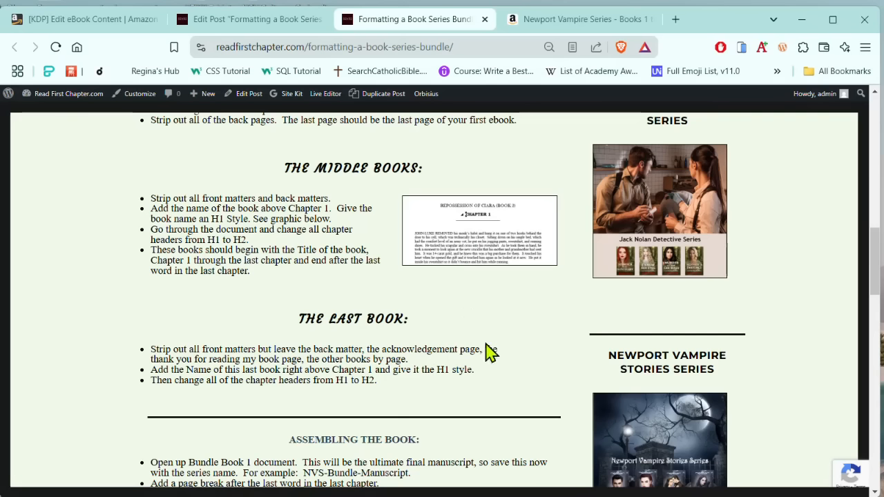
mouse_move(240, 365)
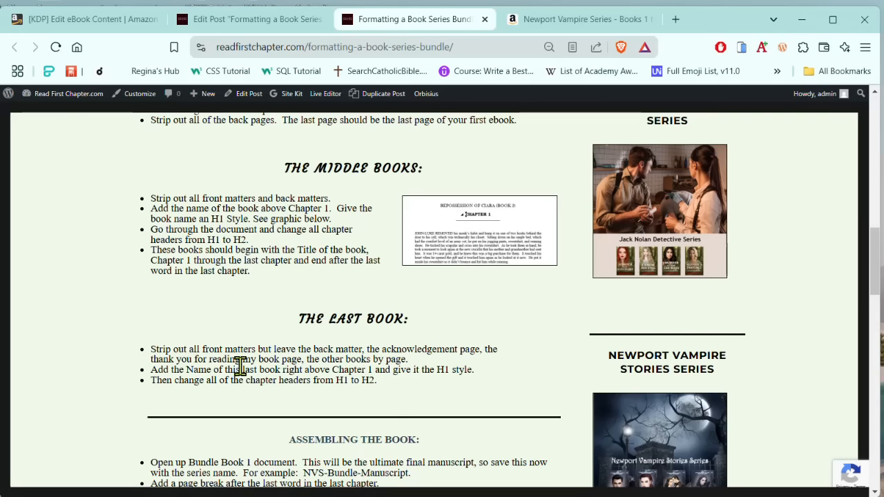
mouse_move(356, 363)
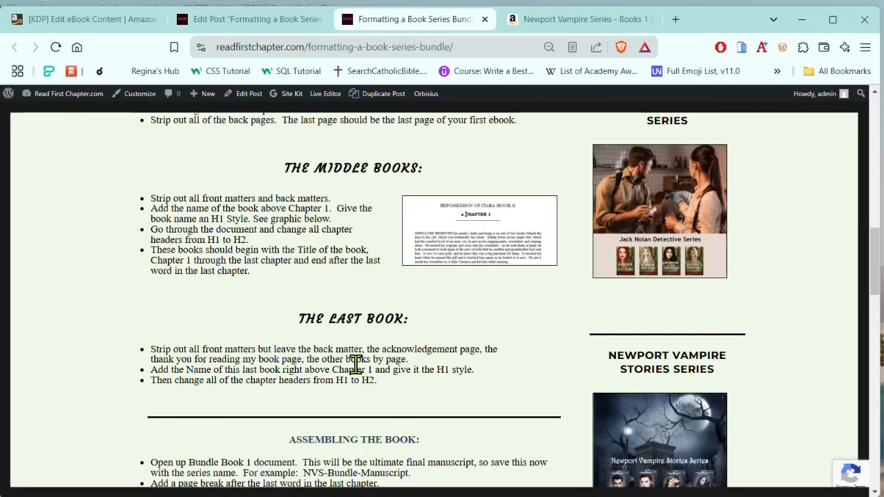
mouse_move(399, 399)
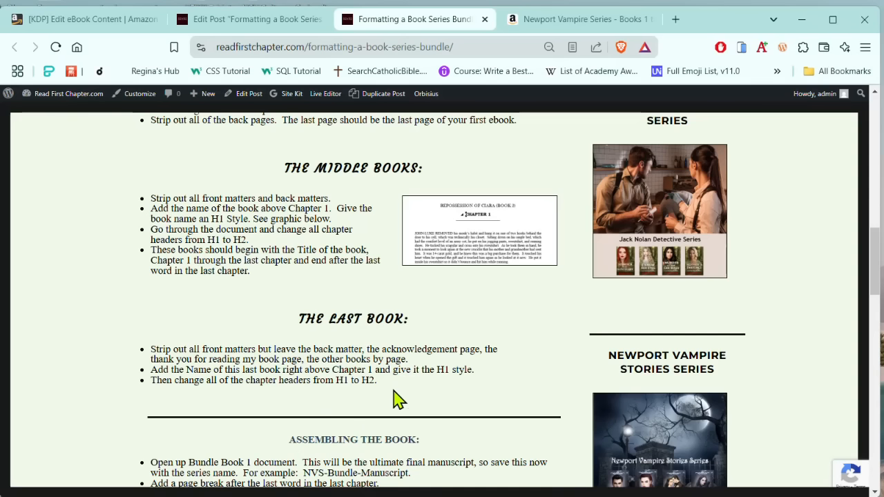
mouse_move(462, 387)
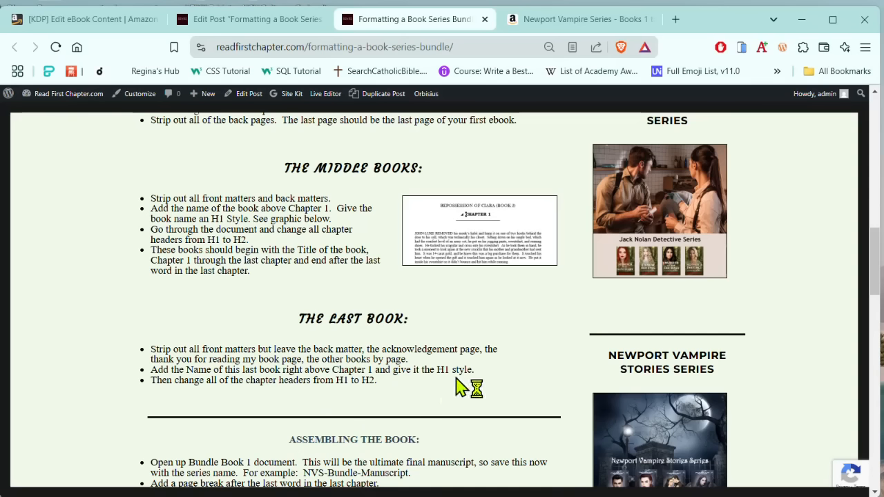
mouse_move(539, 382)
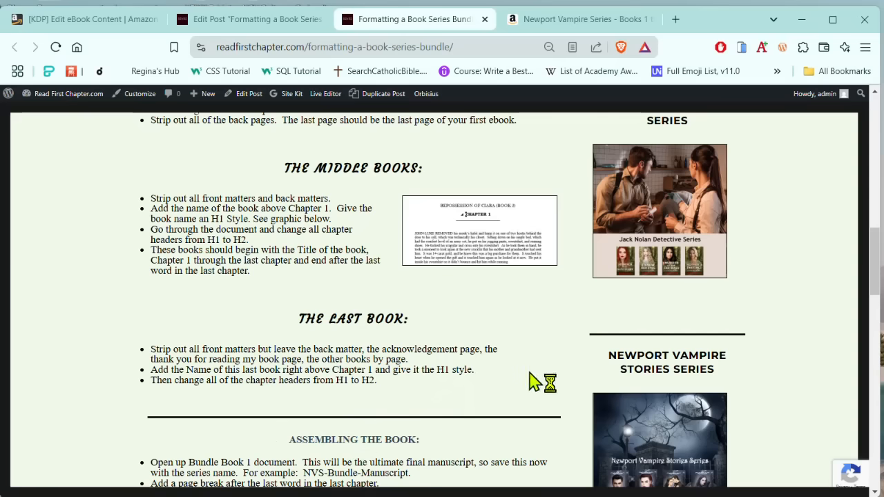
mouse_move(452, 387)
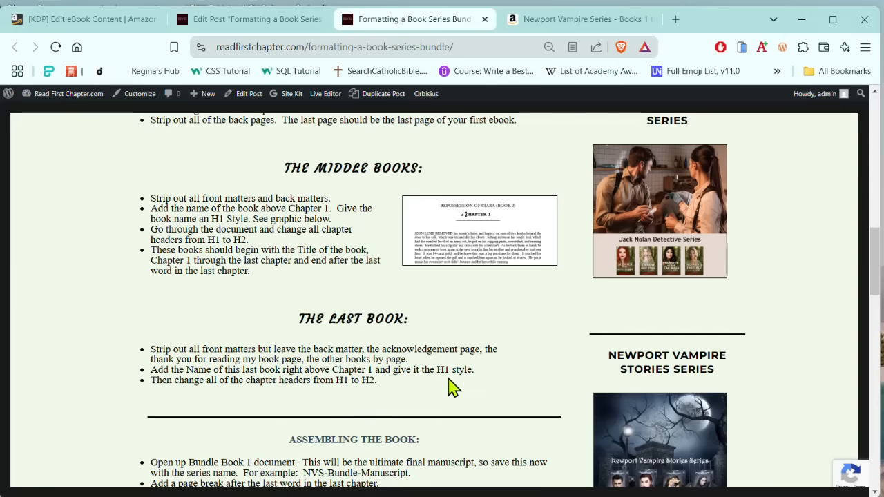
mouse_move(700, 385)
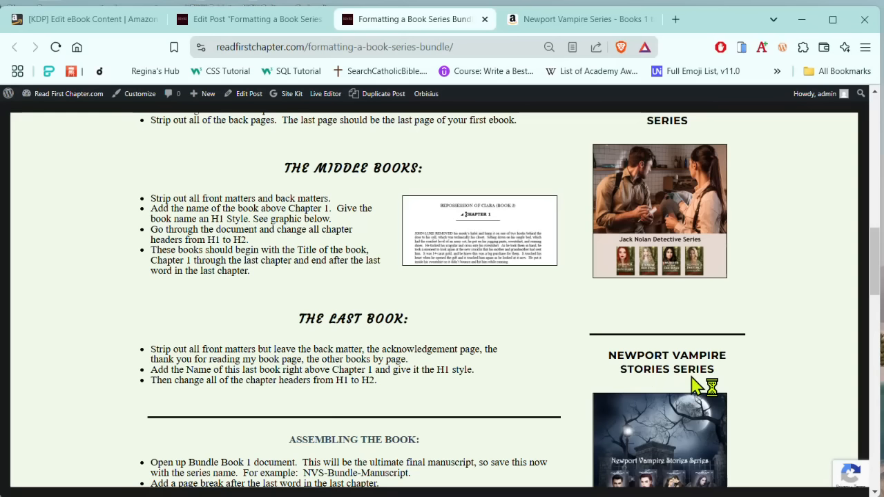
mouse_move(418, 483)
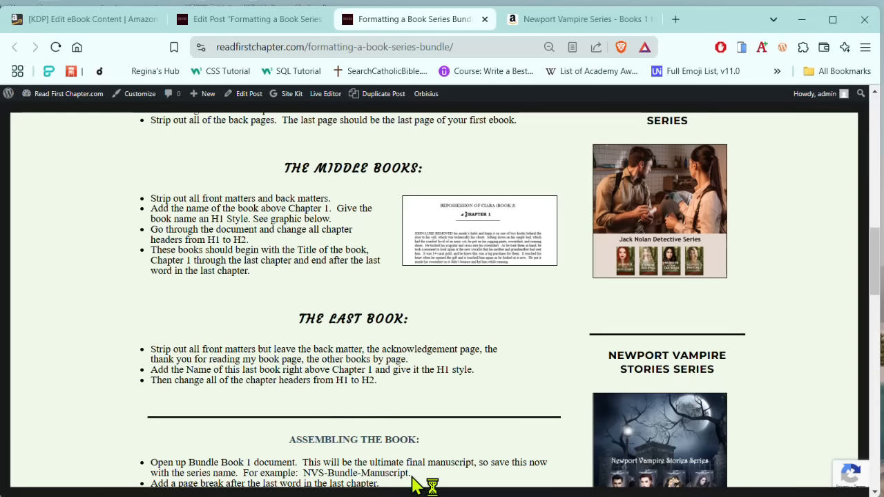
mouse_move(503, 387)
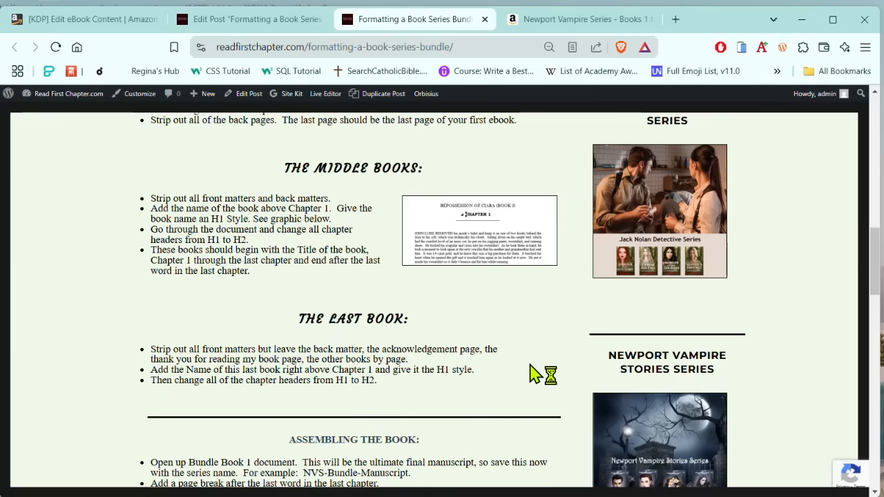
mouse_move(414, 399)
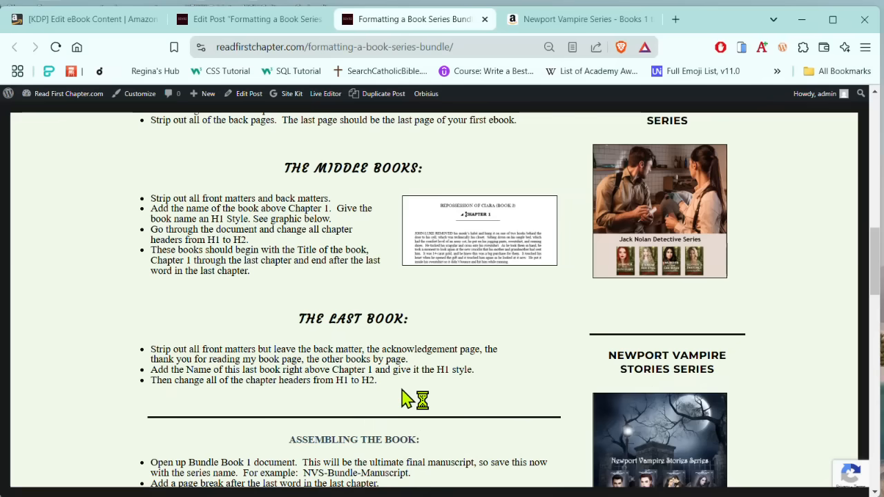
scroll("up", 3)
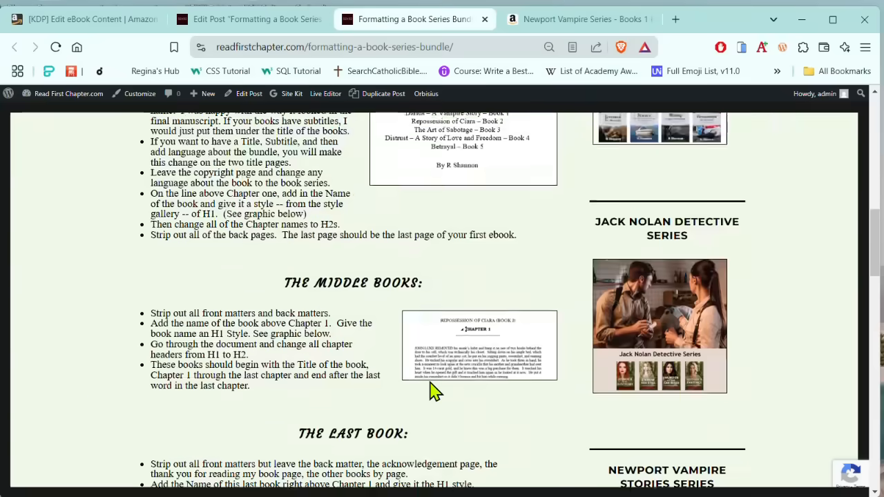
scroll("down", 3)
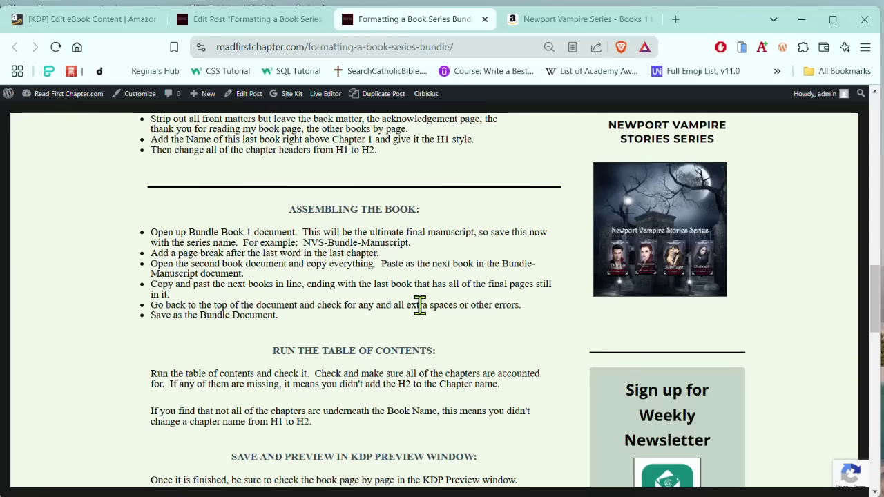
scroll("down", 3)
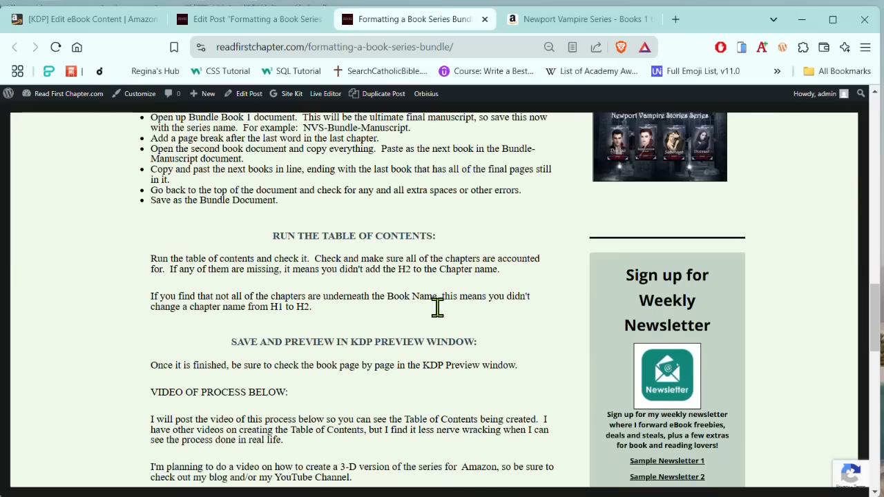
scroll("up", 3)
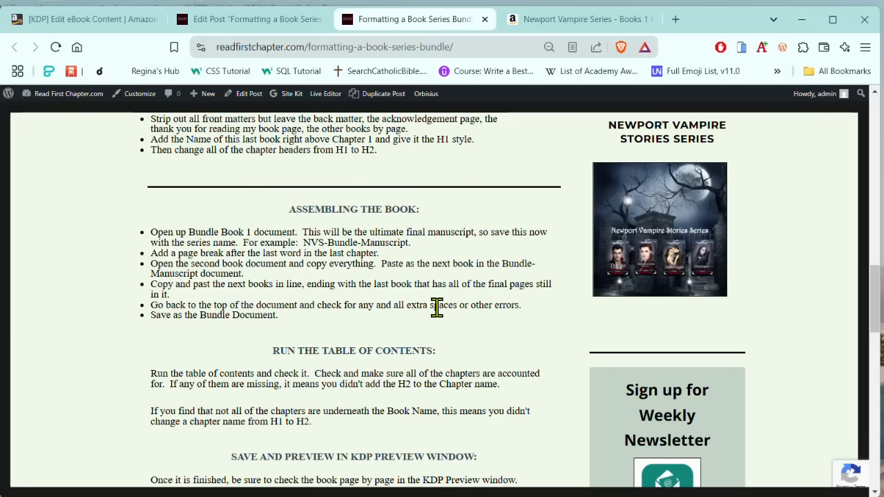
mouse_move(680, 449)
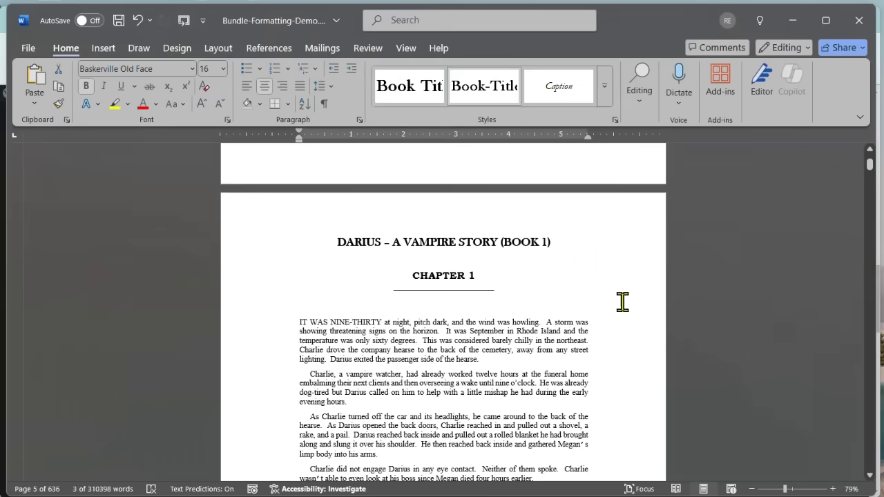
mouse_move(547, 340)
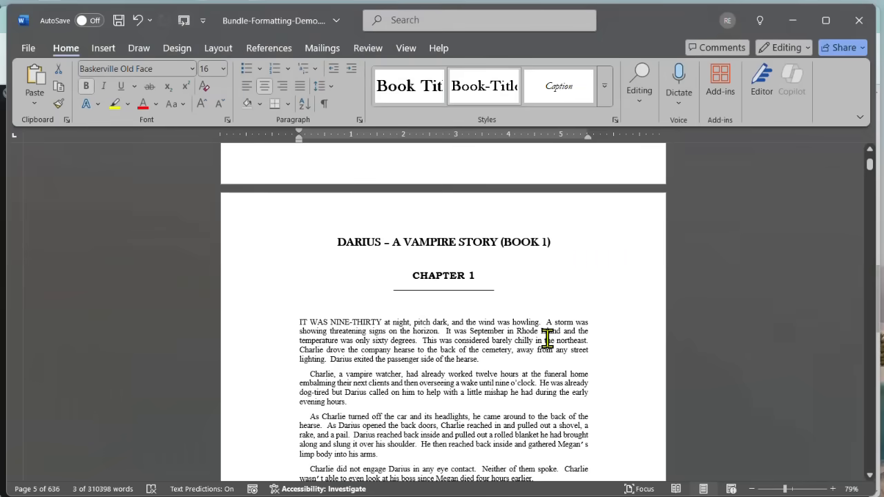
mouse_move(543, 345)
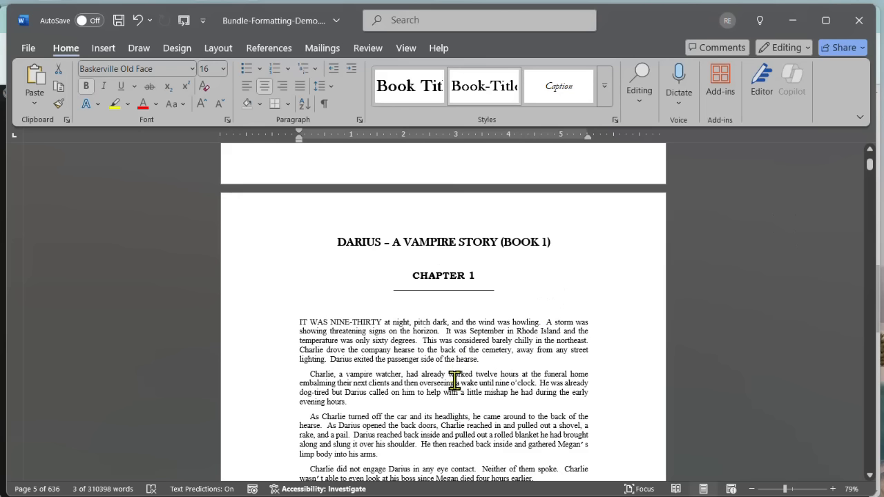
mouse_move(577, 294)
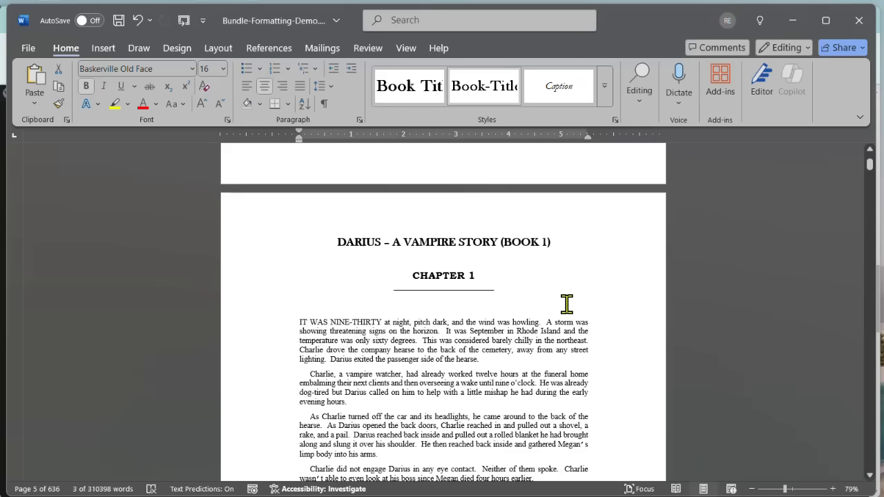
mouse_move(589, 315)
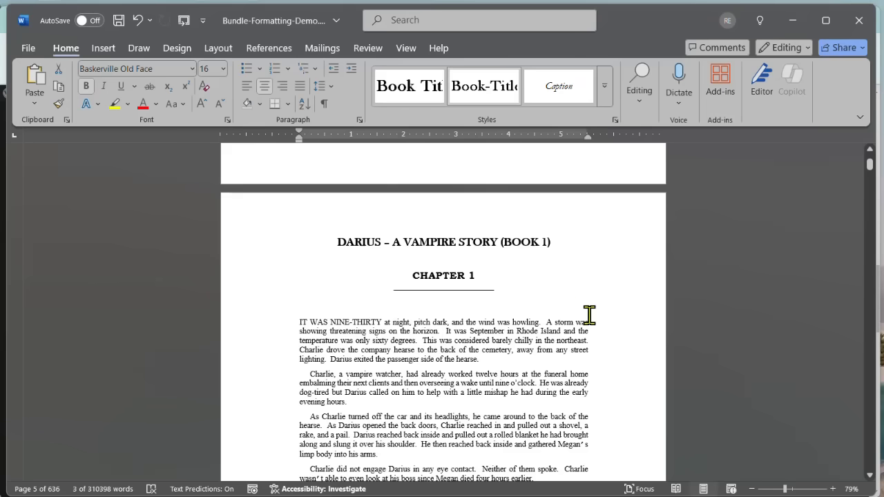
mouse_move(539, 338)
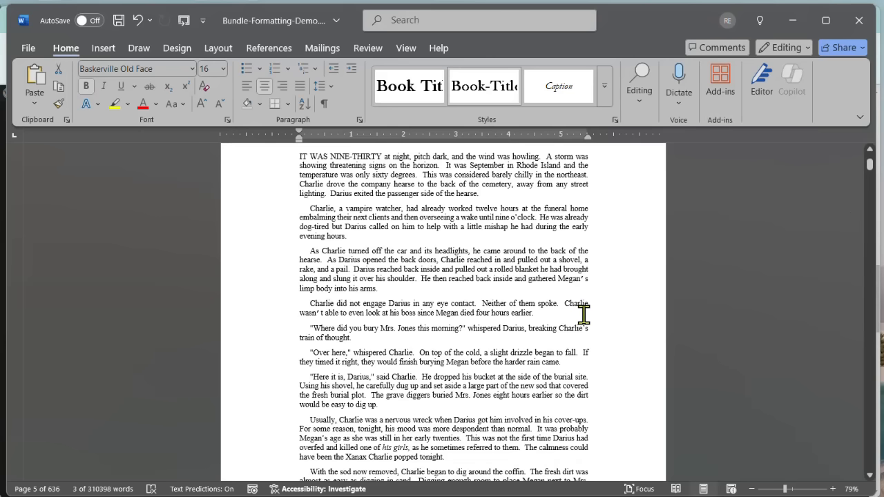
Step: Scroll through Book 1's Chapter 1 text in the bundle manuscript
scroll("down", 3)
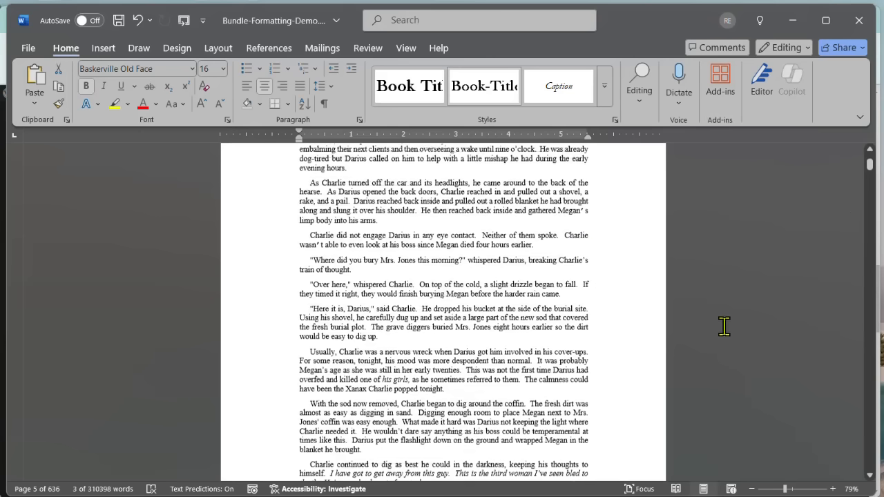
scroll("down", 3)
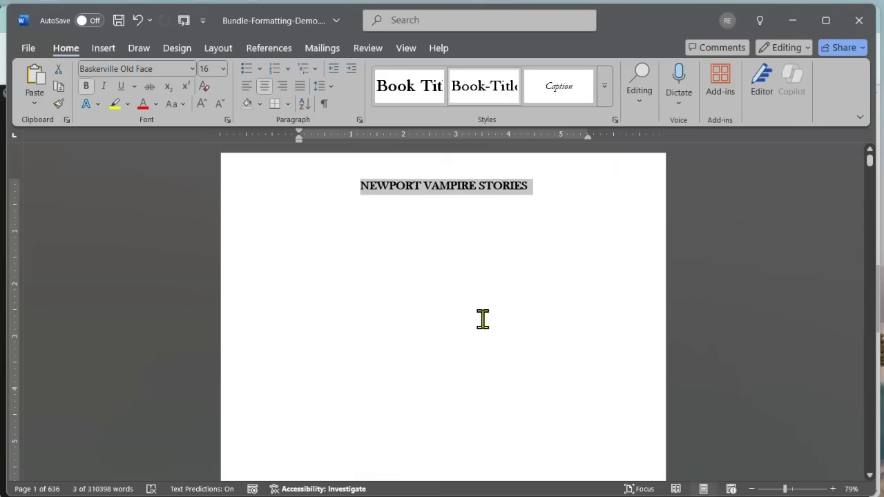
mouse_move(818, 291)
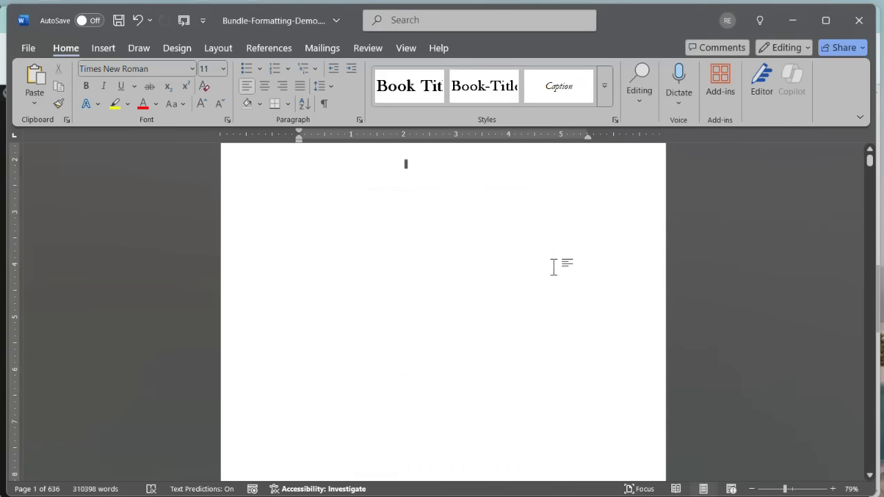
Step: Scroll to the Table of Contents page listing all five books' chapters through Acknowledgements
scroll("down", 3)
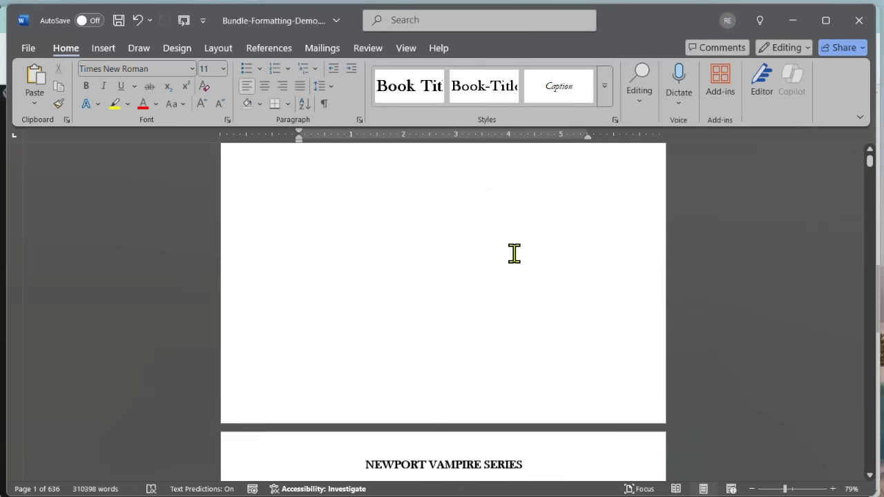
scroll("down", 3)
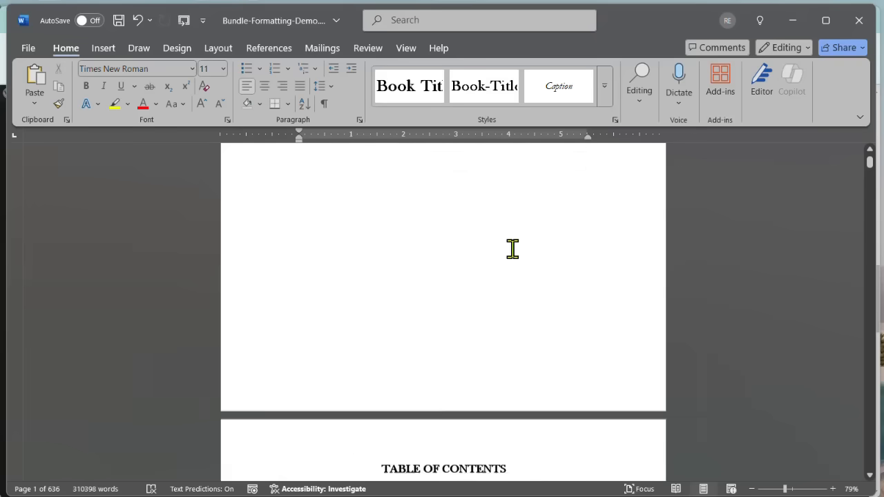
scroll("down", 3)
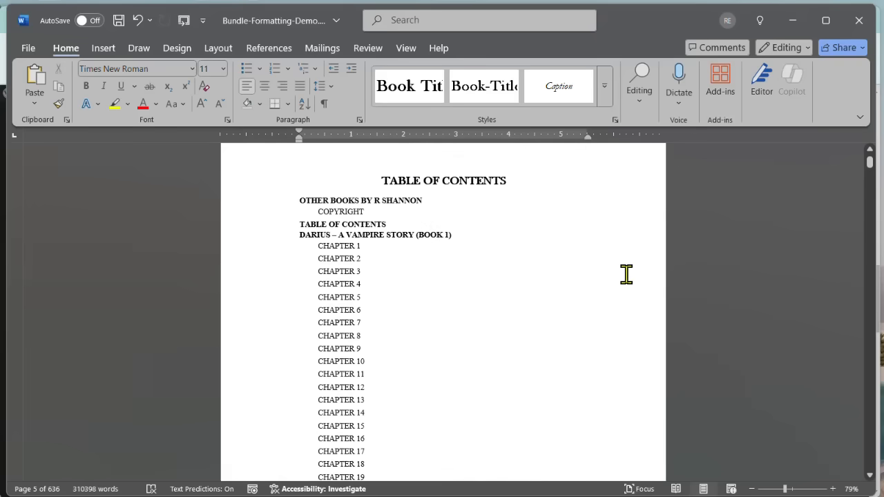
mouse_move(460, 236)
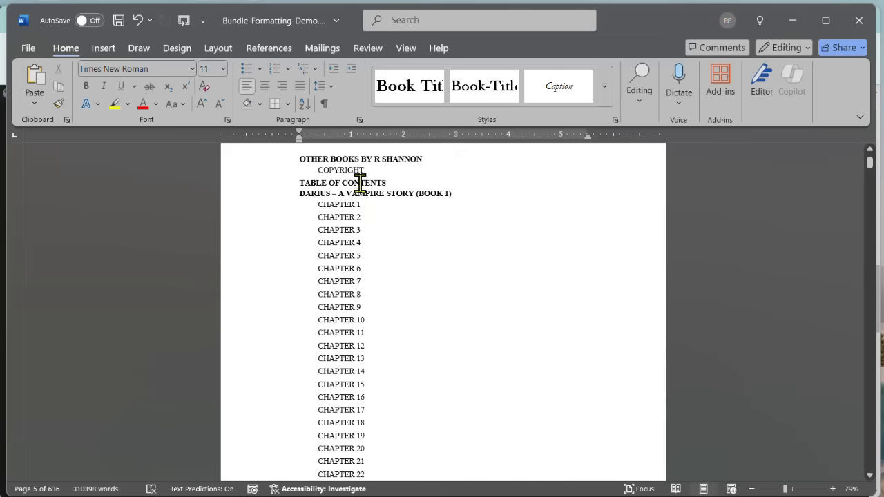
scroll("down", 3)
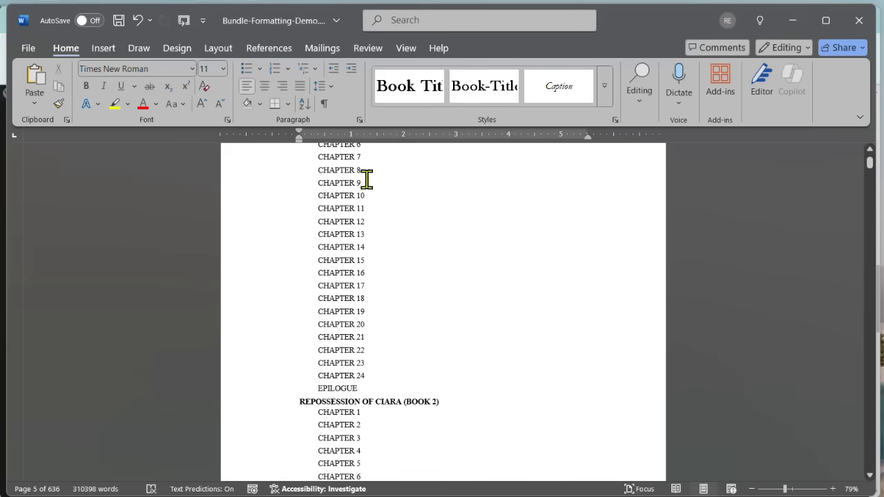
mouse_move(312, 248)
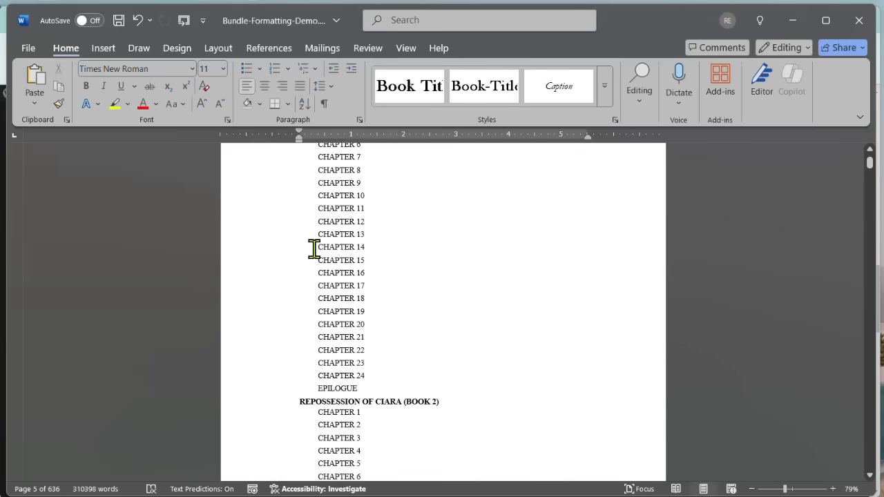
mouse_move(338, 273)
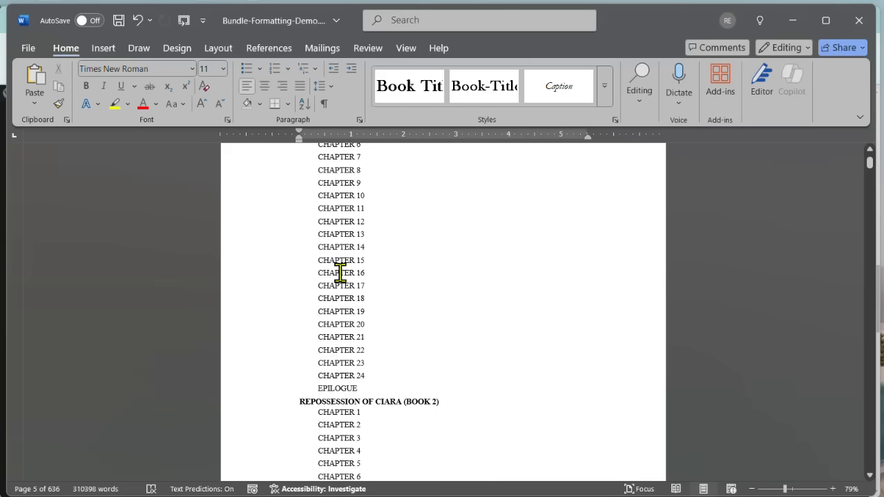
mouse_move(340, 272)
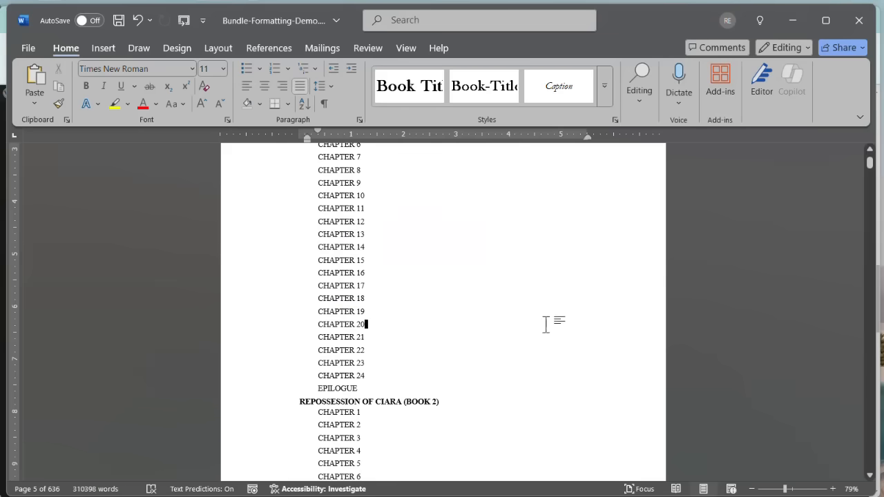
scroll("up", 3)
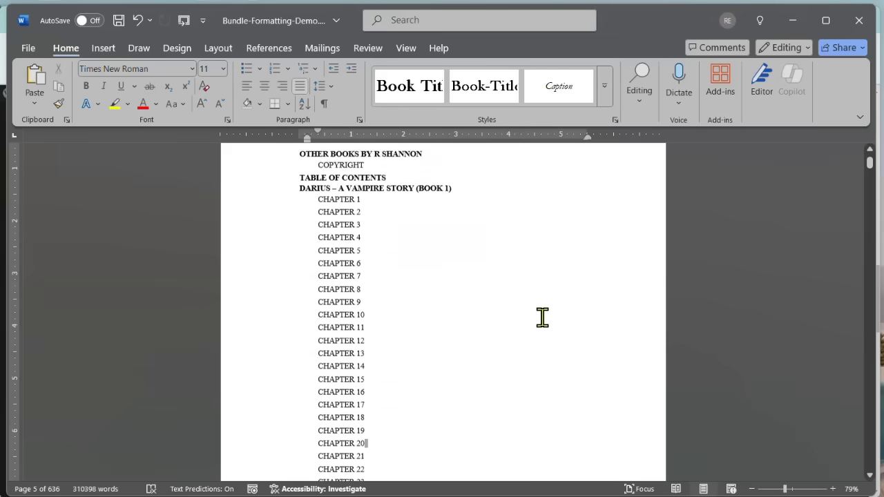
scroll("up", 3)
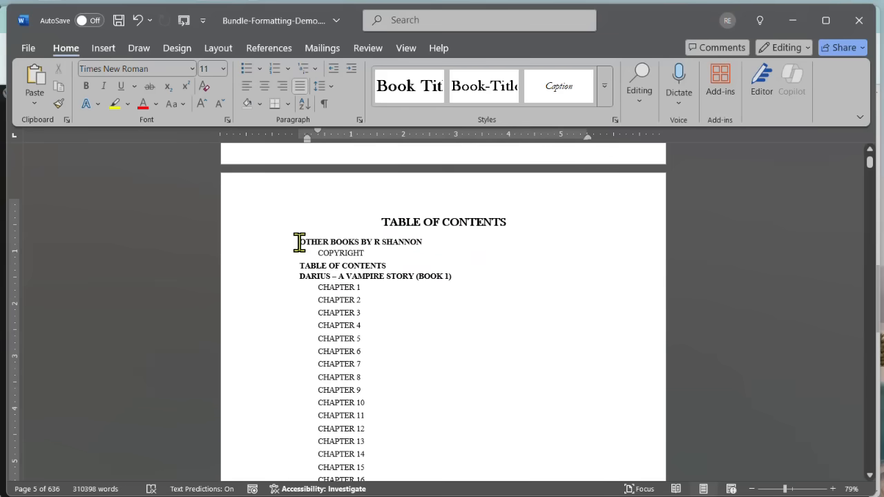
scroll("down", 3)
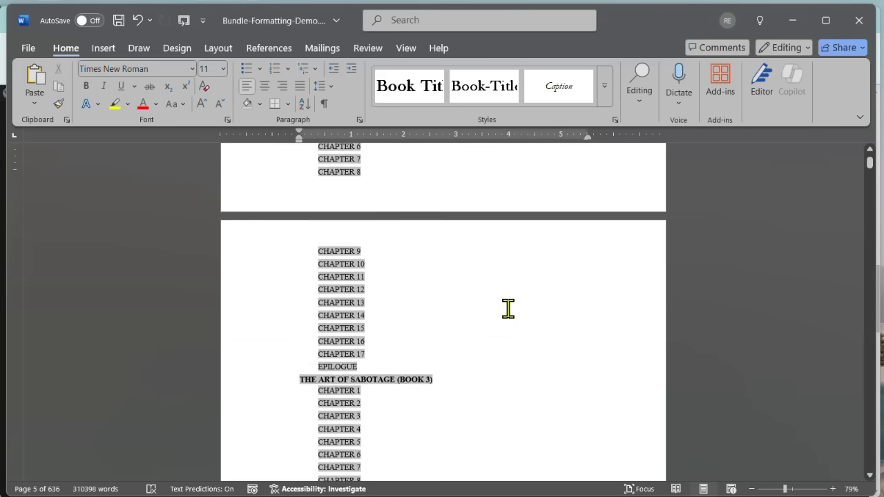
scroll("down", 3)
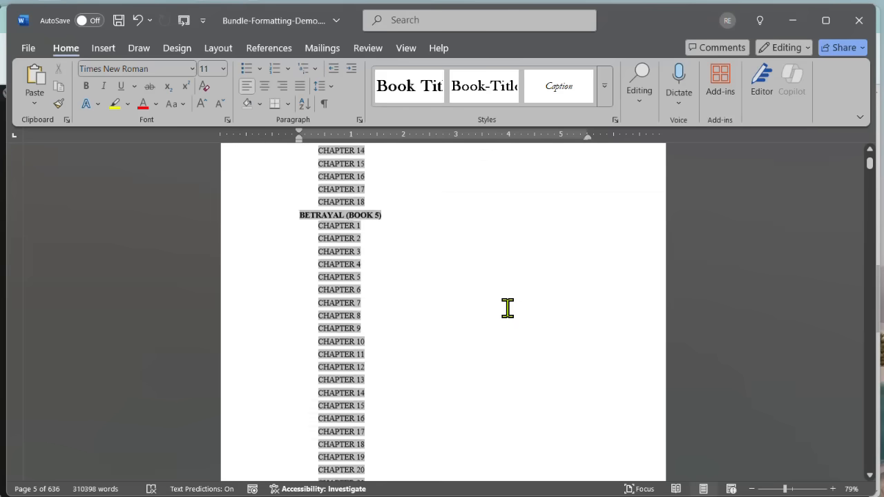
scroll("down", 3)
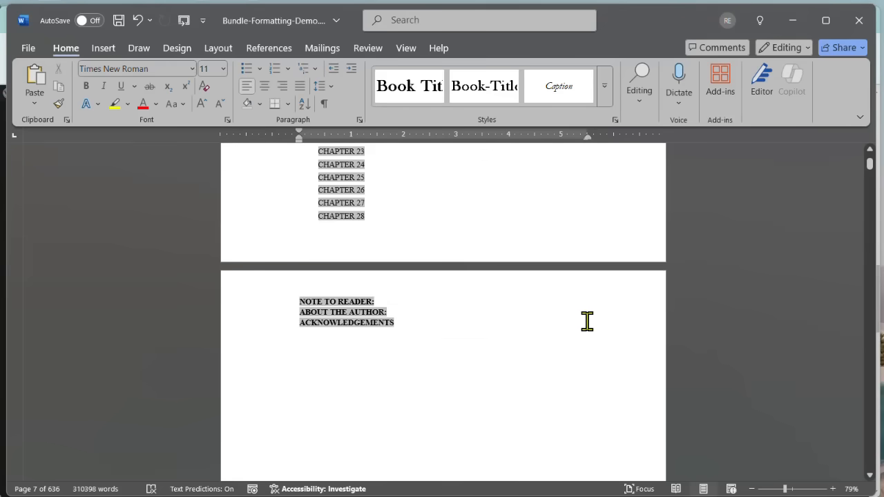
Step: Delete the old entries below the TABLE OF CONTENTS heading, leaving the page blank
left_click(311, 334)
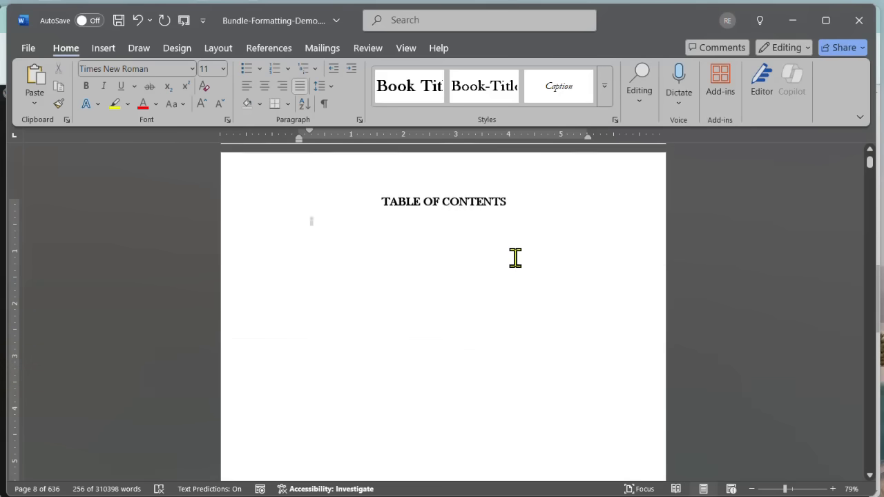
scroll("up", 3)
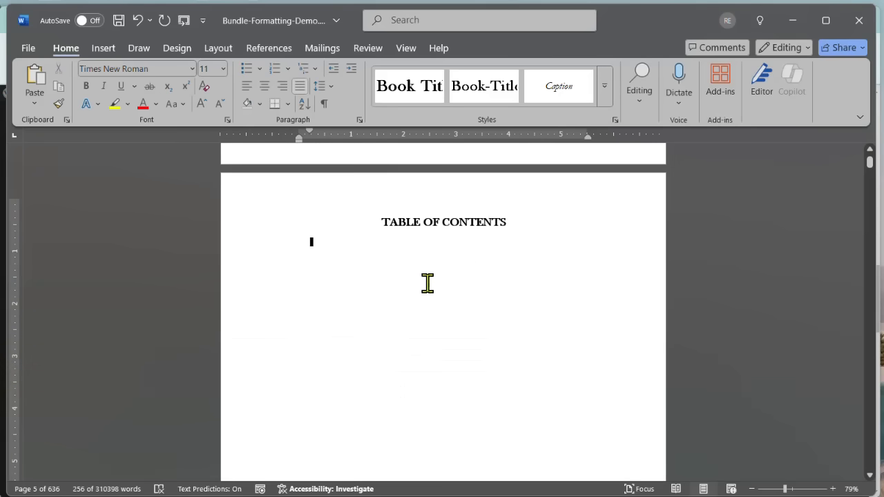
mouse_move(482, 310)
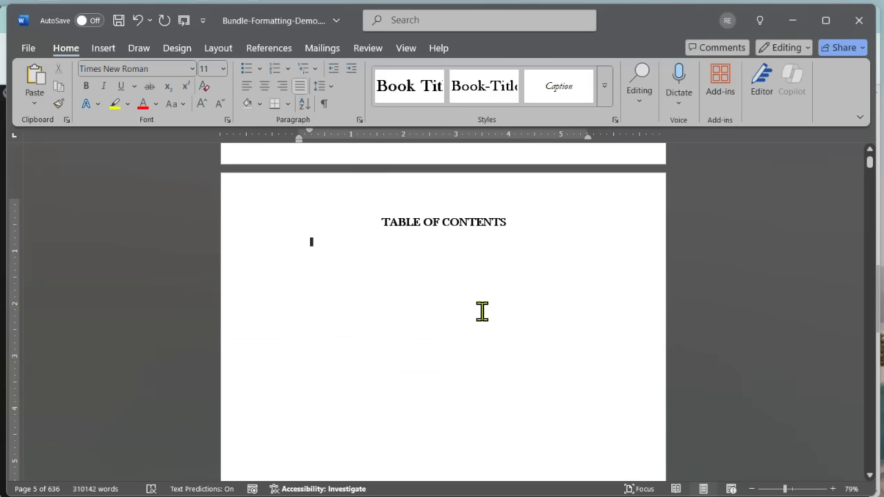
mouse_move(473, 370)
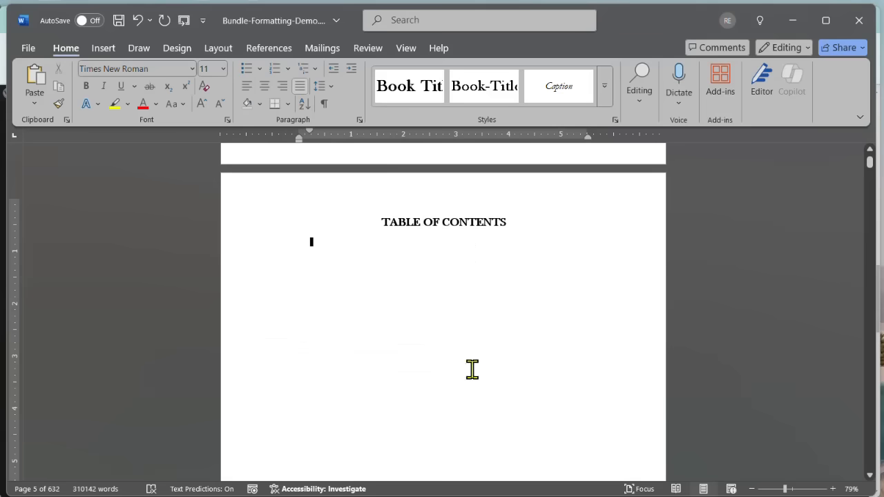
mouse_move(549, 387)
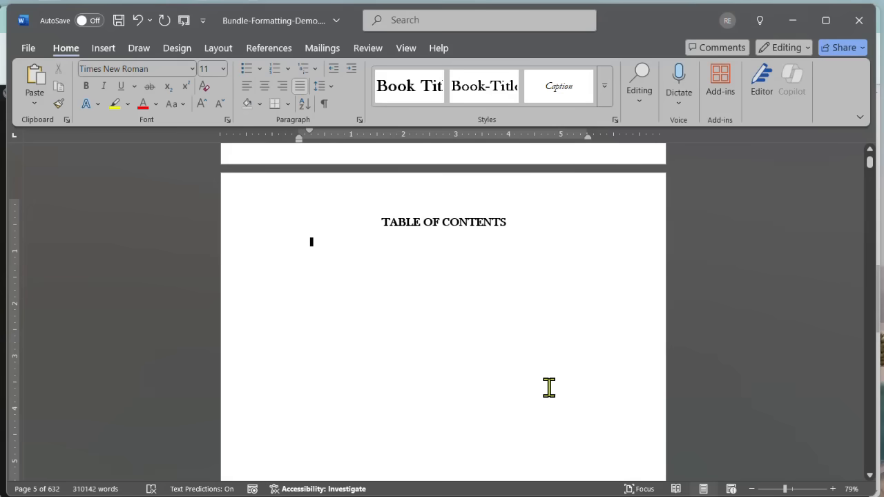
mouse_move(595, 369)
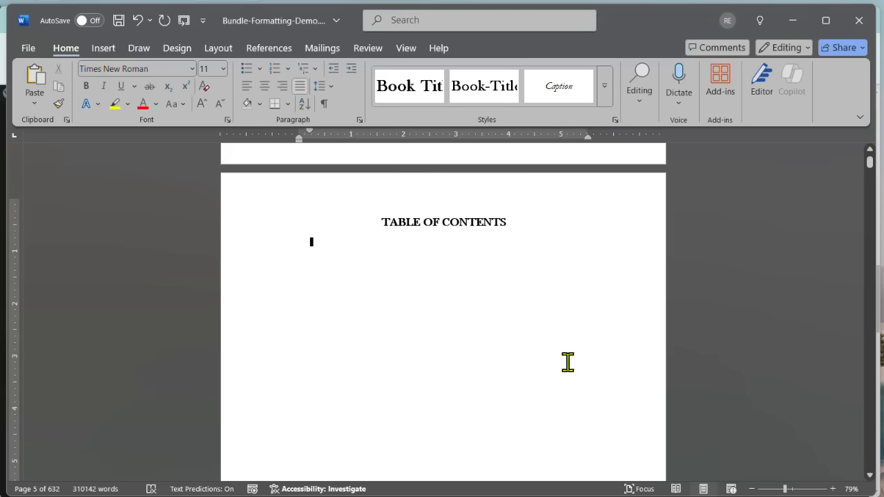
mouse_move(475, 373)
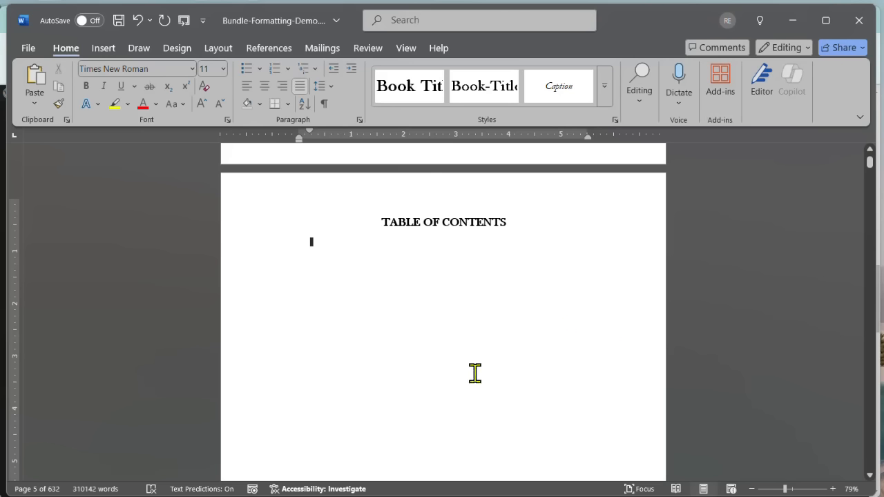
mouse_move(419, 310)
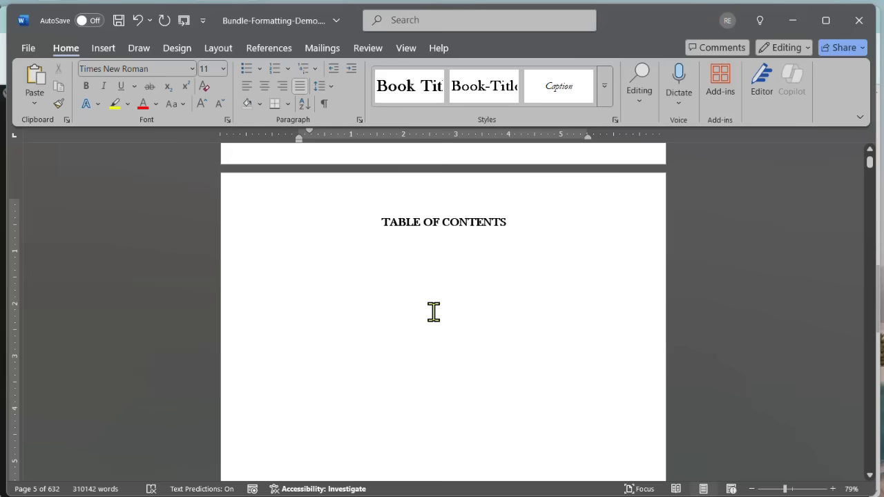
mouse_move(647, 269)
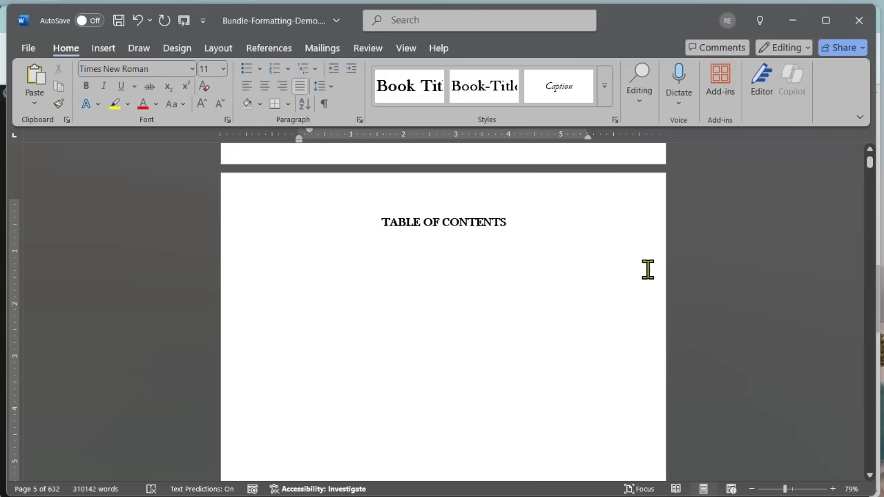
mouse_move(323, 103)
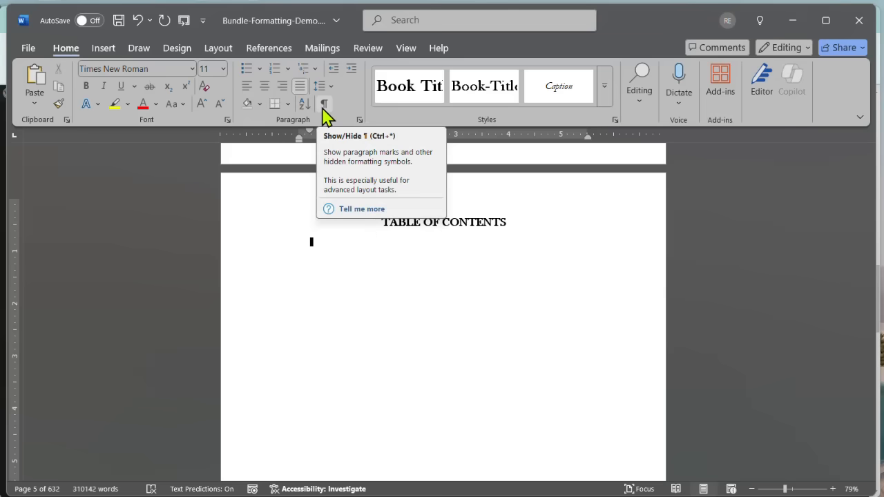
Step: Show formatting marks to reveal the page break, and open the References Table of Contents list
left_click(324, 103)
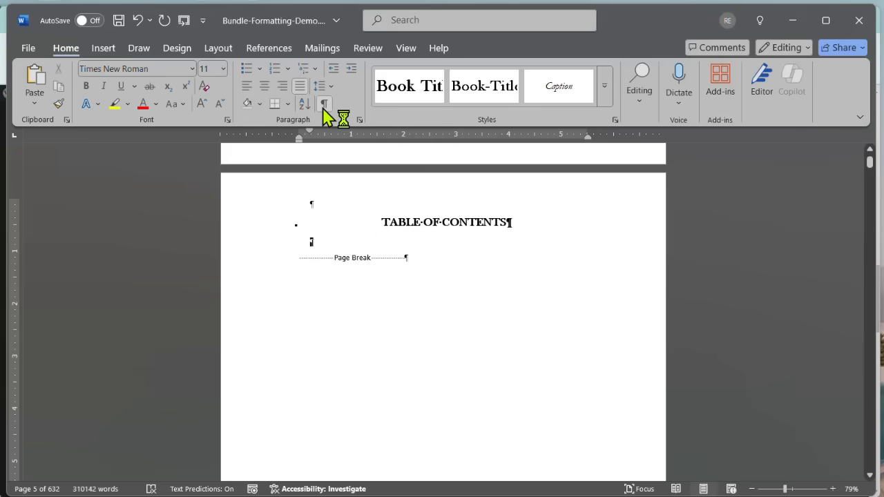
mouse_move(730, 236)
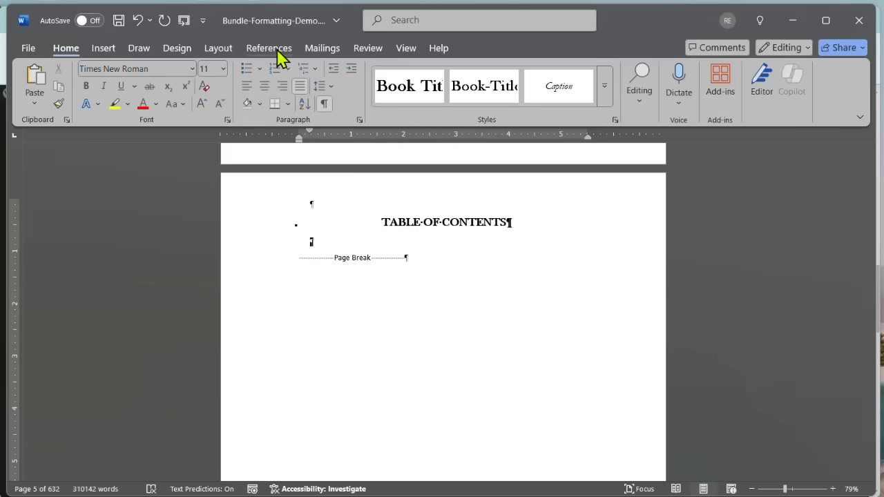
left_click(268, 48)
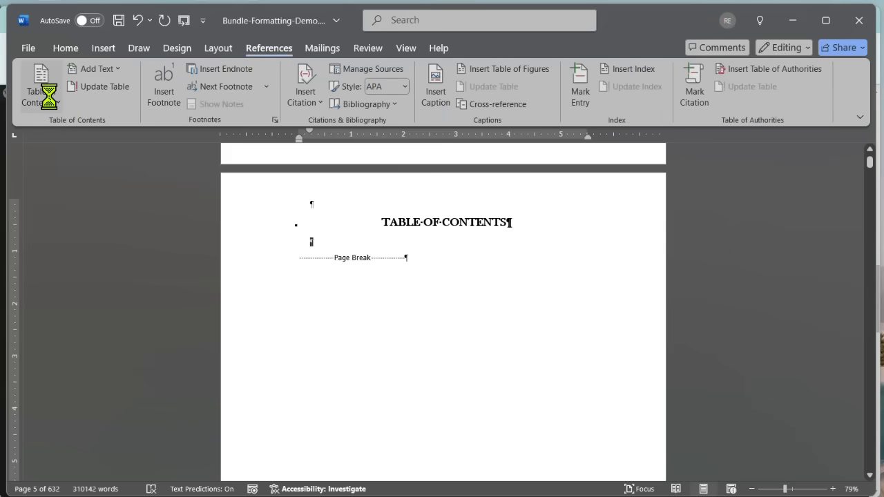
left_click(40, 84)
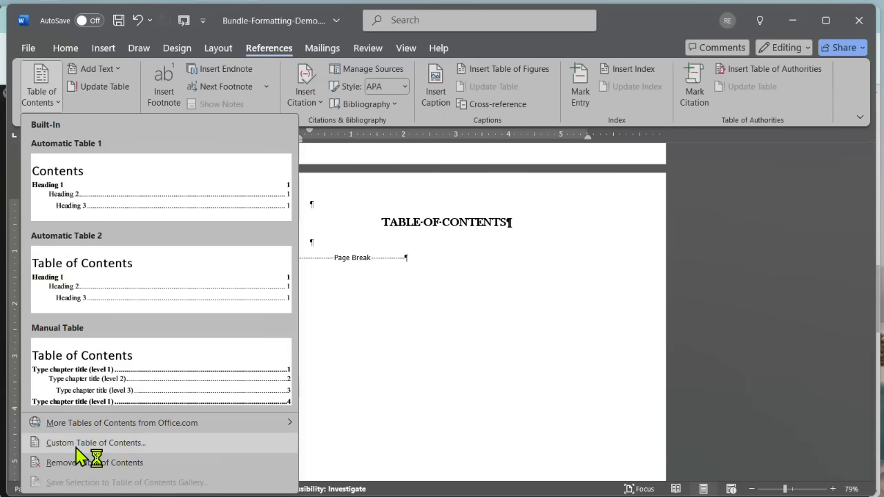
Step: Set up a custom Table of Contents with page numbers off, hyperlinks kept, and 2 levels
left_click(95, 442)
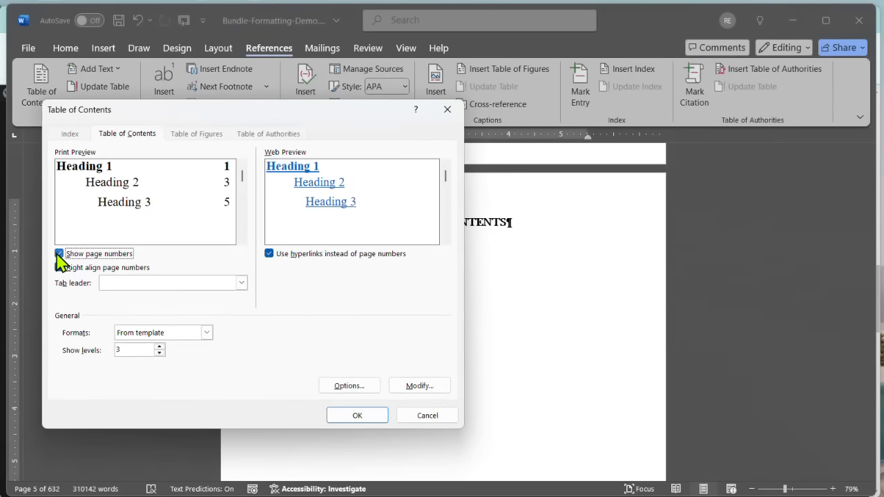
left_click(58, 253)
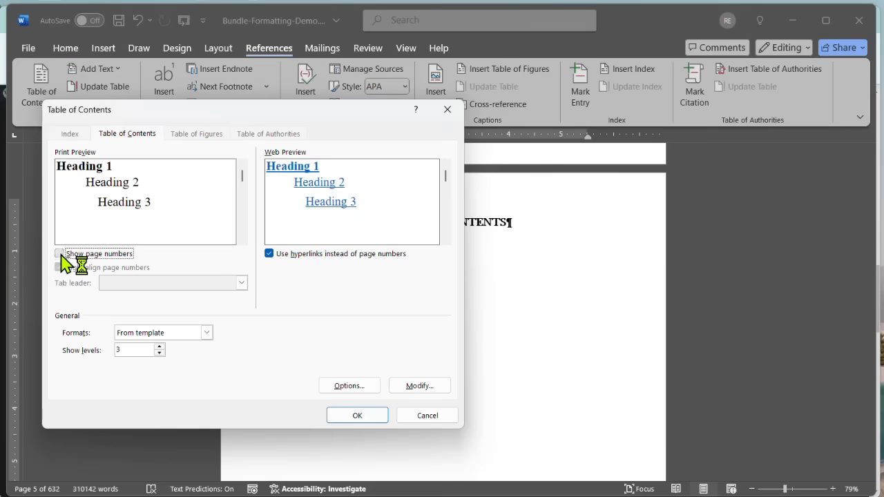
left_click(59, 253)
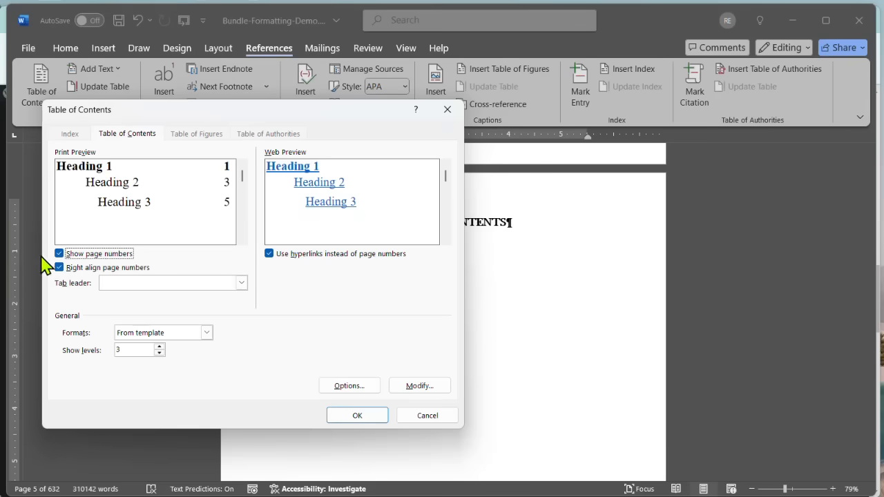
left_click(59, 267)
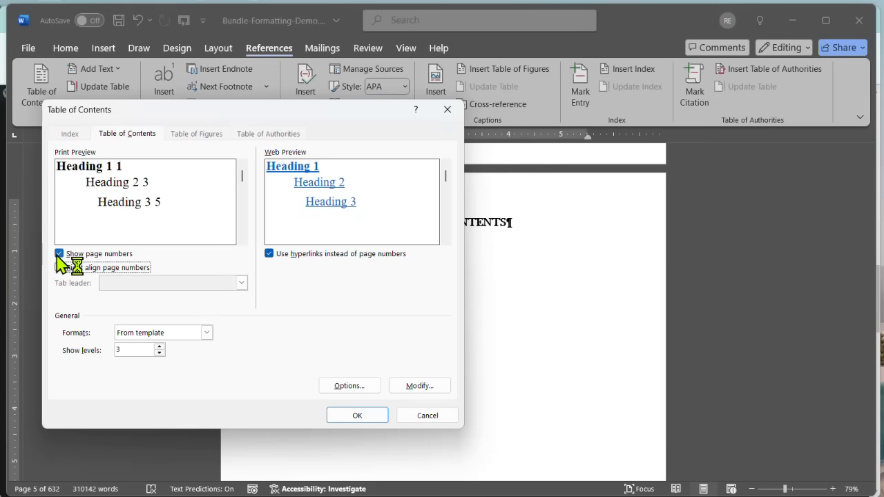
left_click(59, 253)
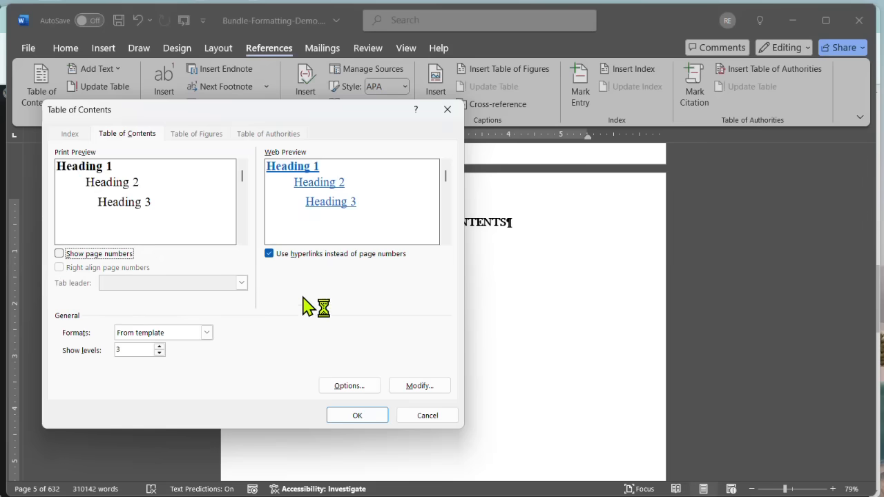
mouse_move(263, 342)
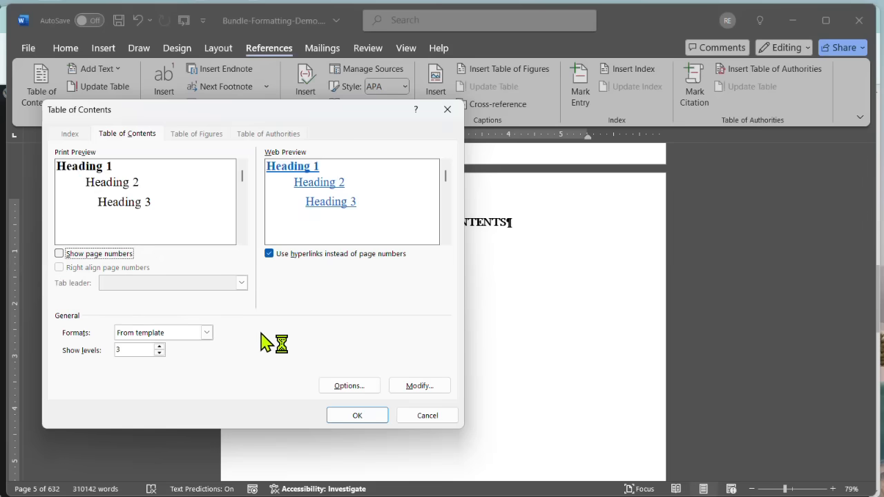
mouse_move(160, 375)
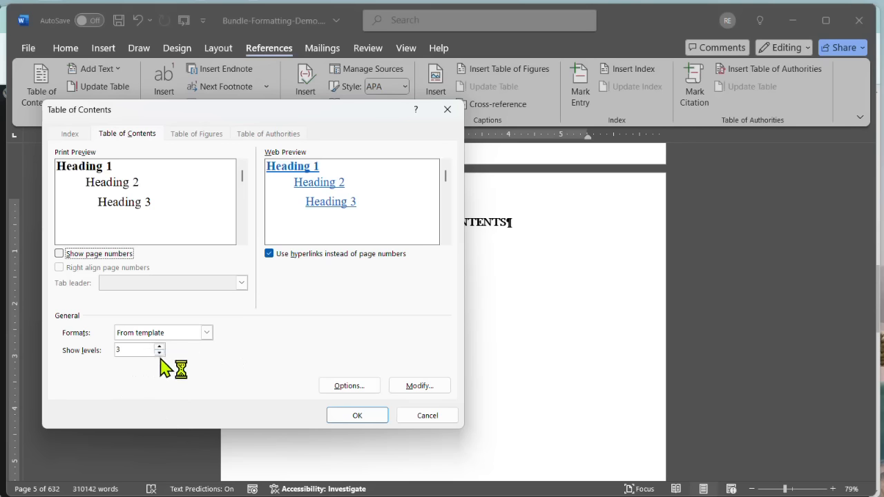
left_click(159, 352)
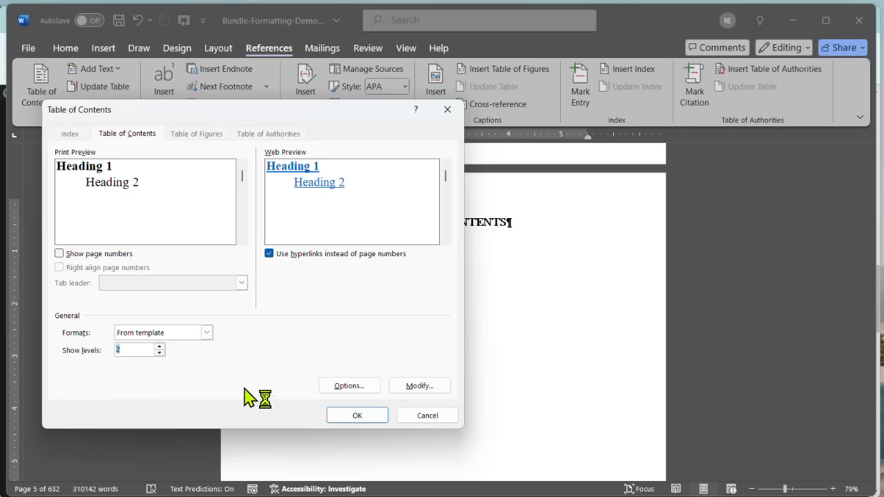
mouse_move(419, 385)
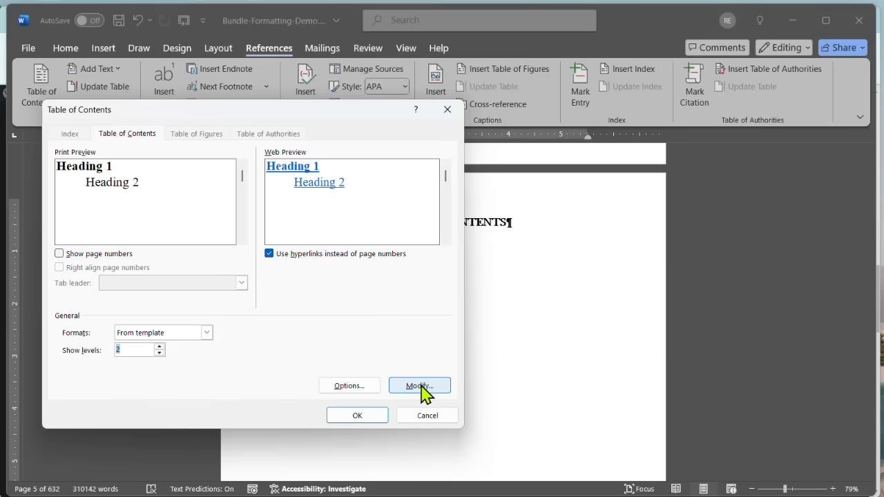
Step: Open Modify Style for the TOC 1 style and expand its Format options
left_click(418, 385)
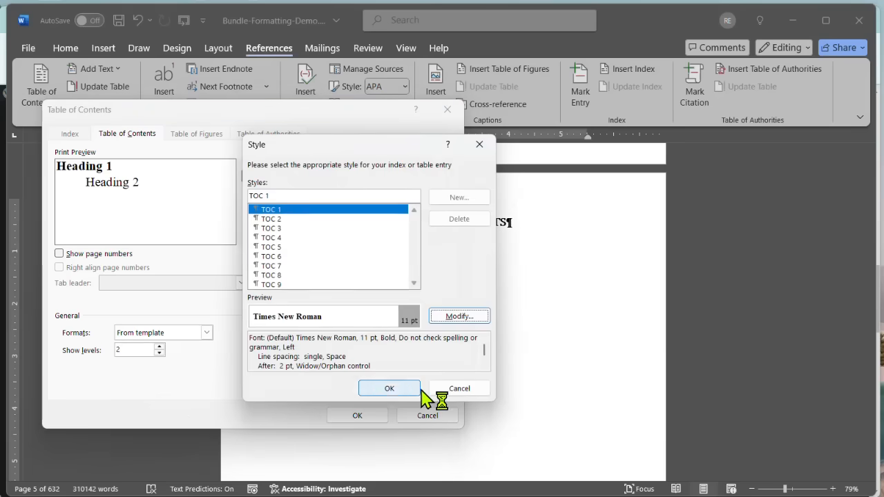
mouse_move(241, 297)
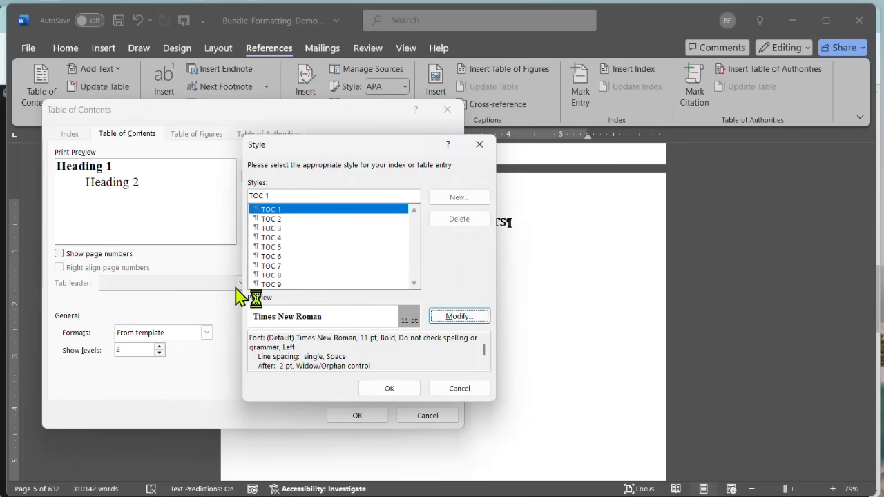
mouse_move(448, 351)
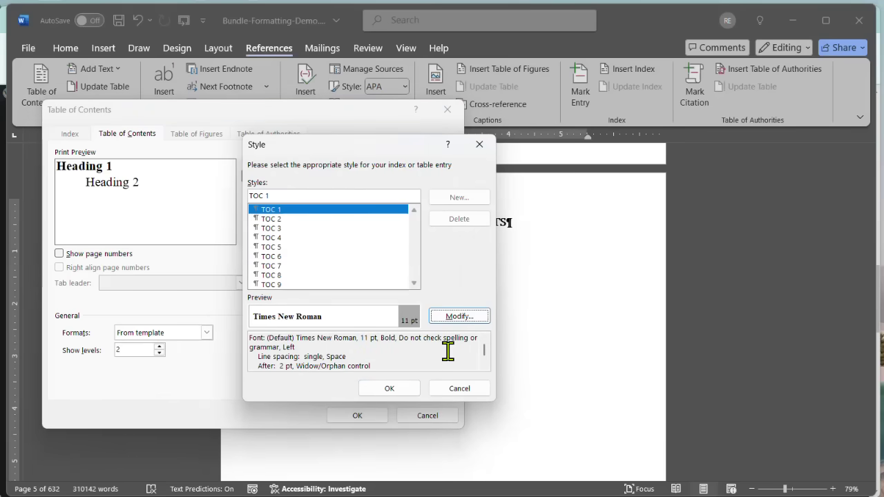
left_click(458, 316)
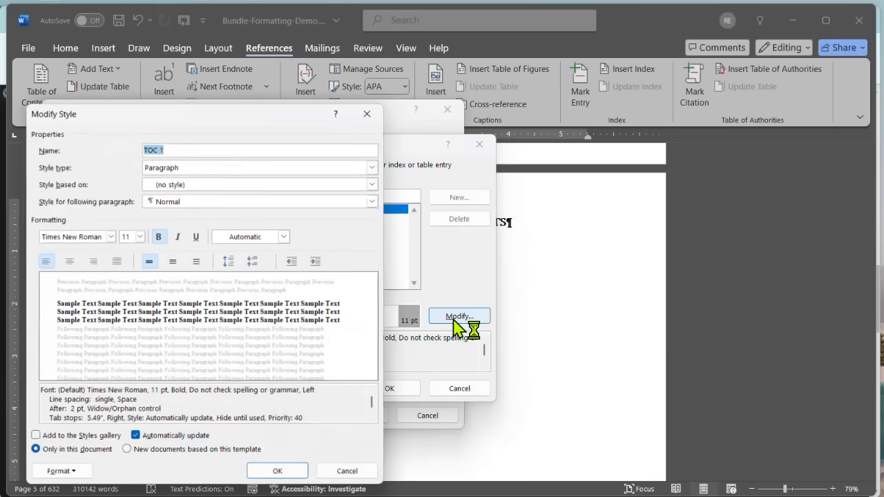
mouse_move(293, 373)
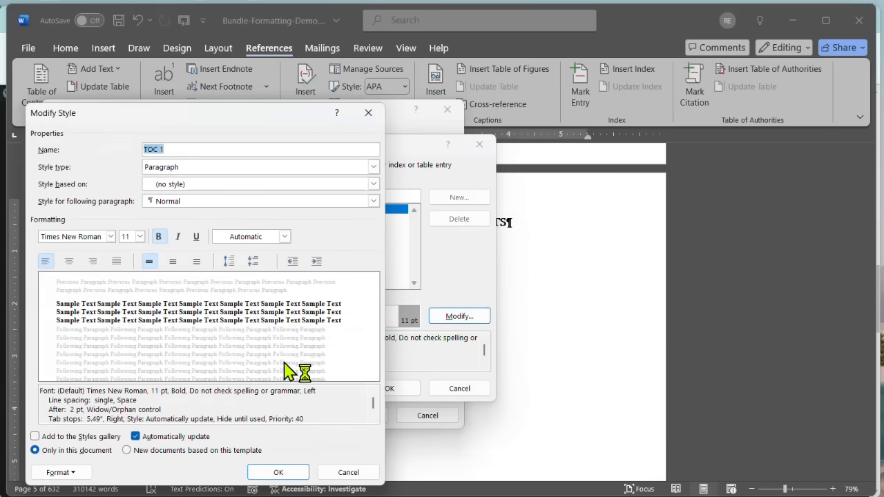
mouse_move(283, 325)
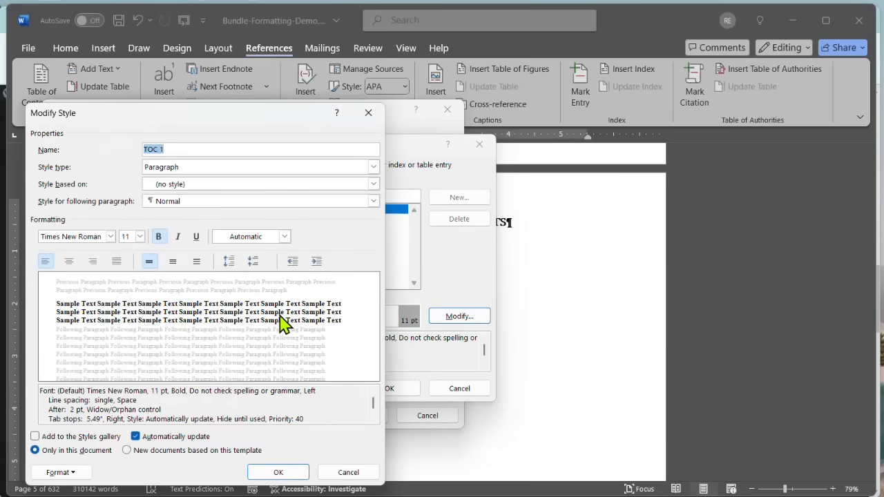
mouse_move(314, 340)
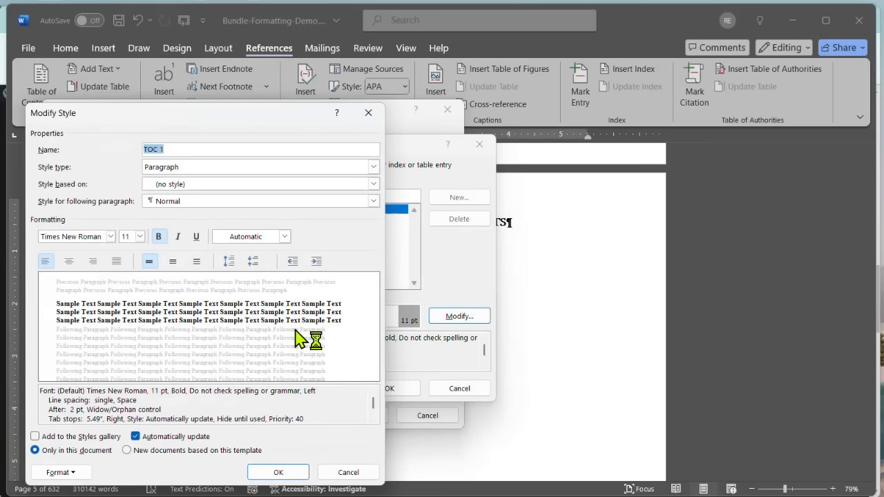
mouse_move(469, 307)
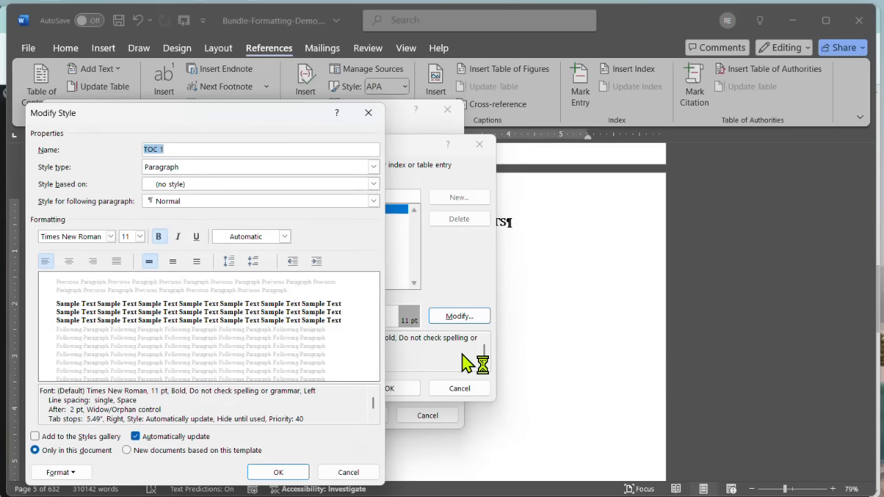
mouse_move(461, 352)
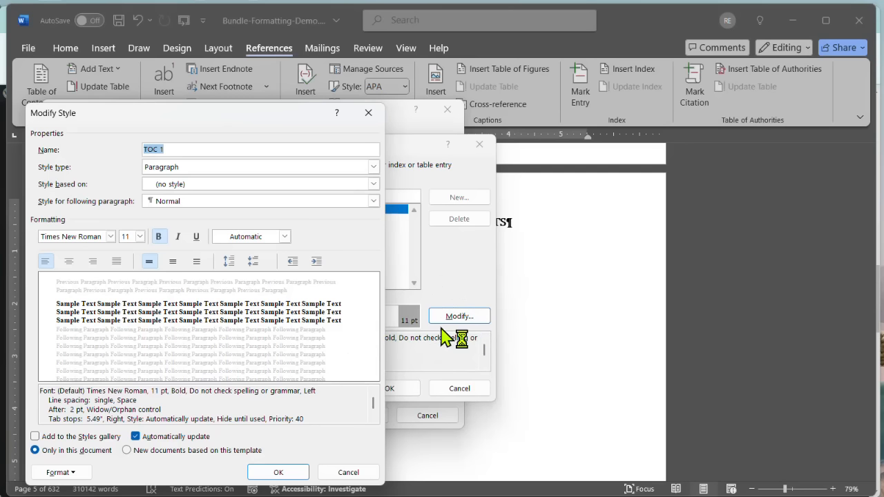
mouse_move(449, 338)
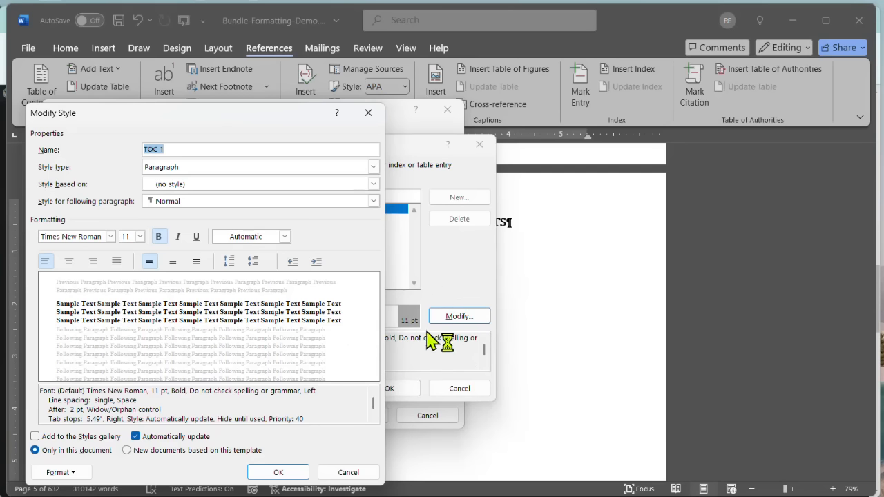
mouse_move(207, 431)
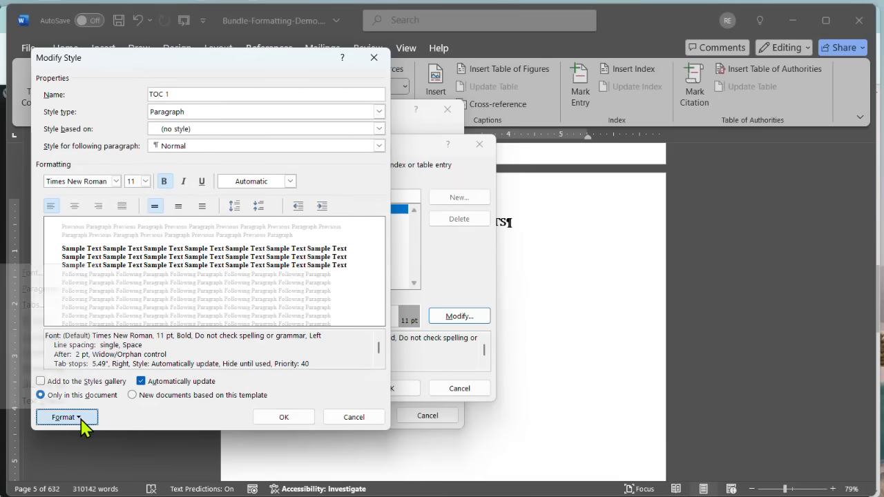
left_click(66, 416)
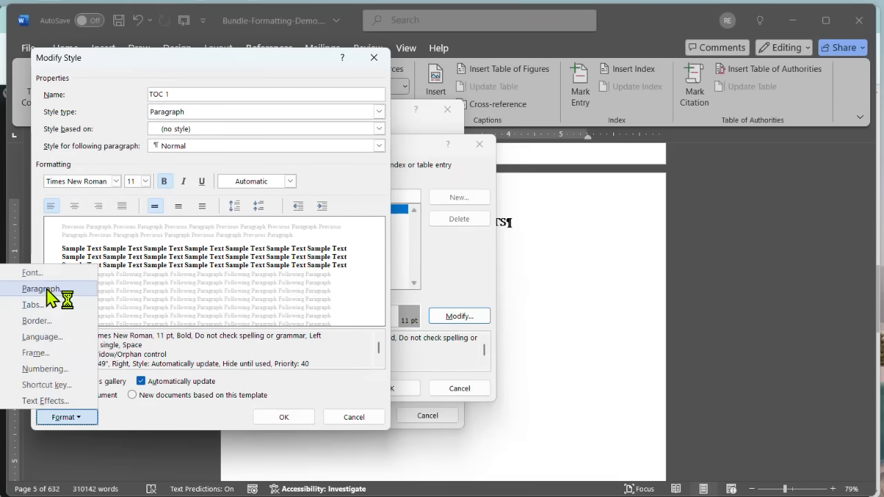
Step: Set TOC 1's paragraph Special indent to (none) and accept the style changes
left_click(40, 288)
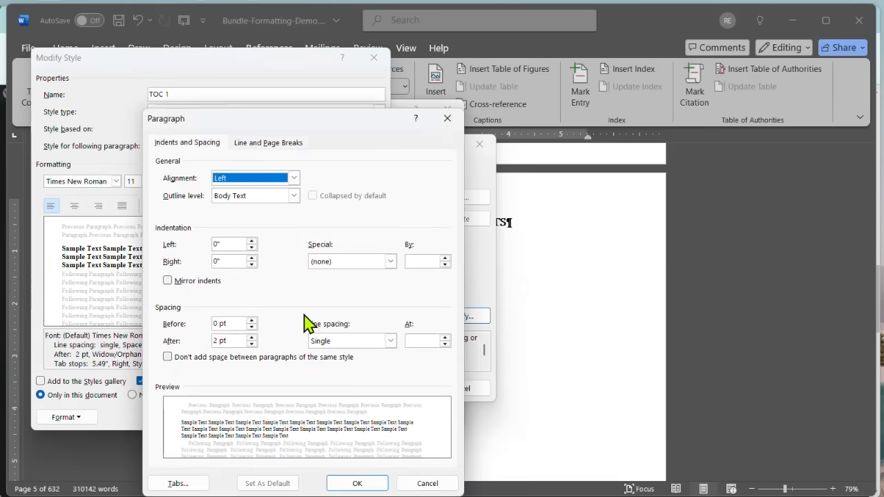
mouse_move(288, 216)
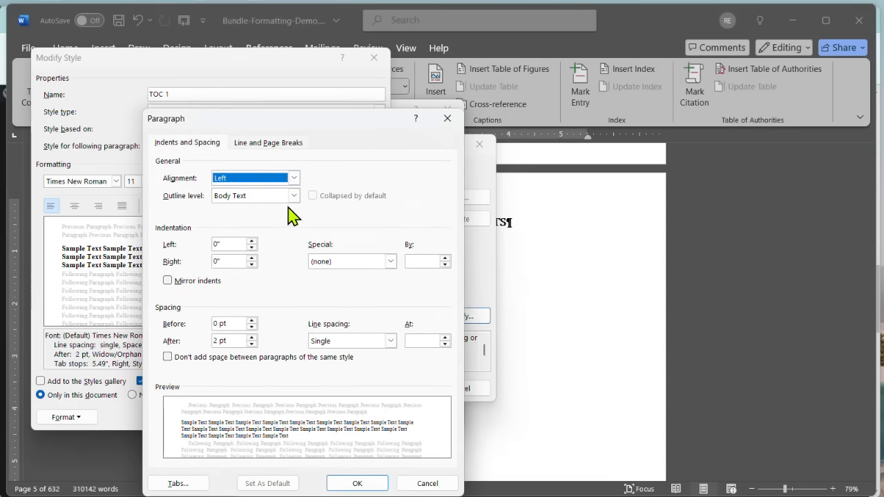
left_click(391, 261)
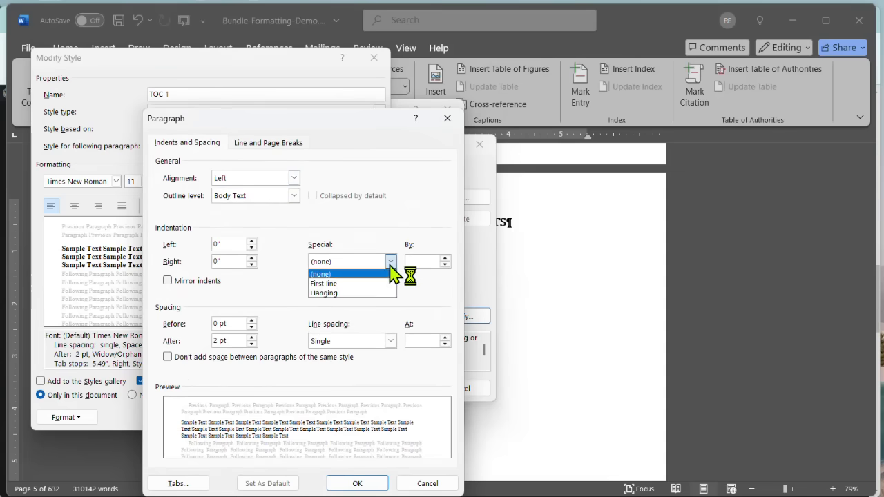
left_click(321, 273)
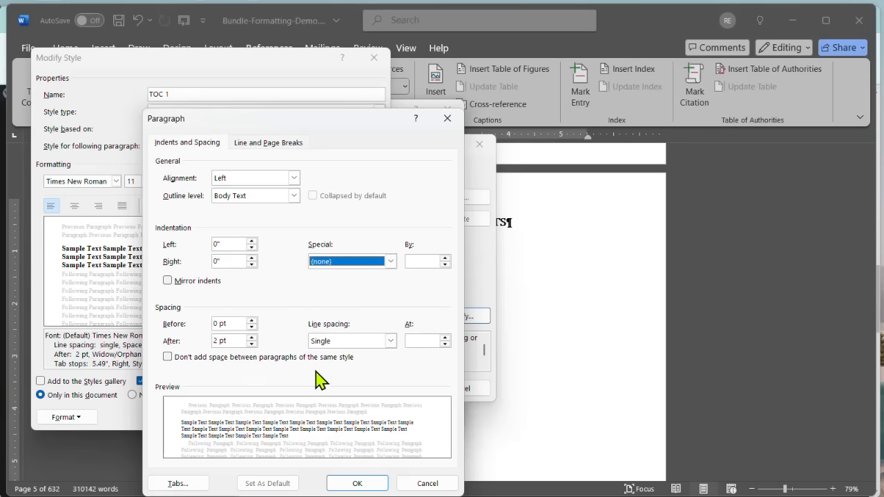
mouse_move(285, 364)
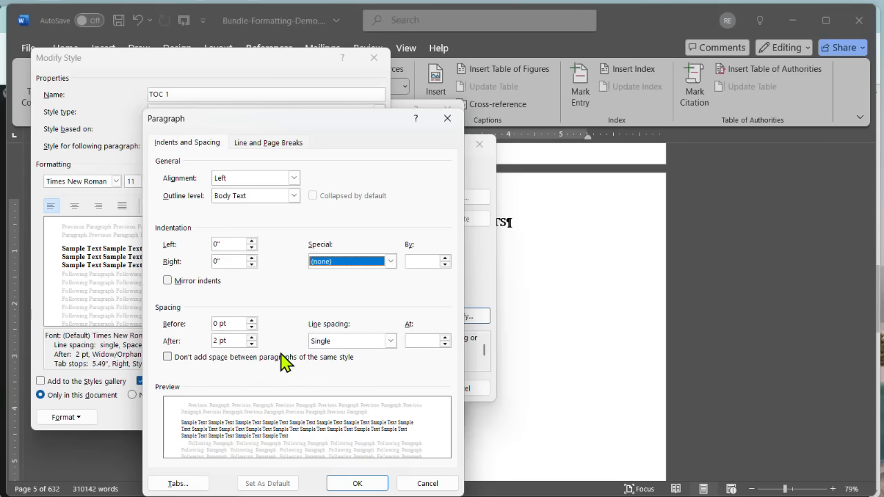
mouse_move(286, 359)
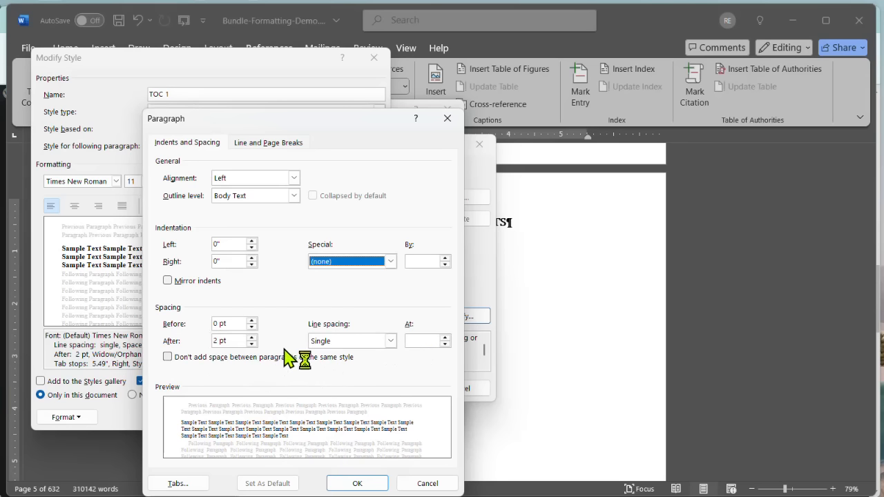
mouse_move(239, 178)
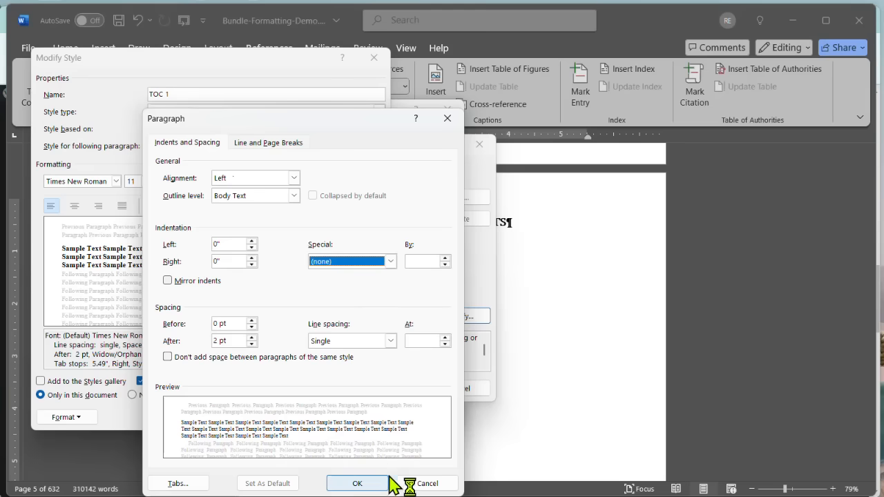
left_click(357, 482)
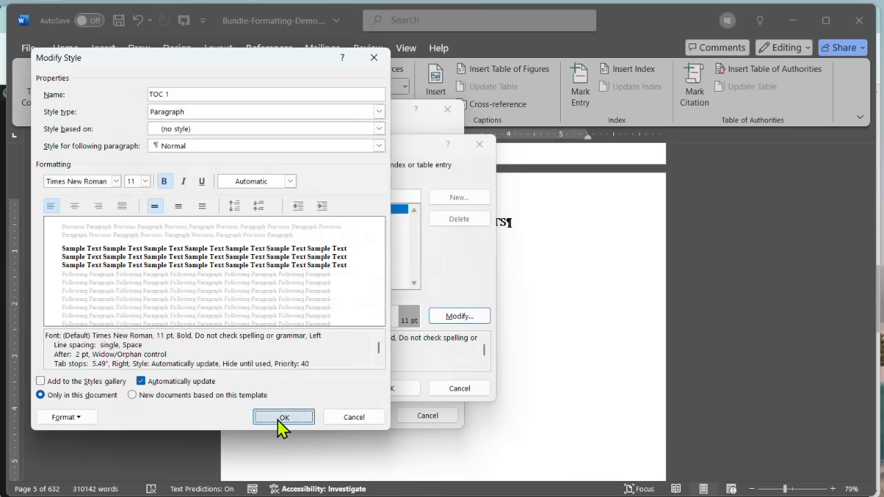
left_click(283, 417)
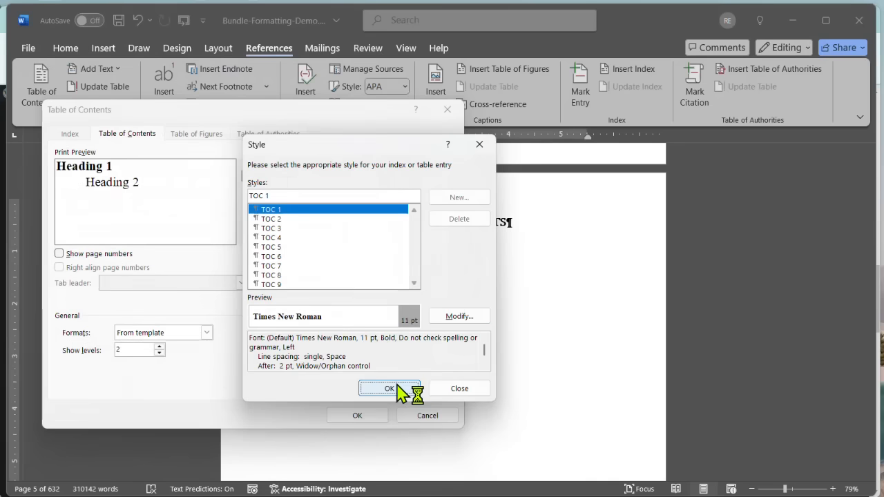
Step: Close the Style dialog and switch Show page numbers off again
left_click(388, 388)
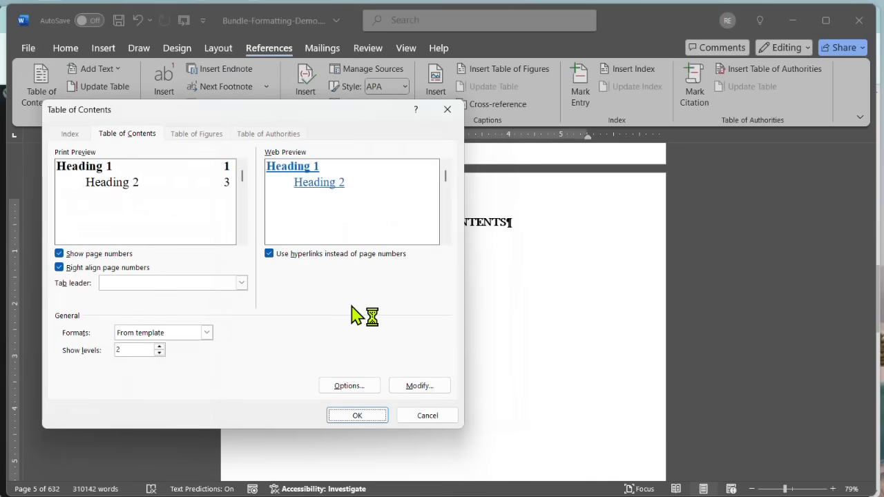
mouse_move(355, 269)
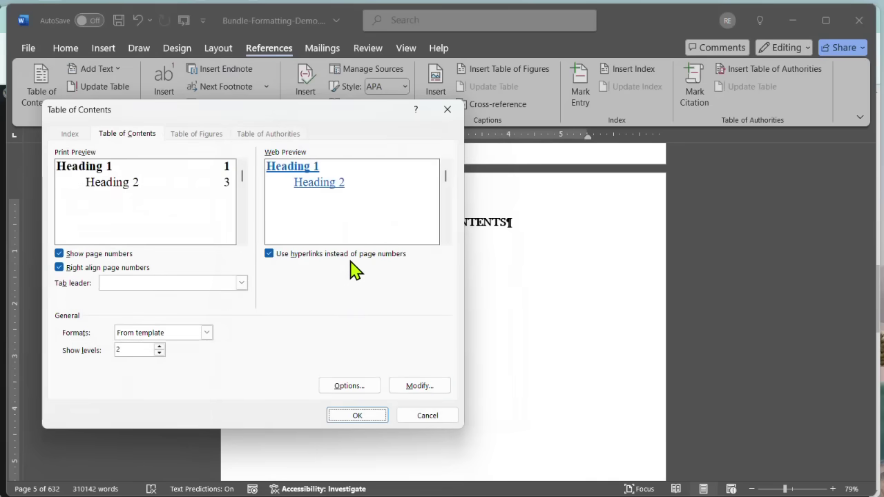
mouse_move(356, 269)
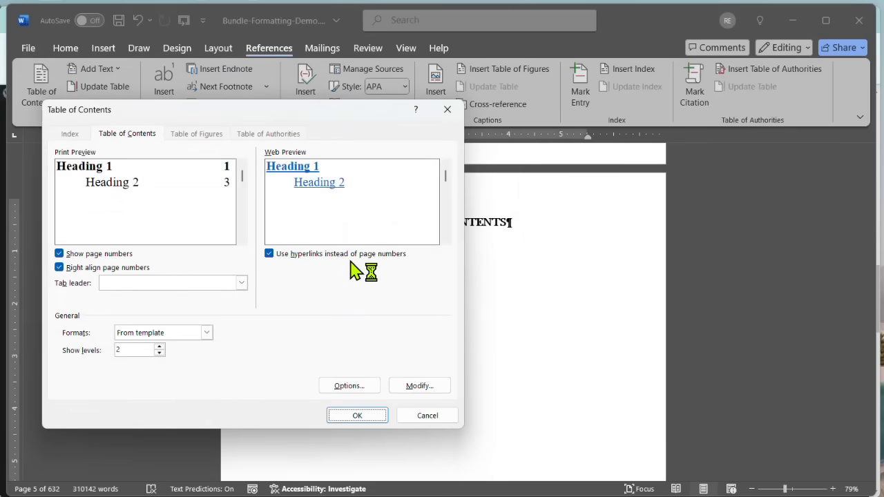
mouse_move(390, 309)
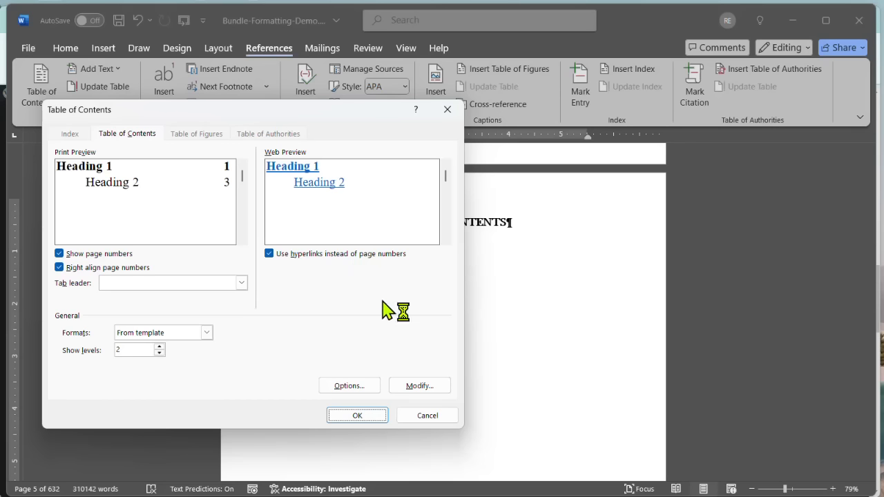
mouse_move(288, 327)
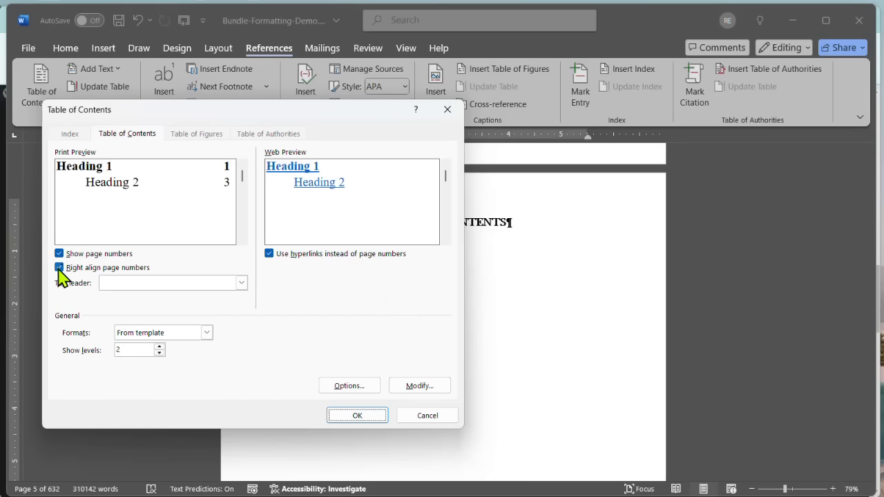
left_click(59, 253)
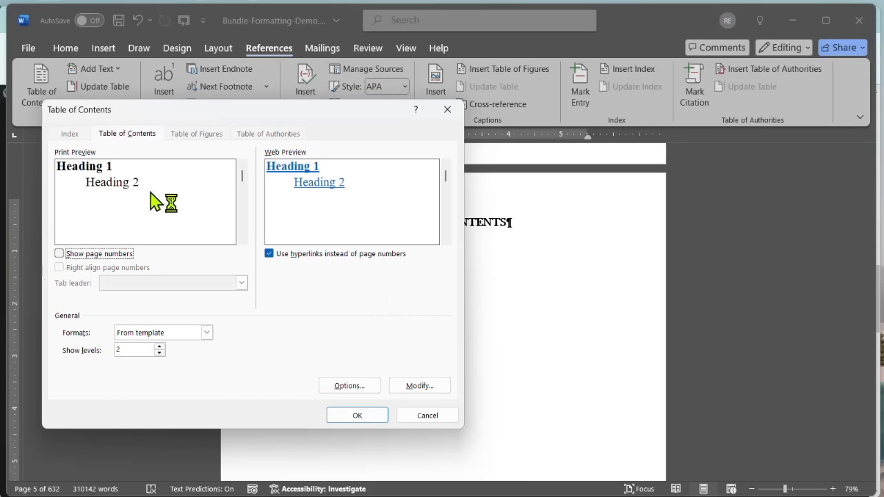
mouse_move(35, 269)
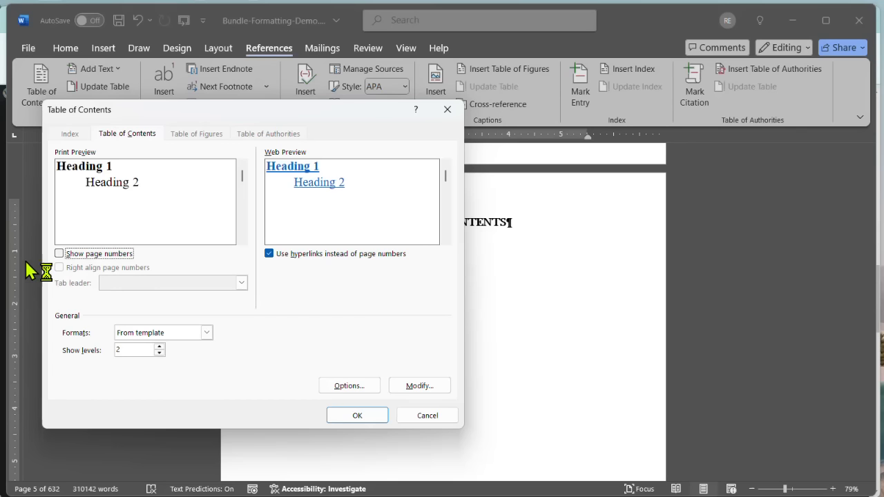
mouse_move(269, 344)
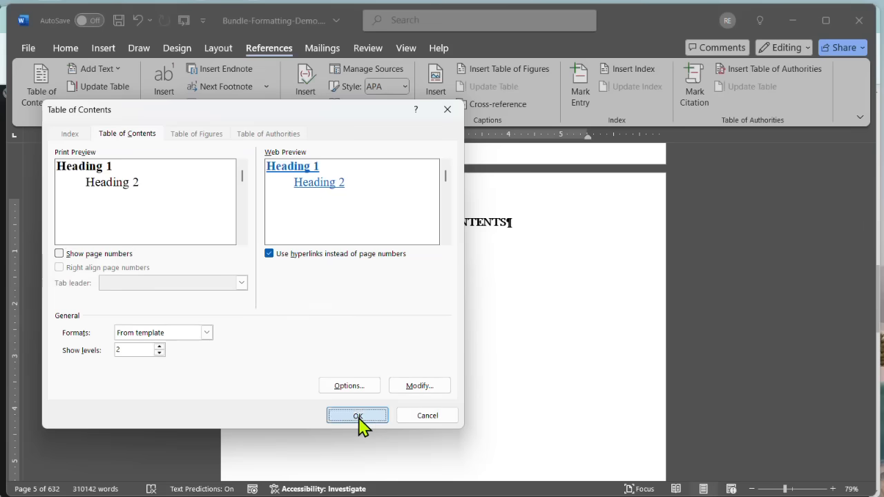
Step: Insert the linked, page-number-free TOC and scroll through its book and chapter entries
left_click(357, 415)
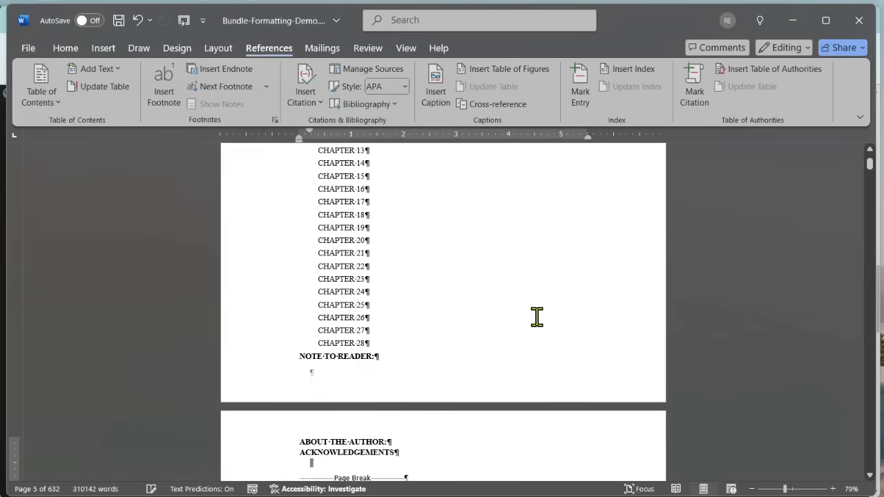
scroll("up", 3)
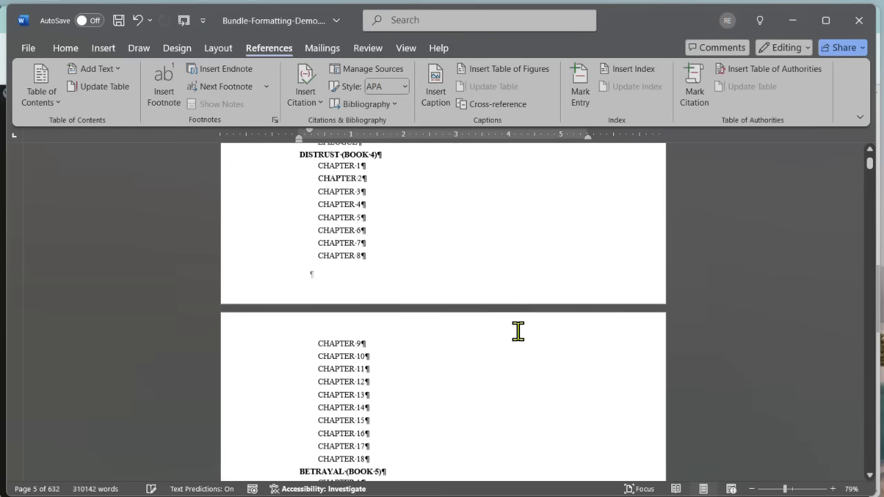
scroll("down", 3)
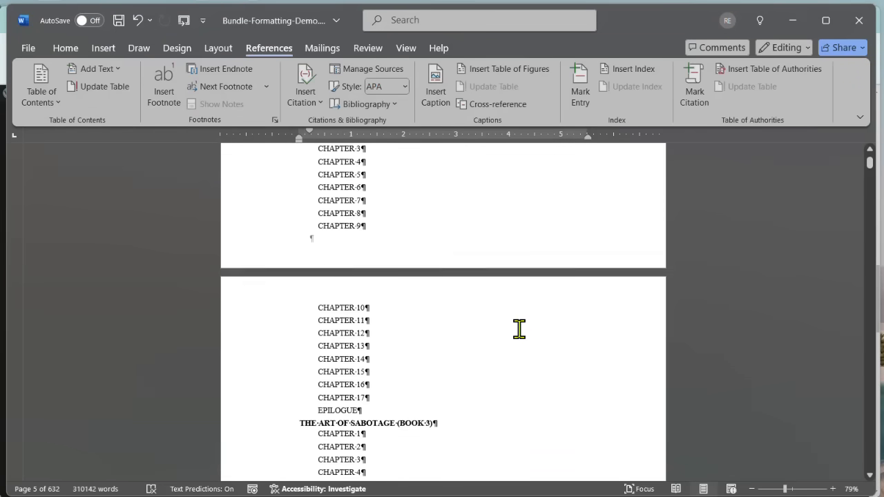
scroll("up", 3)
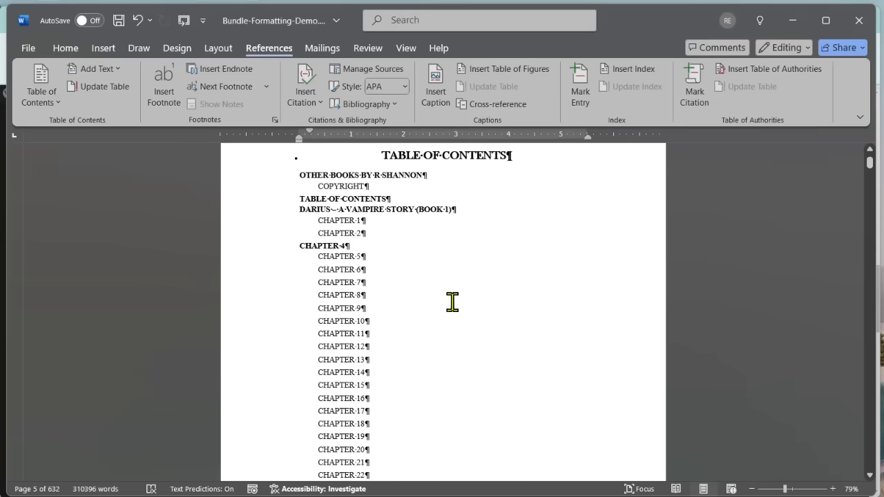
mouse_move(359, 246)
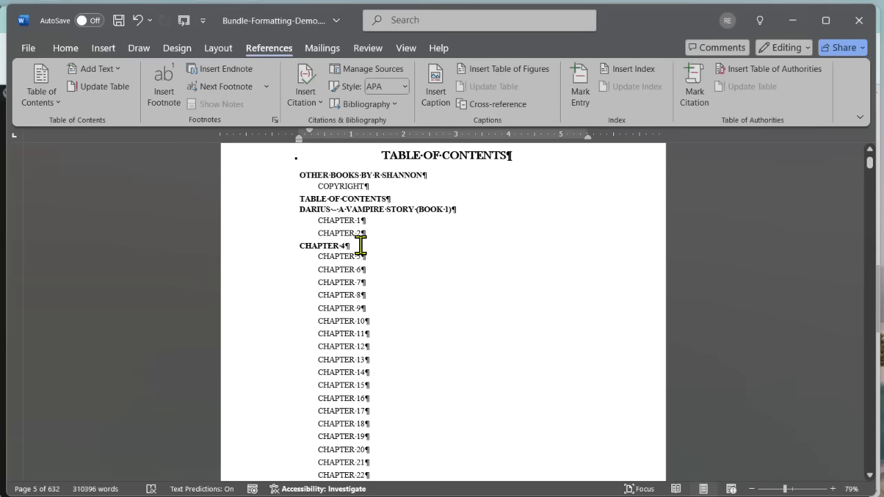
mouse_move(407, 250)
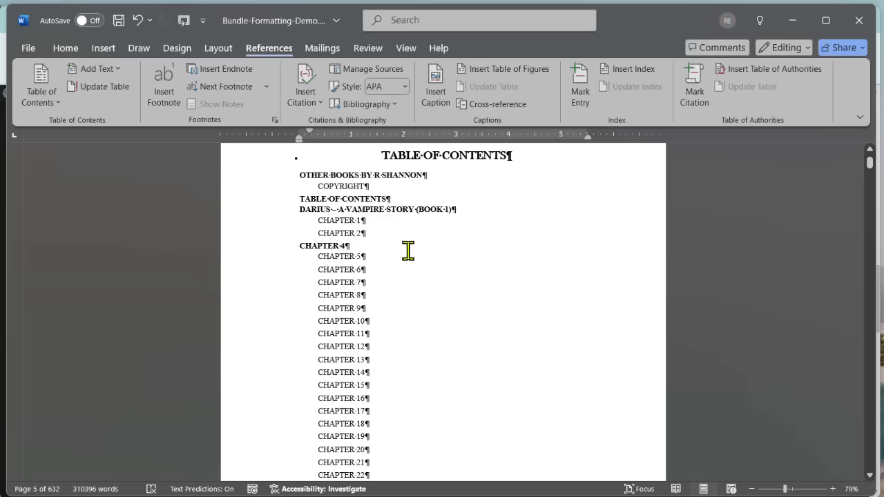
mouse_move(536, 274)
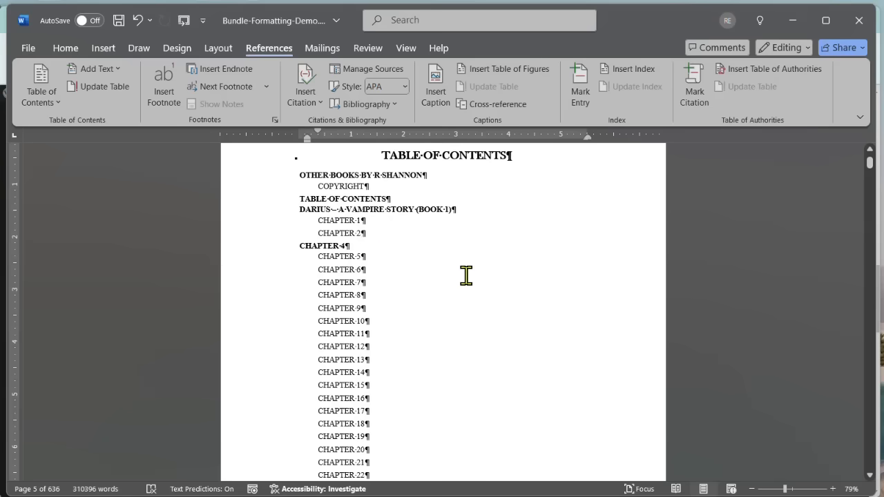
mouse_move(589, 269)
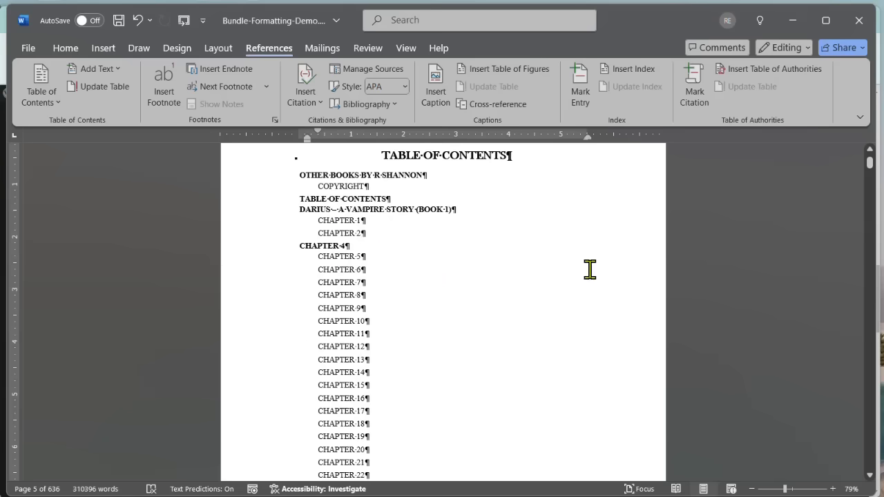
mouse_move(553, 292)
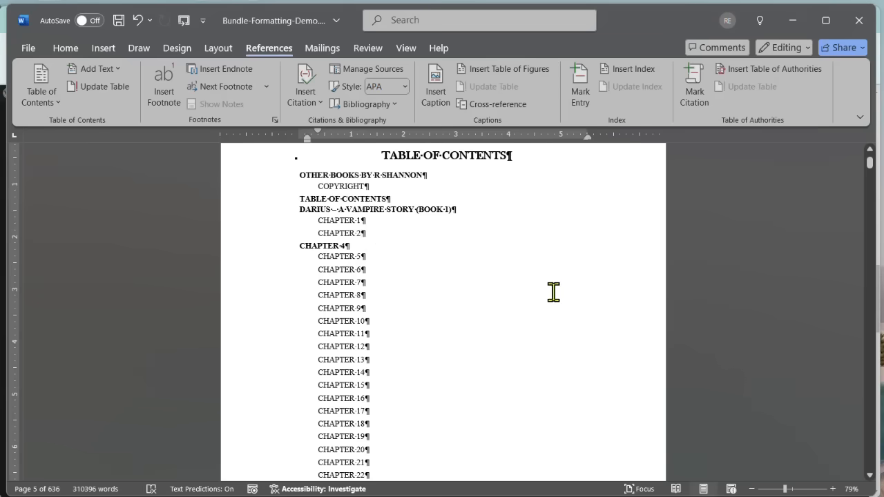
mouse_move(527, 309)
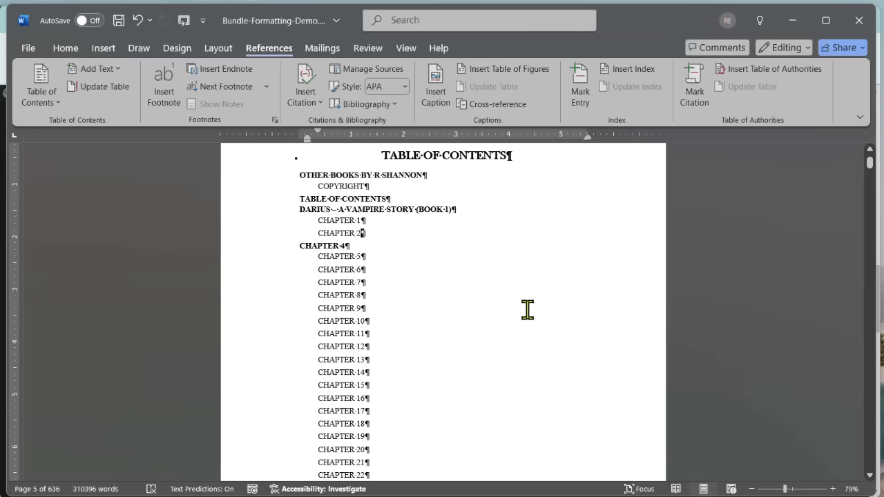
mouse_move(411, 351)
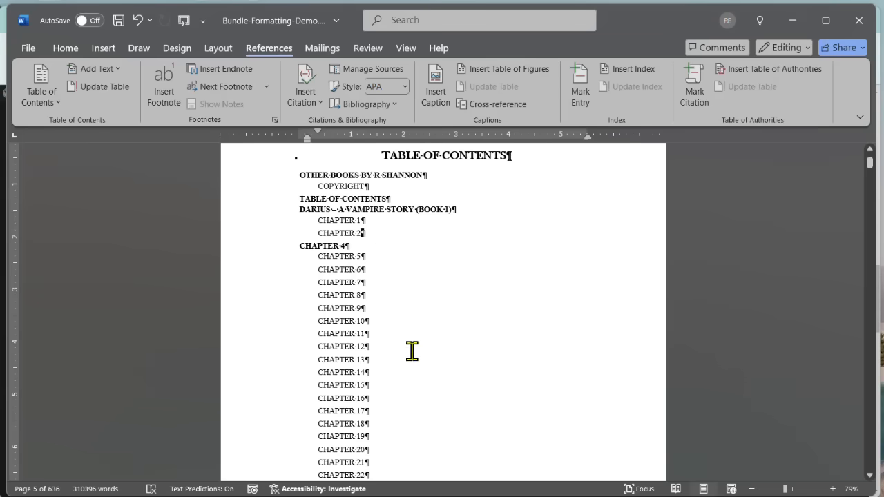
mouse_move(565, 297)
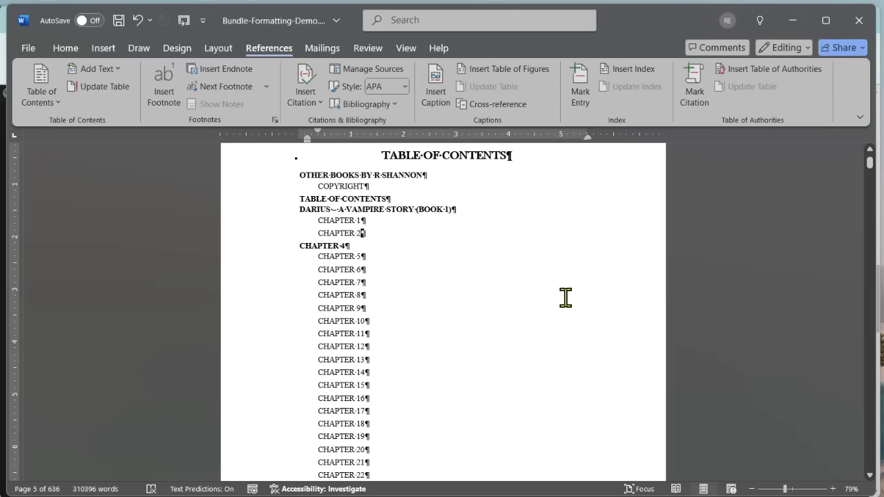
mouse_move(272, 260)
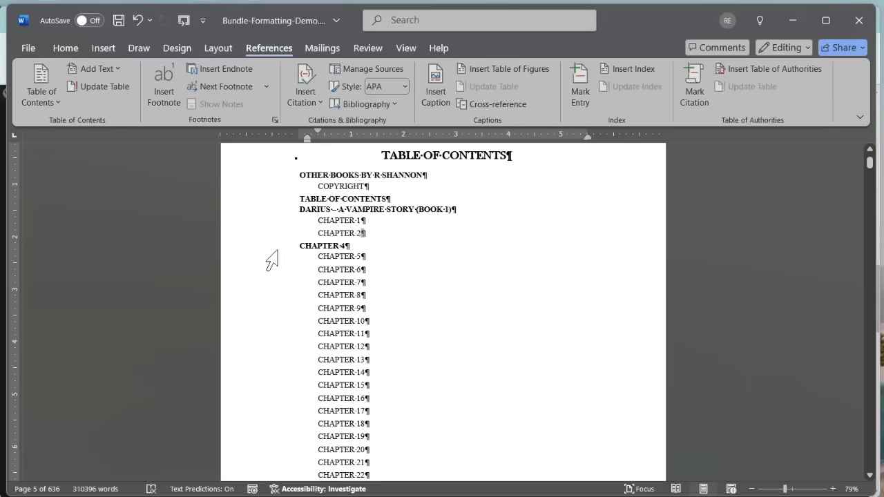
mouse_move(400, 244)
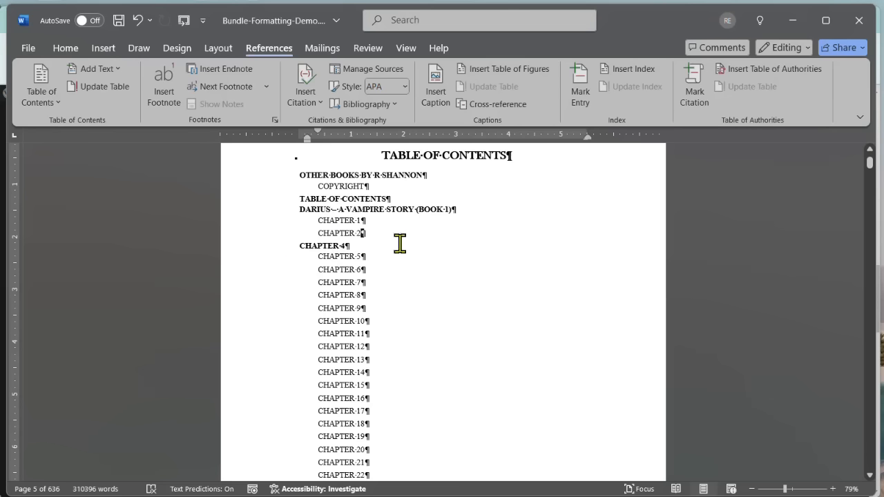
mouse_move(511, 311)
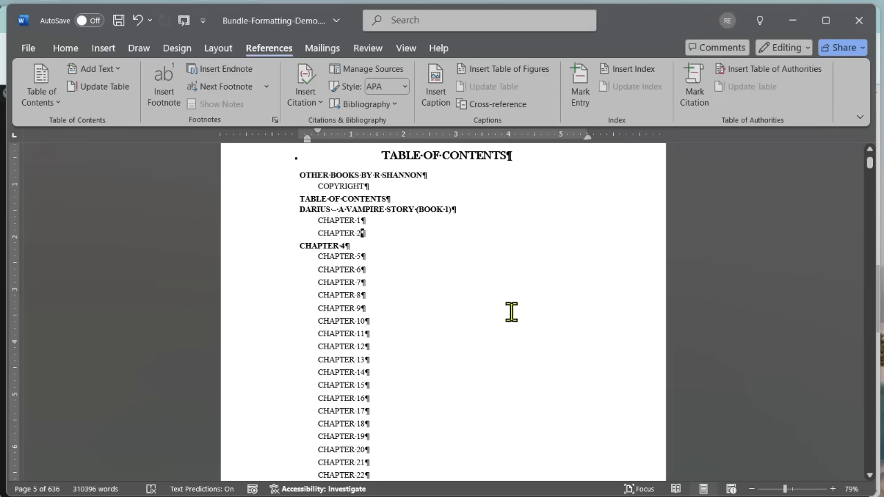
mouse_move(442, 254)
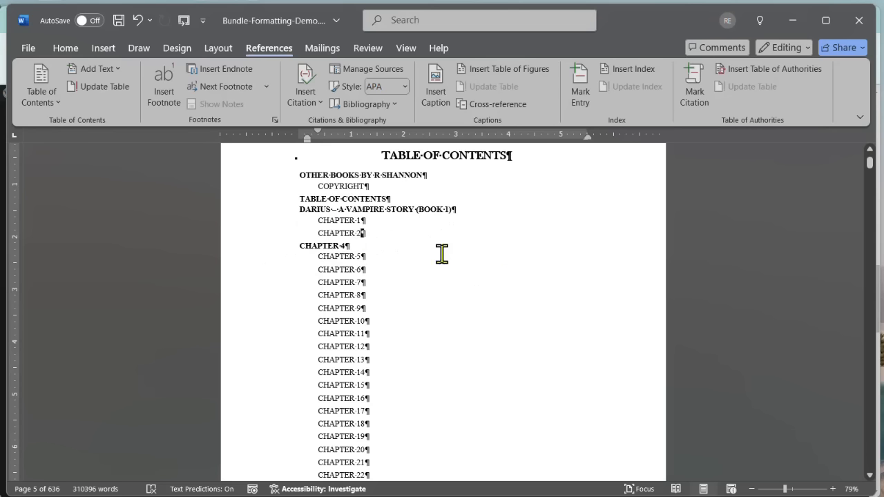
mouse_move(577, 368)
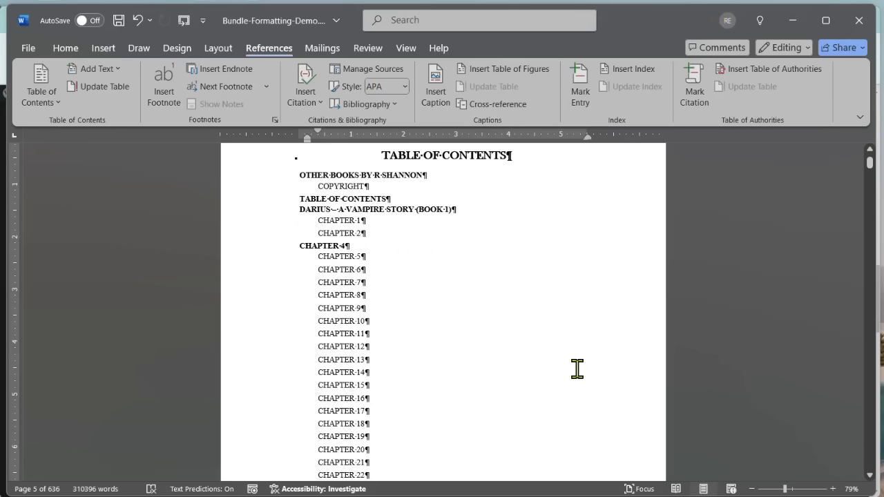
mouse_move(538, 294)
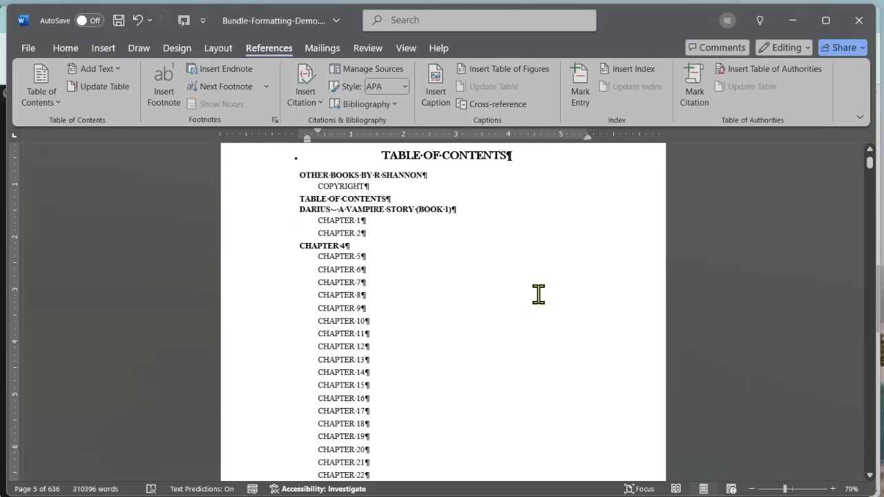
mouse_move(568, 339)
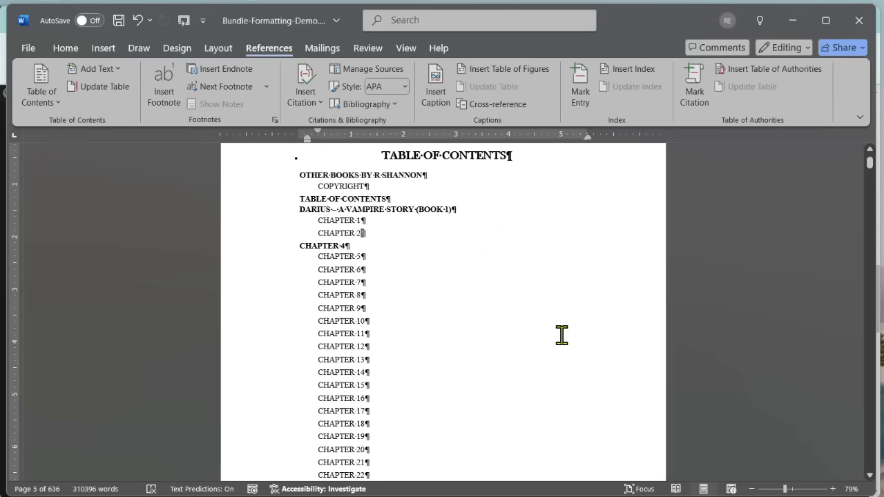
mouse_move(551, 339)
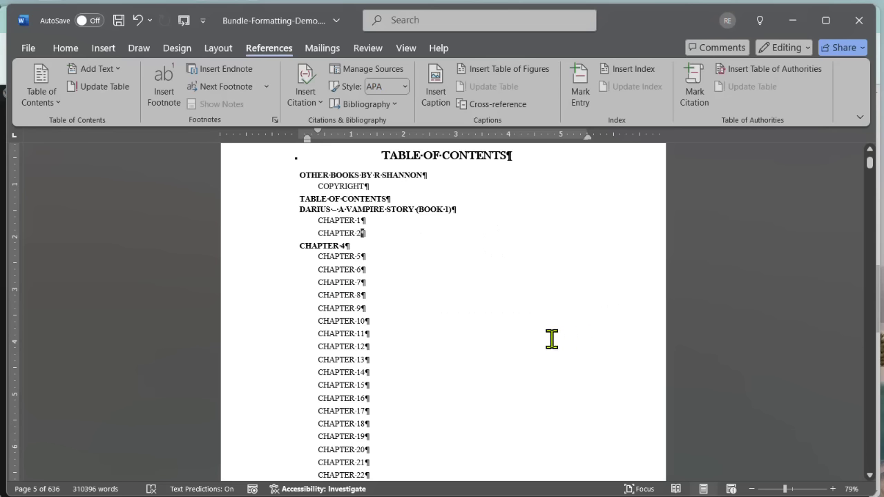
mouse_move(556, 337)
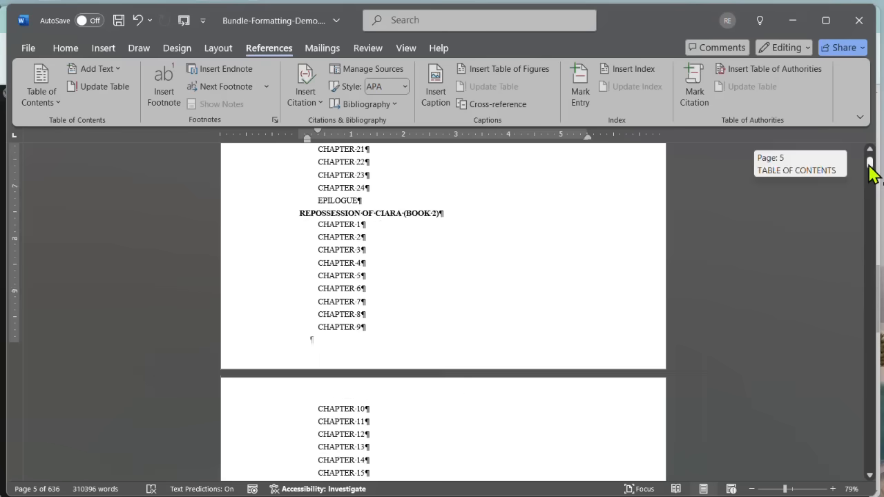
scroll("down", 3)
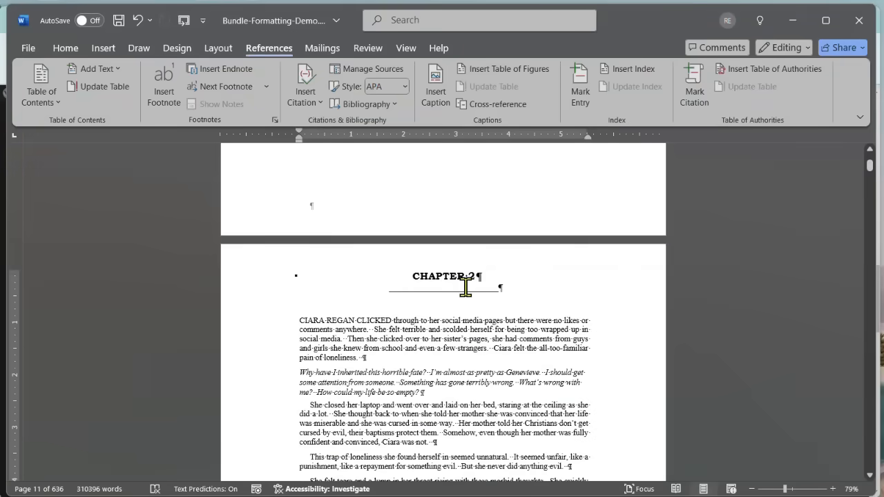
mouse_move(485, 268)
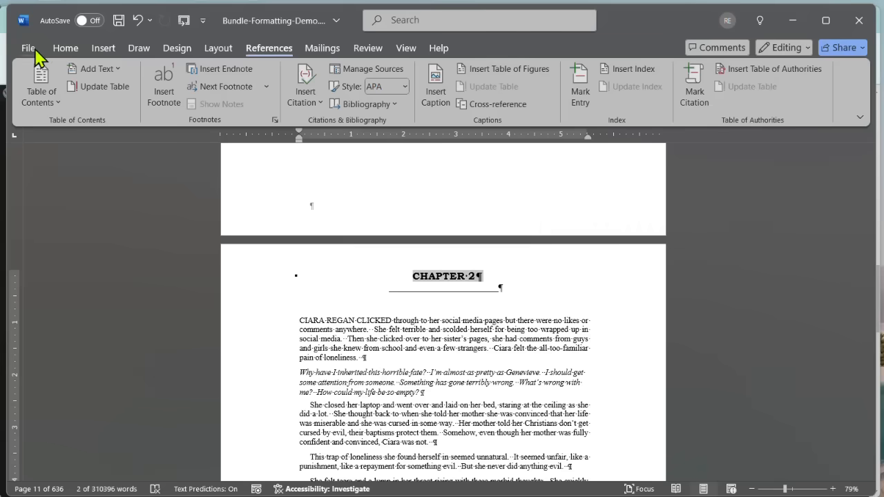
Step: Apply the Heading 2 style to the CHAPTER 3 heading above the train story
left_click(66, 48)
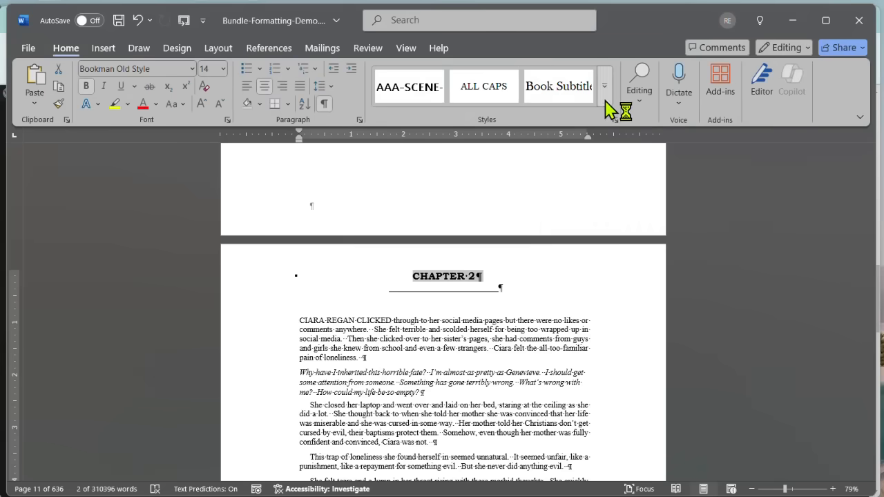
left_click(604, 86)
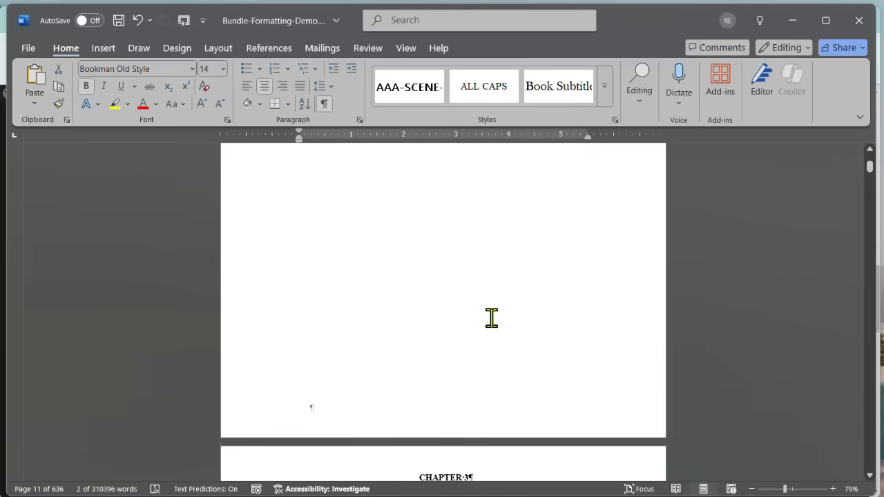
scroll("down", 3)
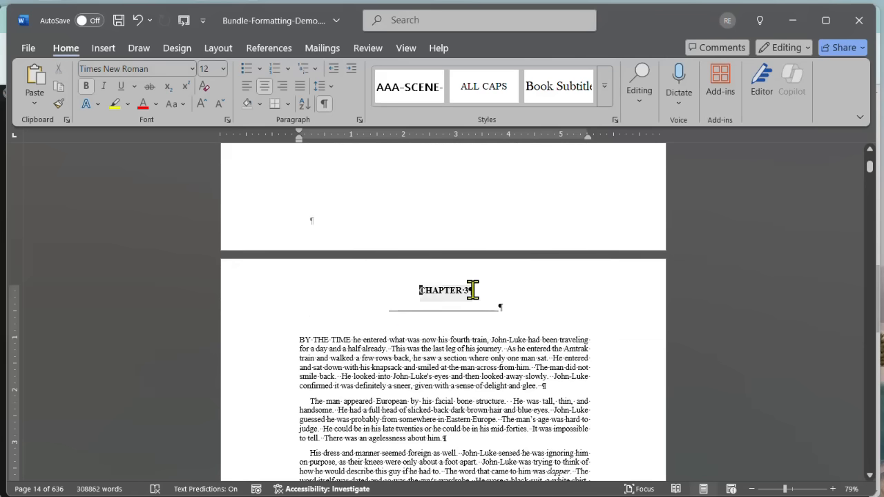
triple_click(446, 289)
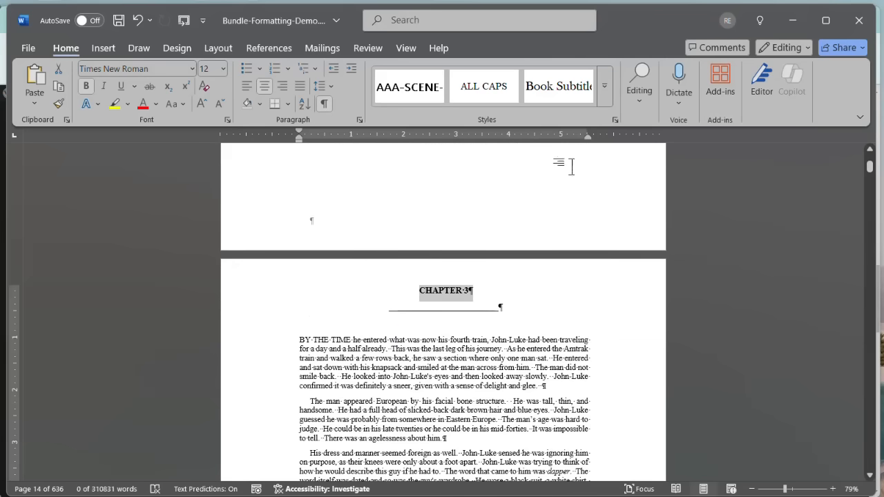
left_click(604, 86)
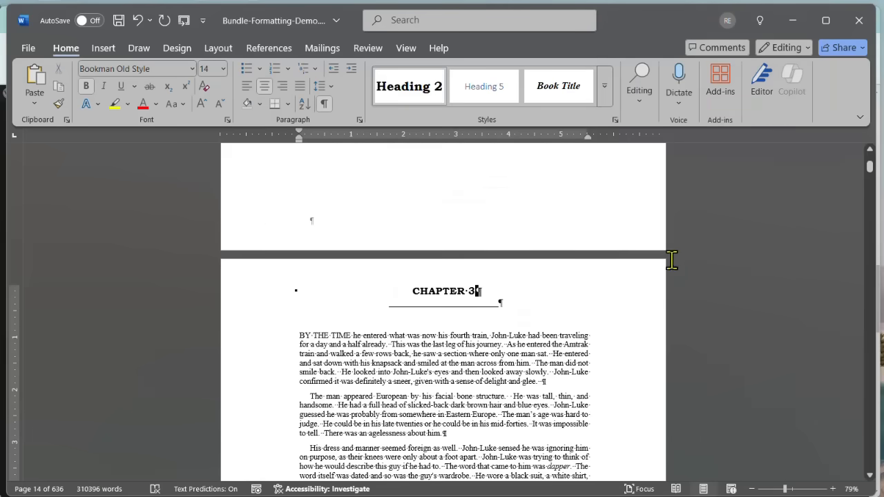
scroll("up", 3)
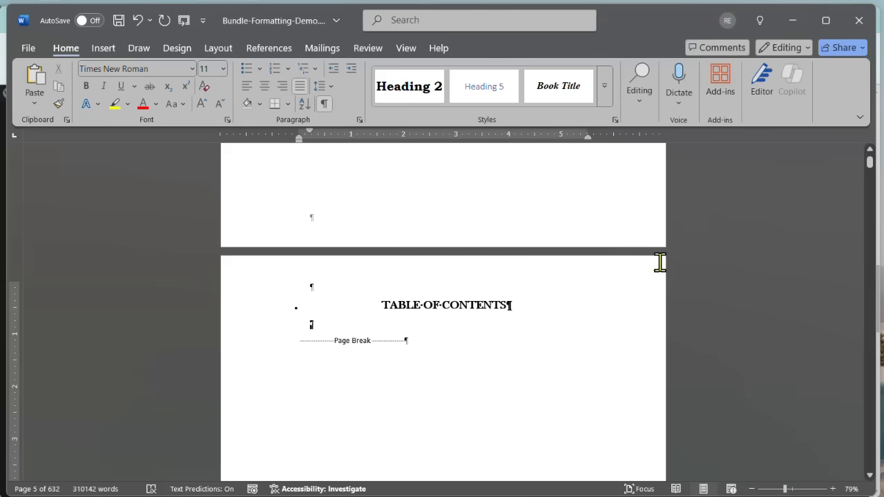
mouse_move(547, 397)
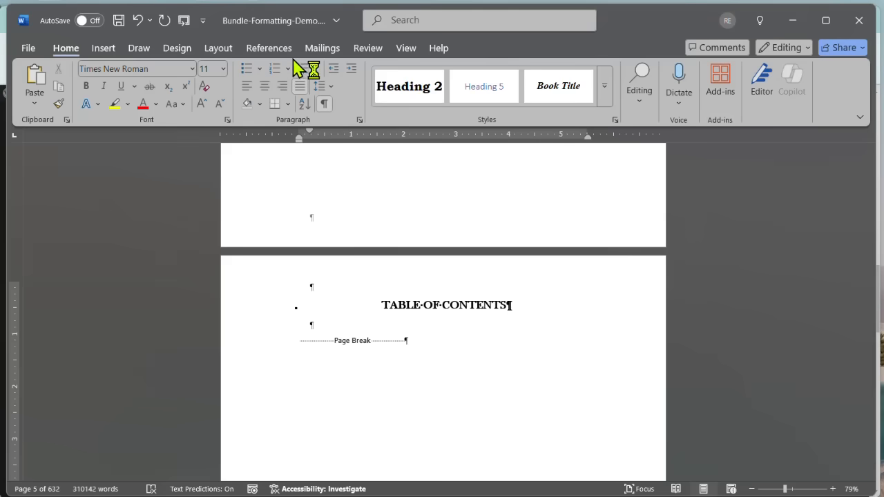
Step: Insert a custom linked two-level table of contents with page numbers turned off
left_click(269, 47)
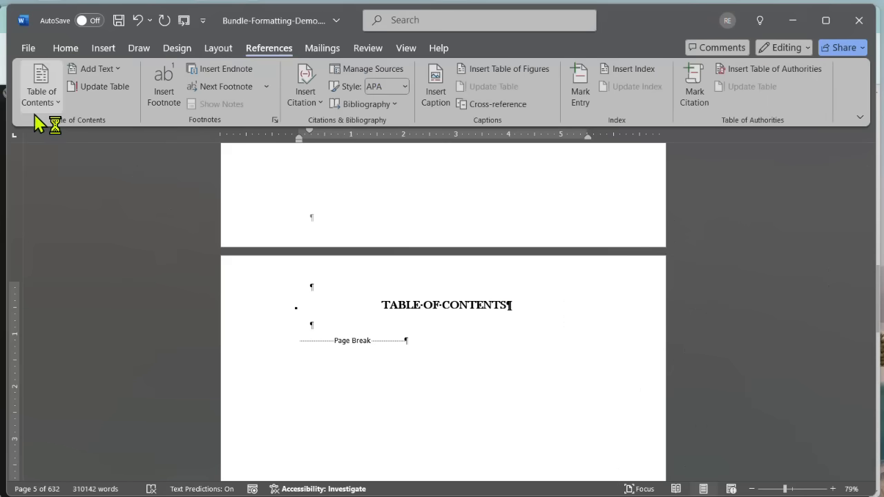
left_click(40, 85)
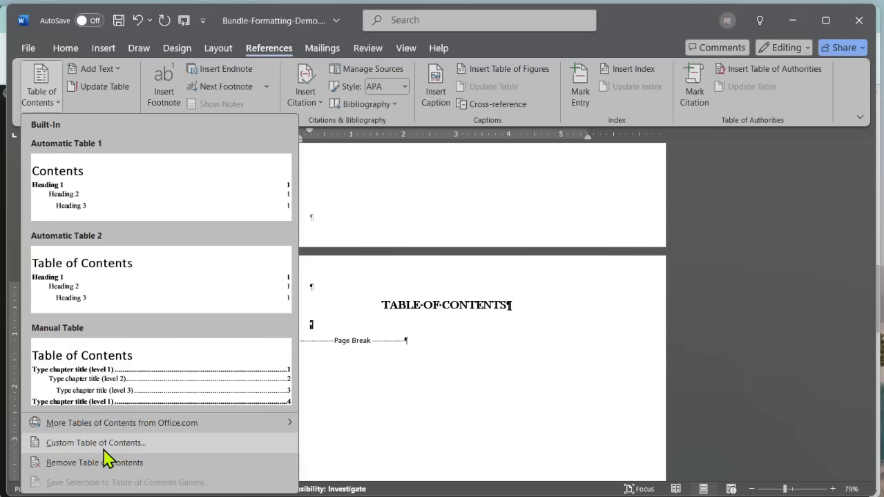
left_click(96, 443)
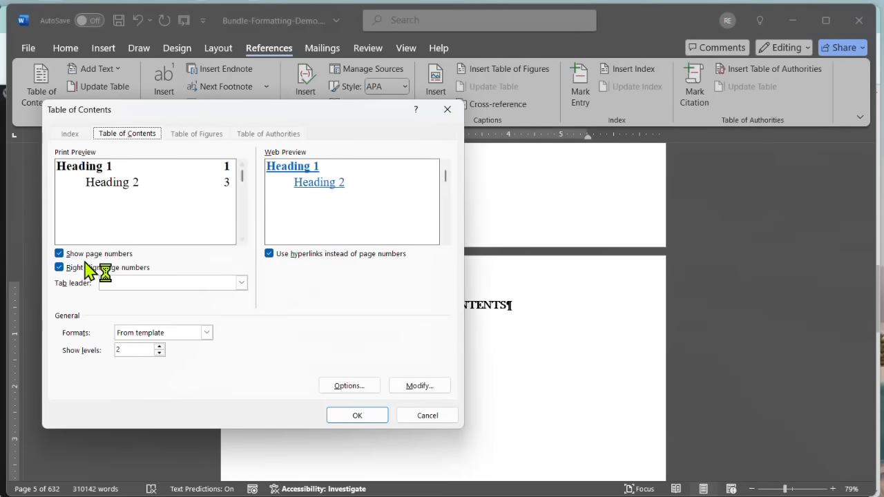
left_click(58, 253)
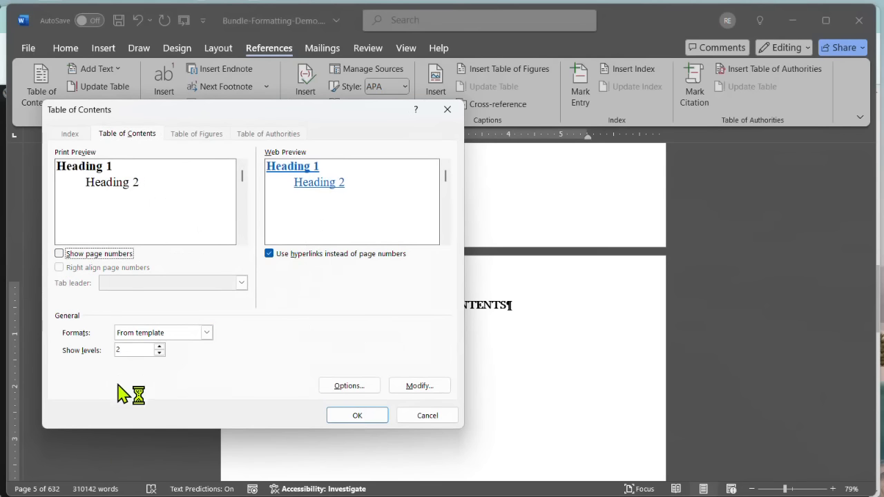
mouse_move(334, 317)
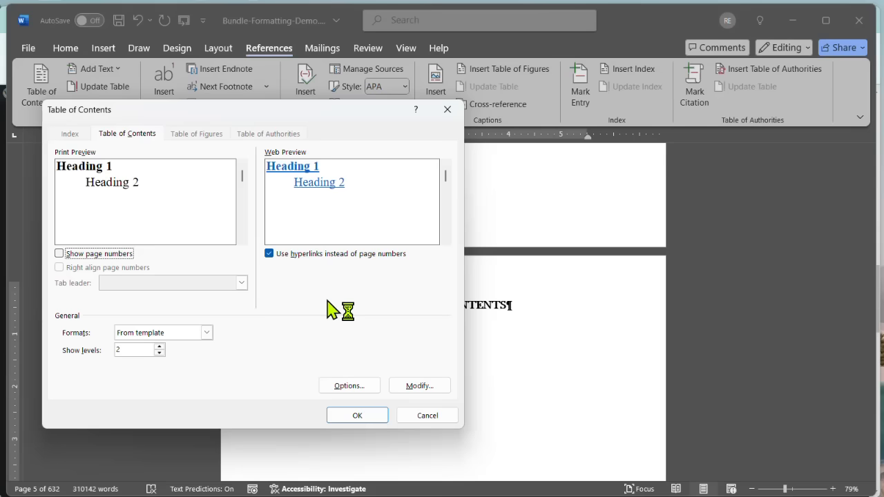
mouse_move(349, 438)
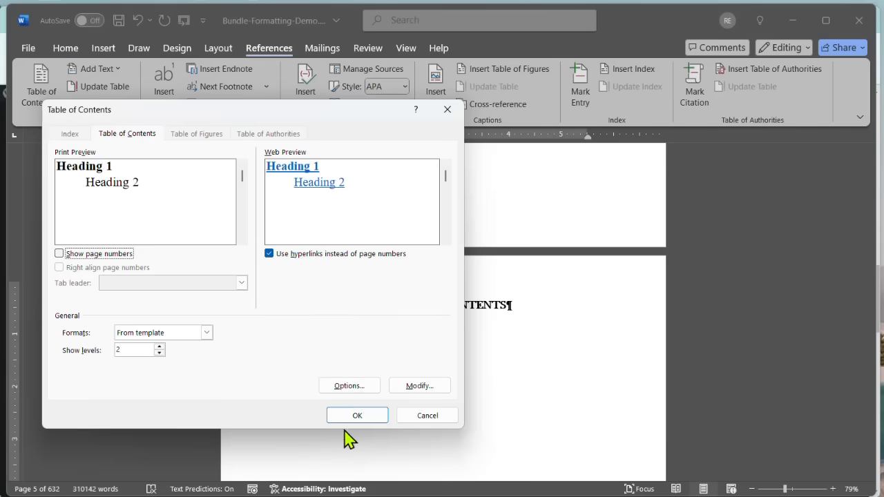
left_click(357, 415)
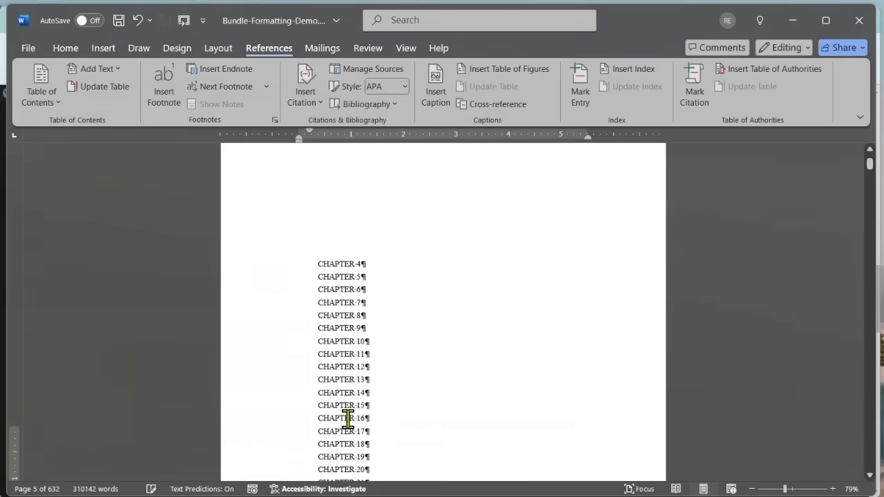
scroll("down", 3)
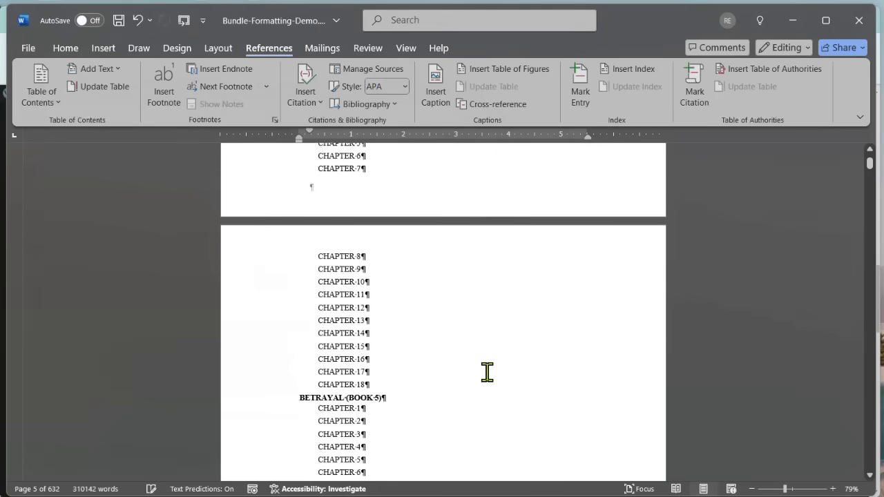
scroll("down", 3)
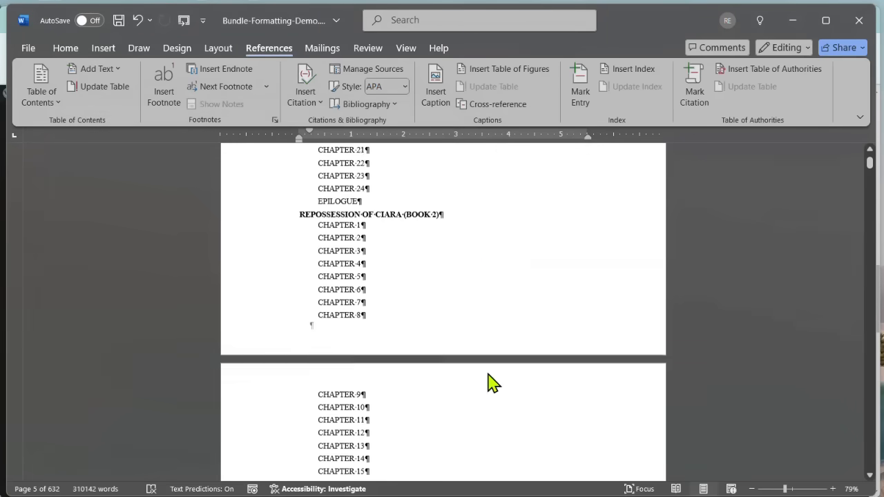
scroll("up", 3)
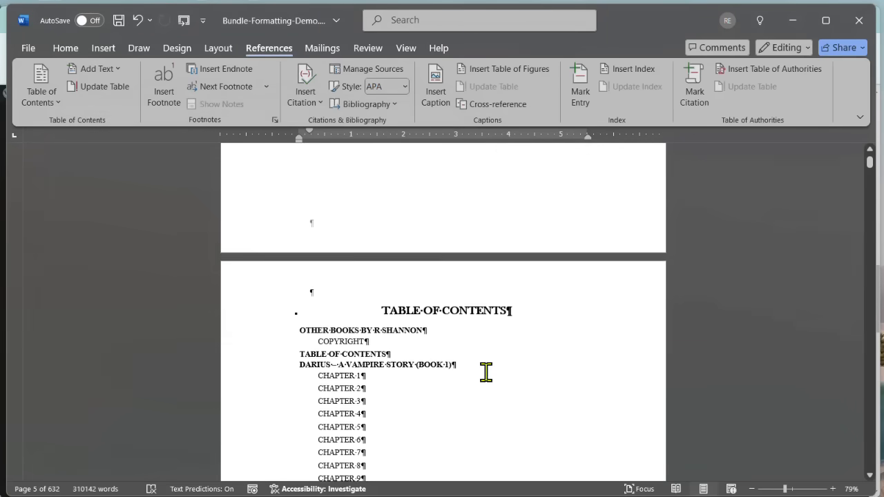
scroll("down", 3)
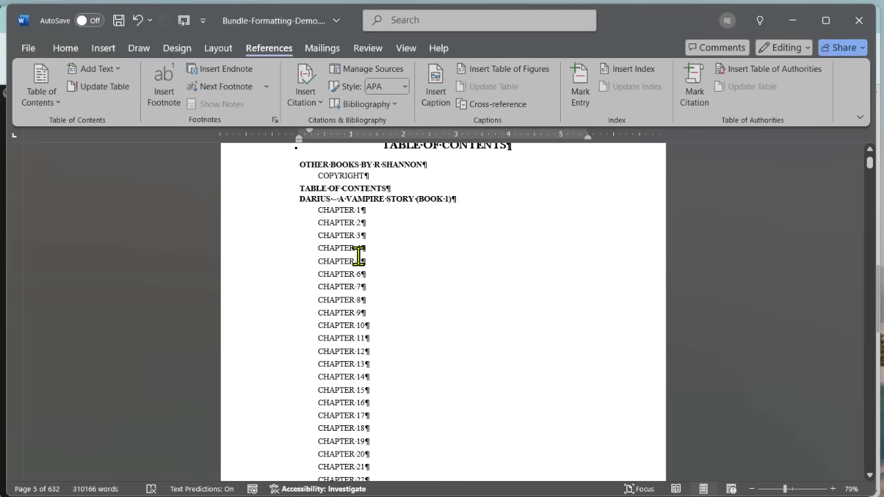
scroll("down", 3)
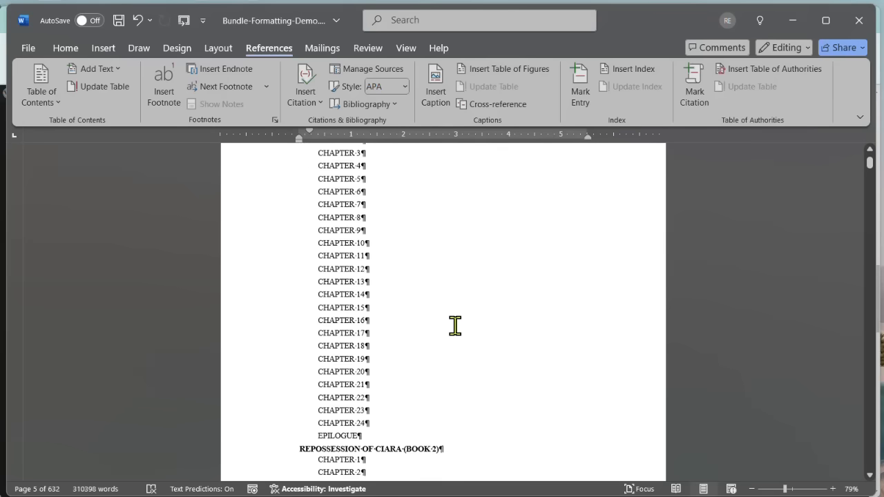
scroll("down", 3)
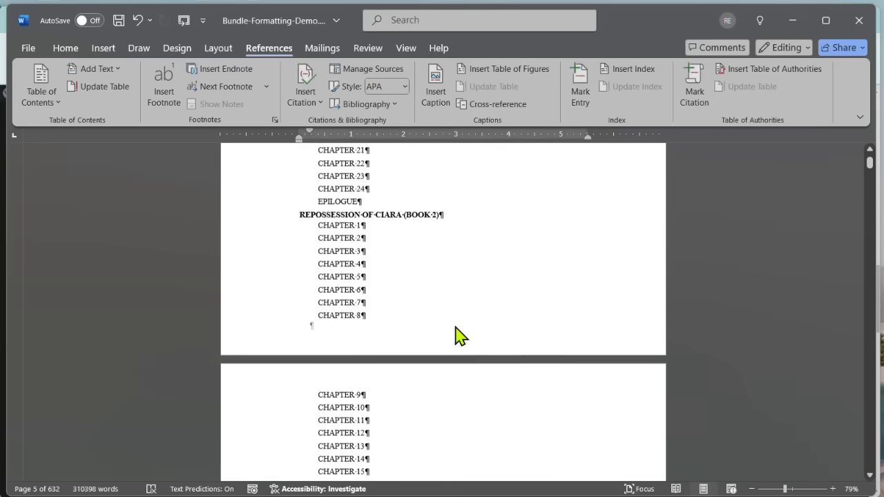
scroll("down", 3)
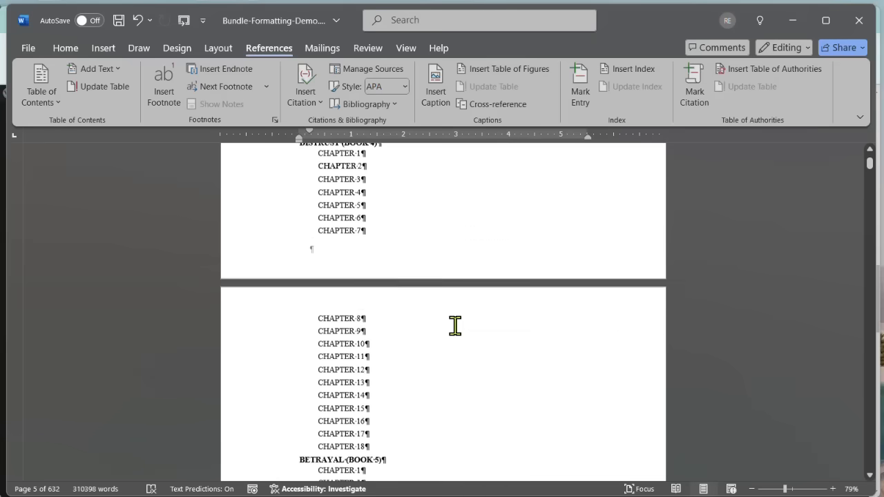
scroll("down", 3)
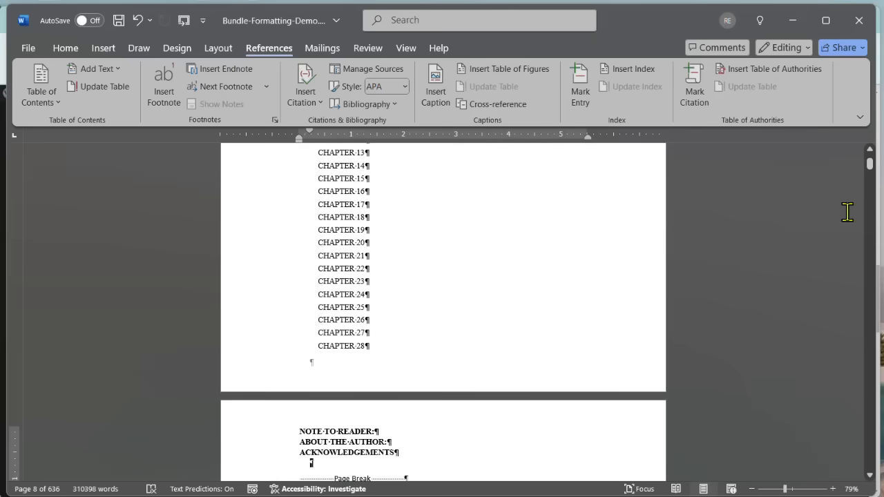
mouse_move(454, 445)
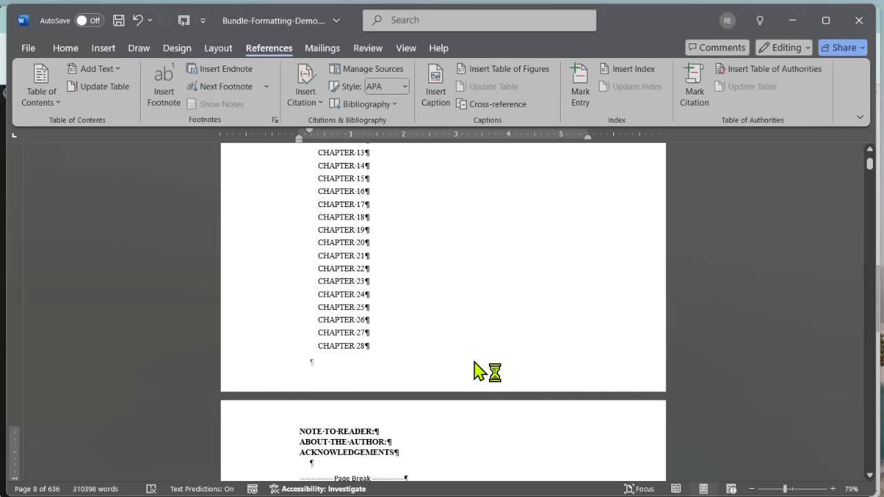
mouse_move(462, 307)
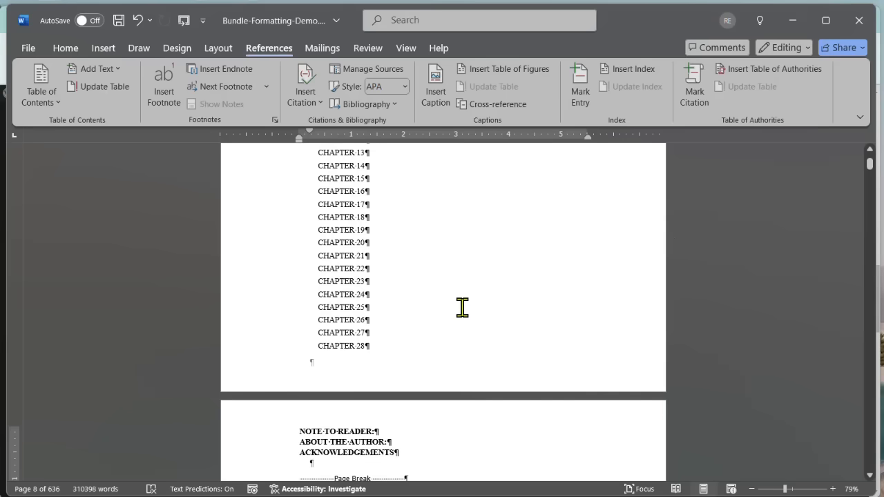
scroll("down", 3)
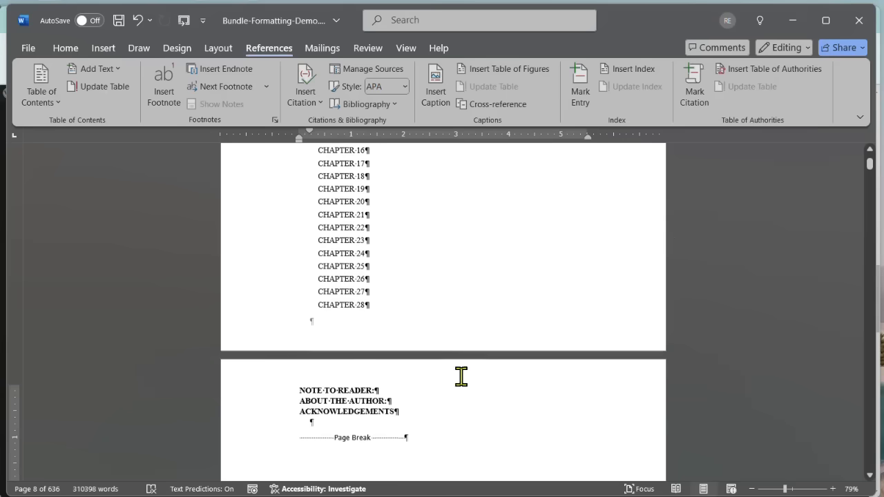
scroll("down", 3)
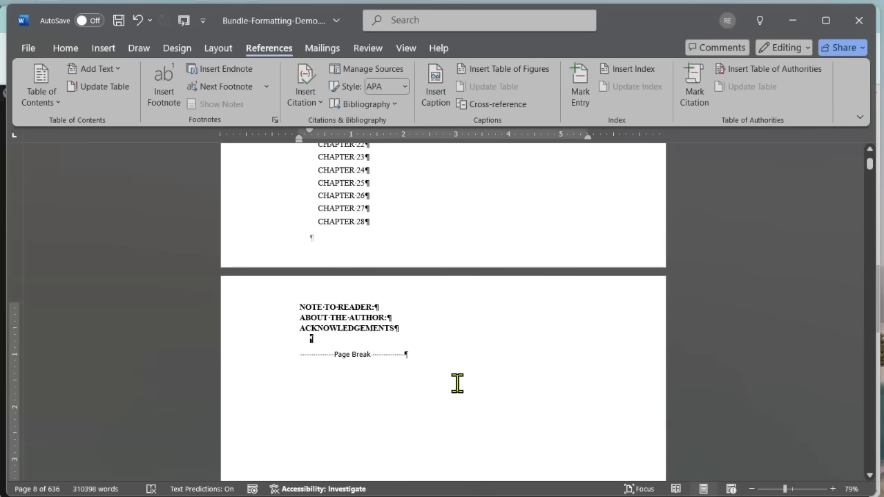
mouse_move(512, 412)
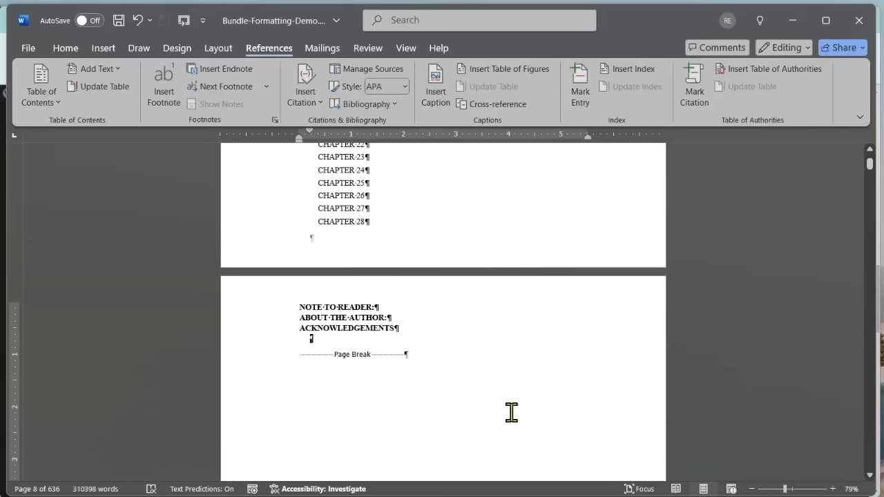
mouse_move(497, 387)
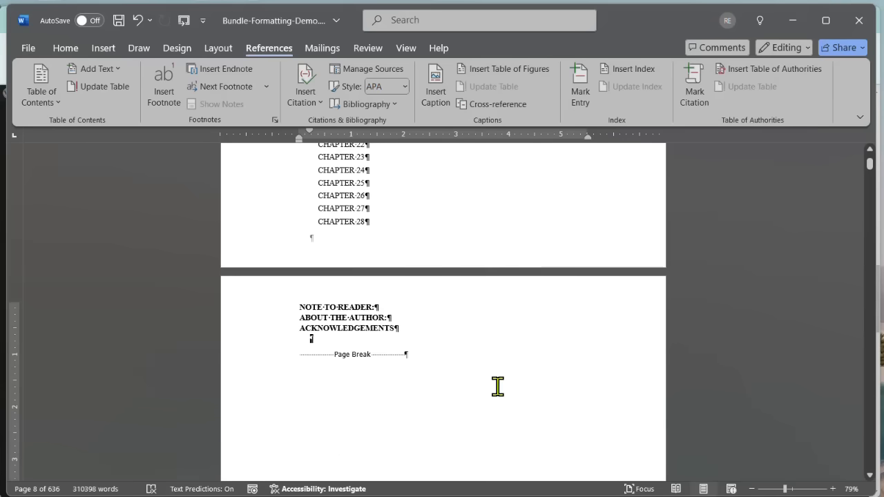
mouse_move(526, 392)
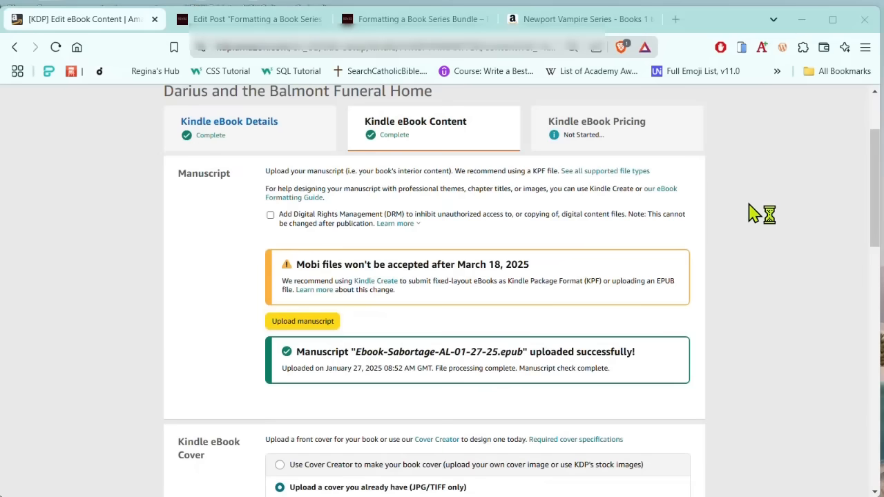
scroll("down", 3)
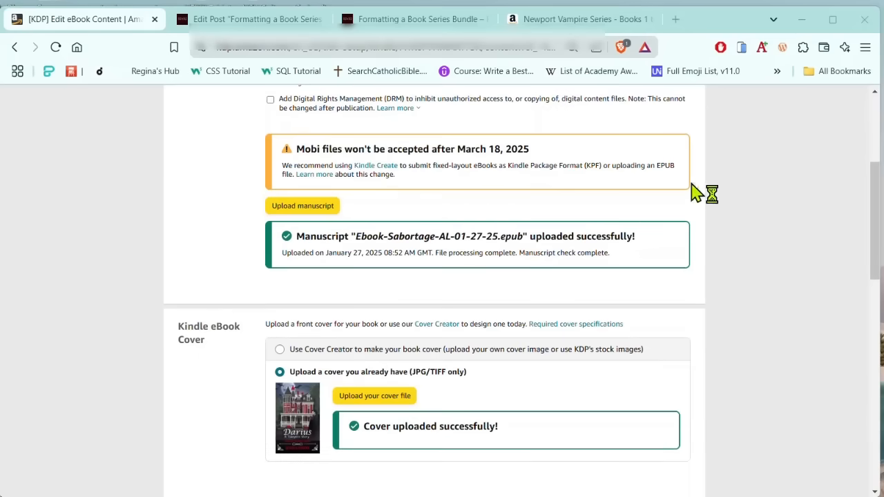
scroll("down", 3)
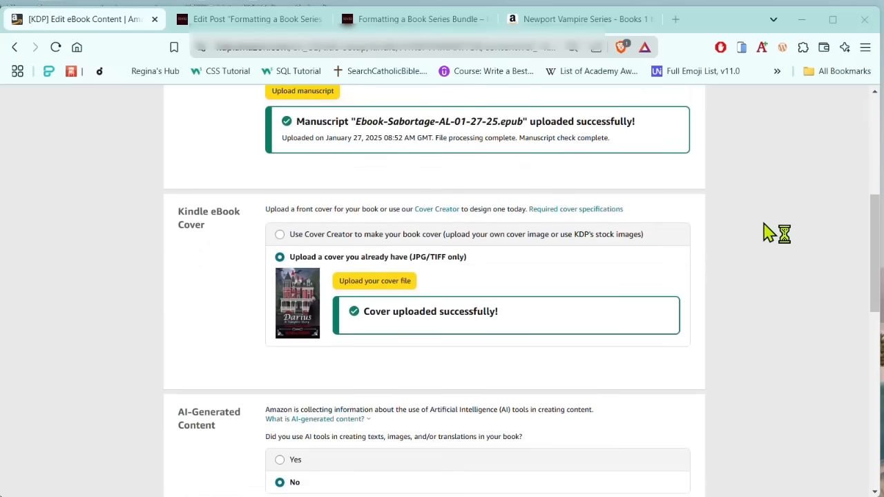
mouse_move(763, 233)
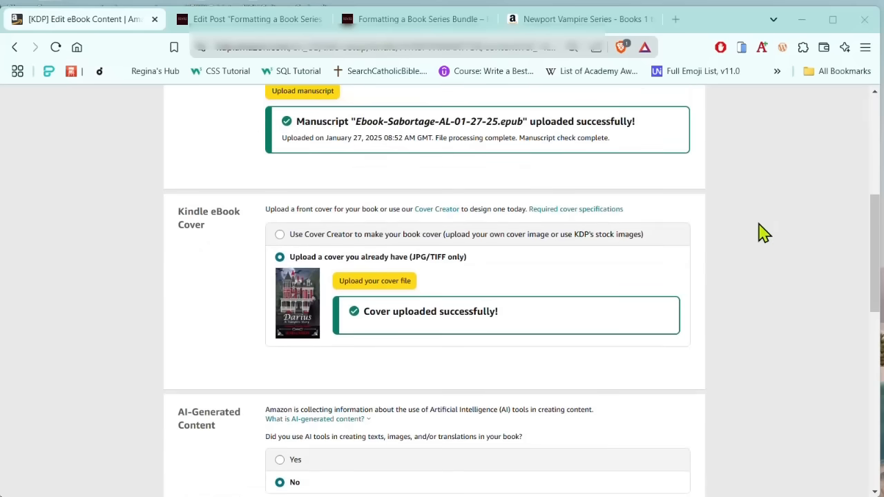
scroll("down", 3)
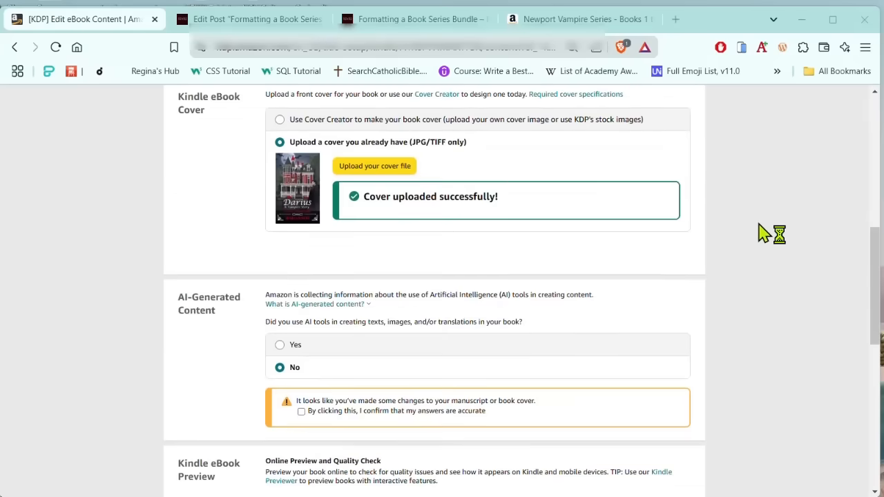
scroll("down", 3)
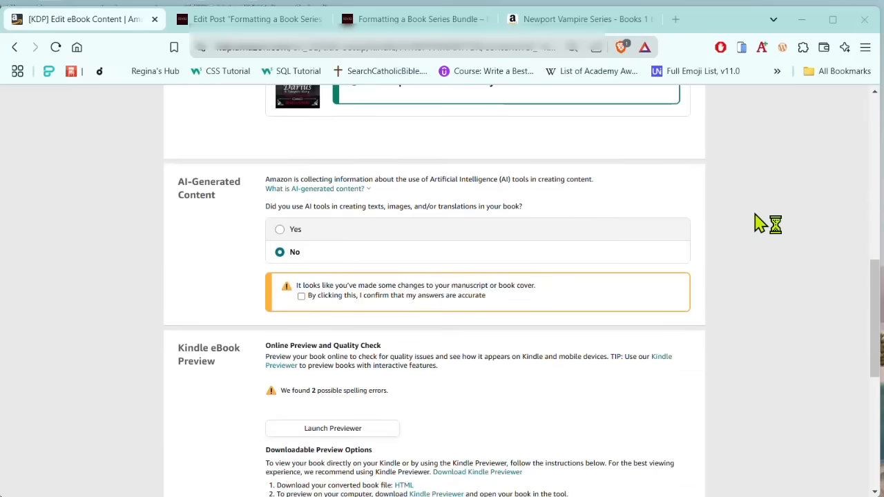
scroll("down", 3)
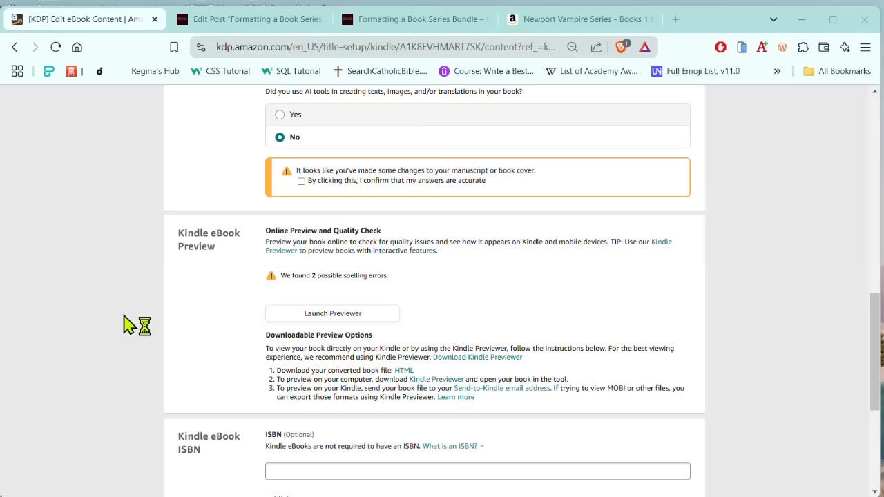
scroll("up", 3)
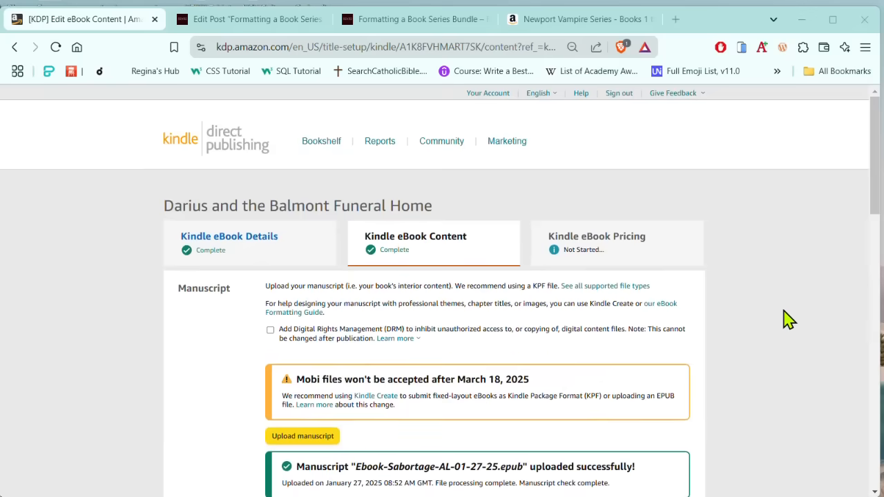
scroll("down", 3)
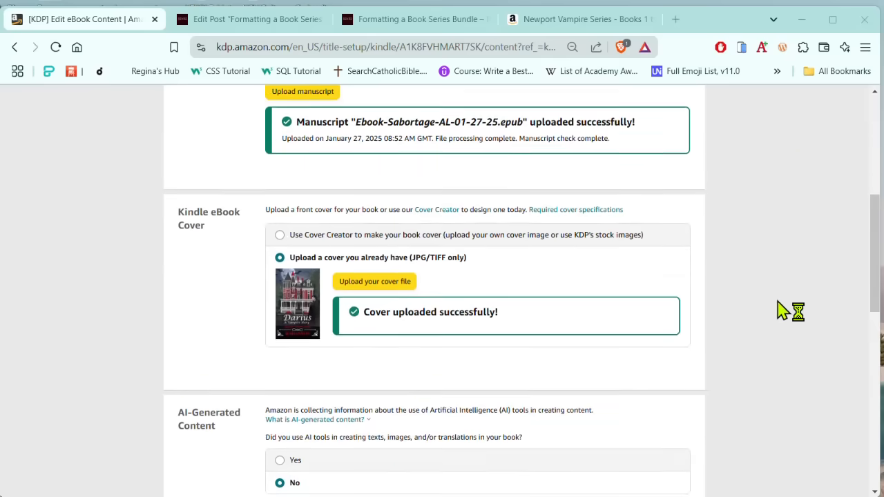
mouse_move(95, 484)
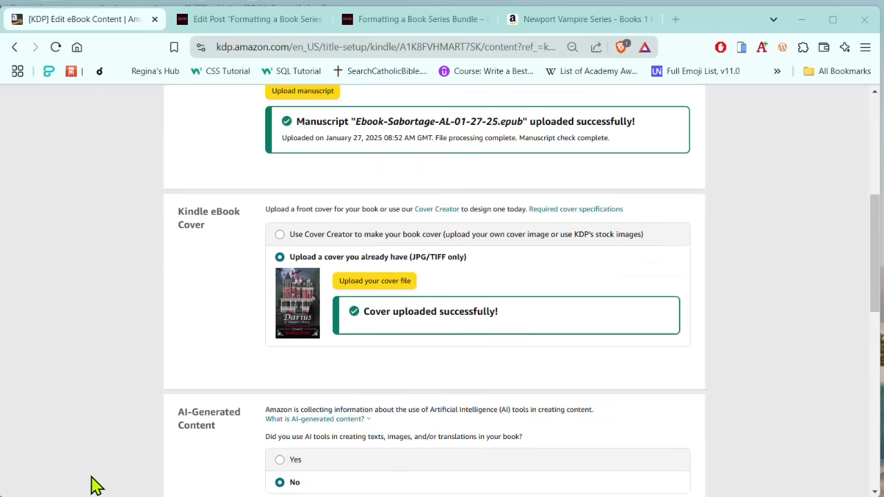
Step: Switch to the Newport Vampire Series Books 1 to 5 Kindle listing tab
left_click(573, 18)
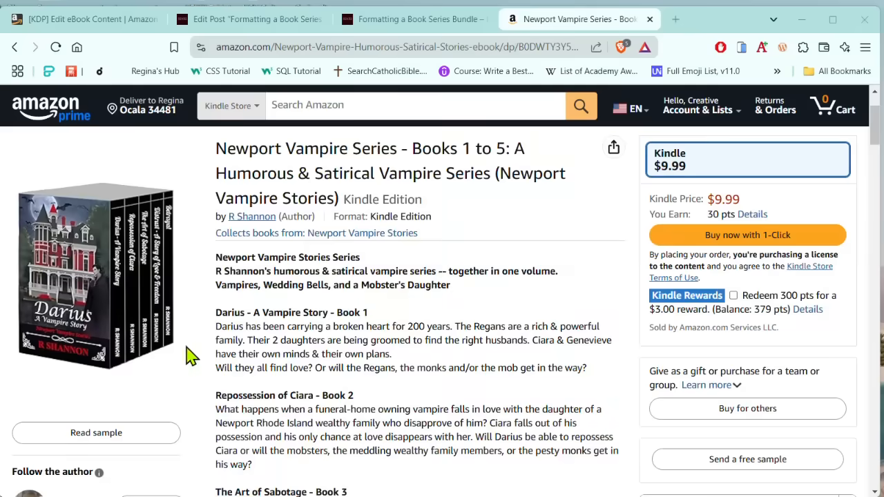
mouse_move(407, 449)
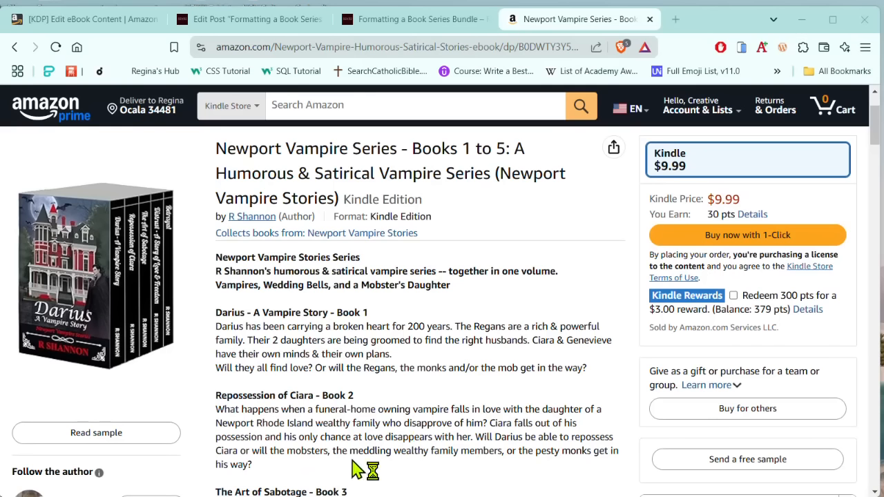
mouse_move(353, 454)
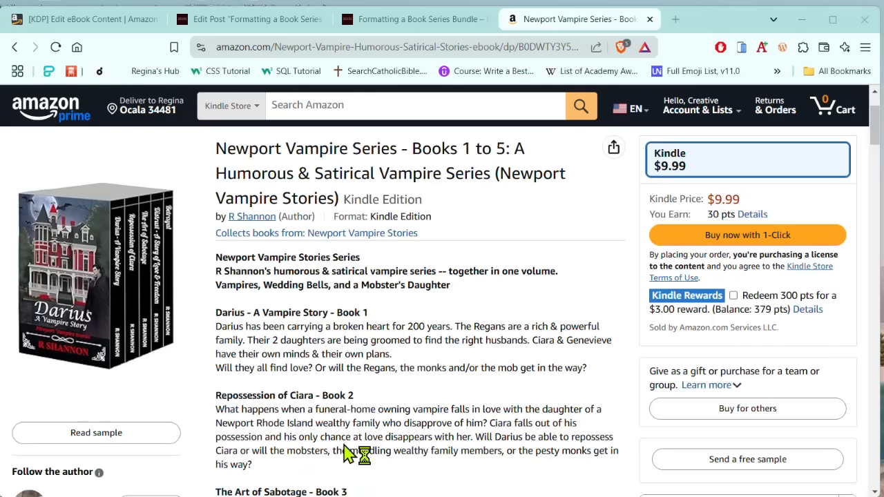